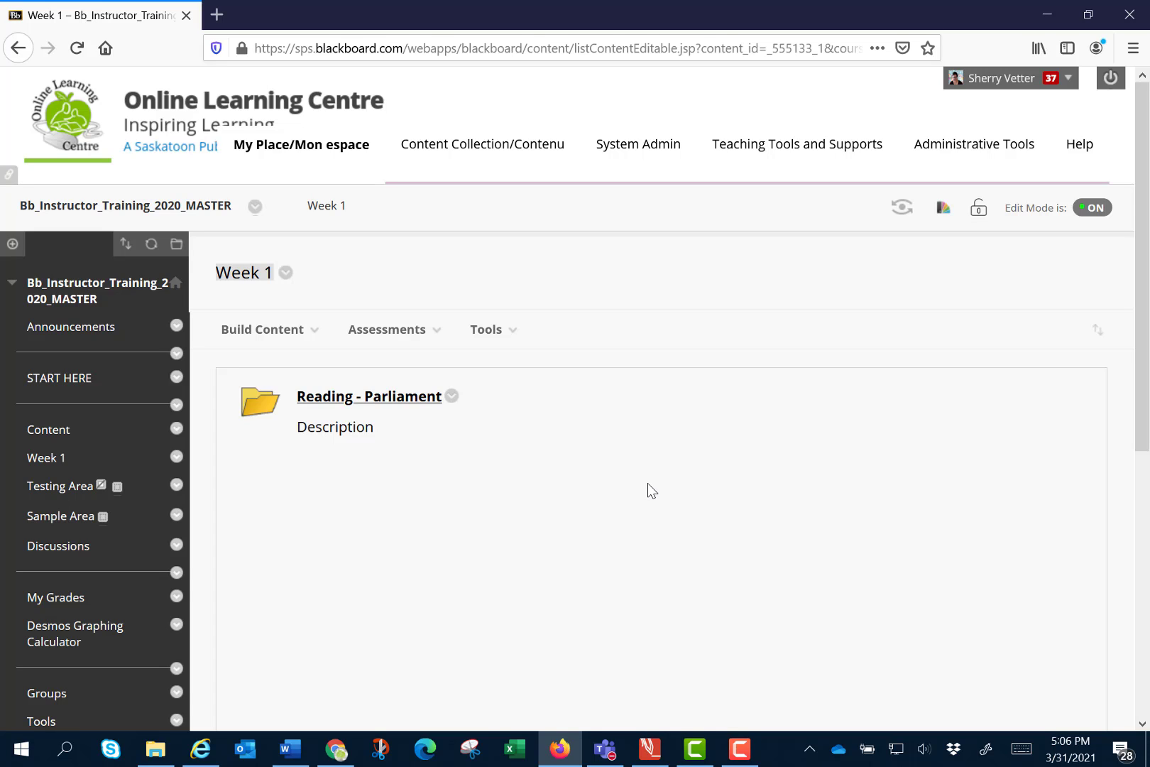
mouse_move(366, 549)
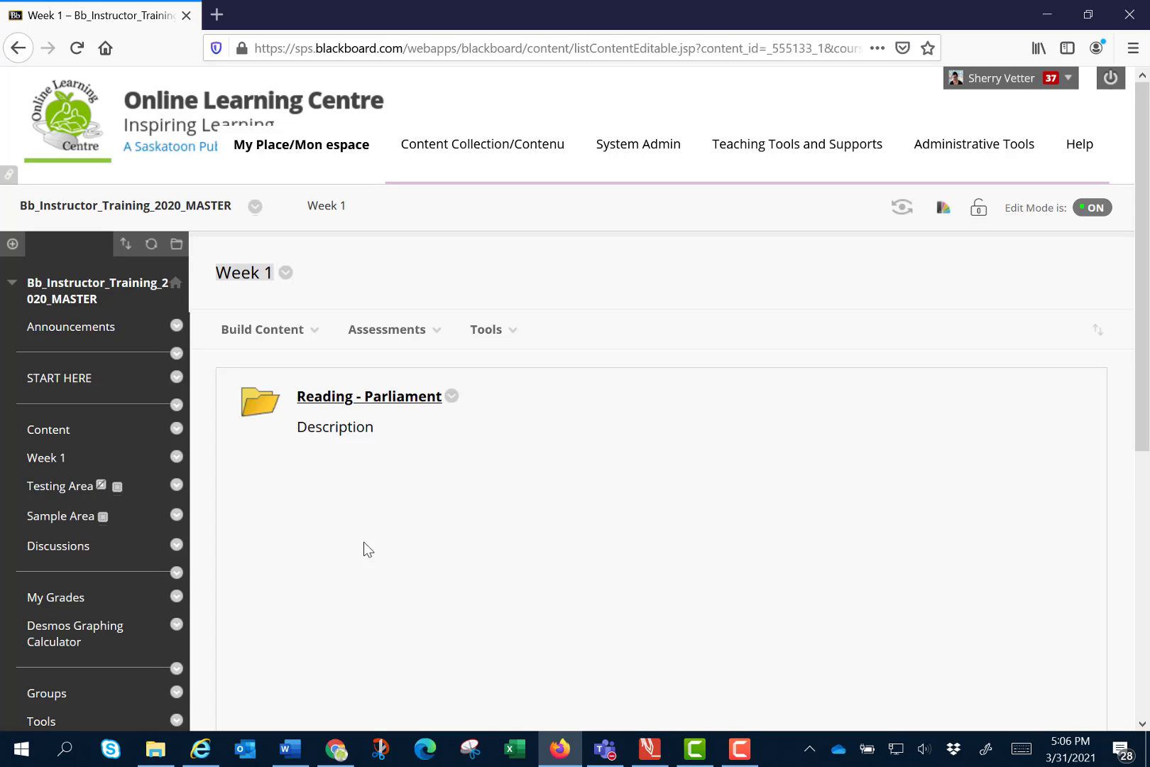
Expand the Build Content menu on the Week 1 page
left_click(262, 329)
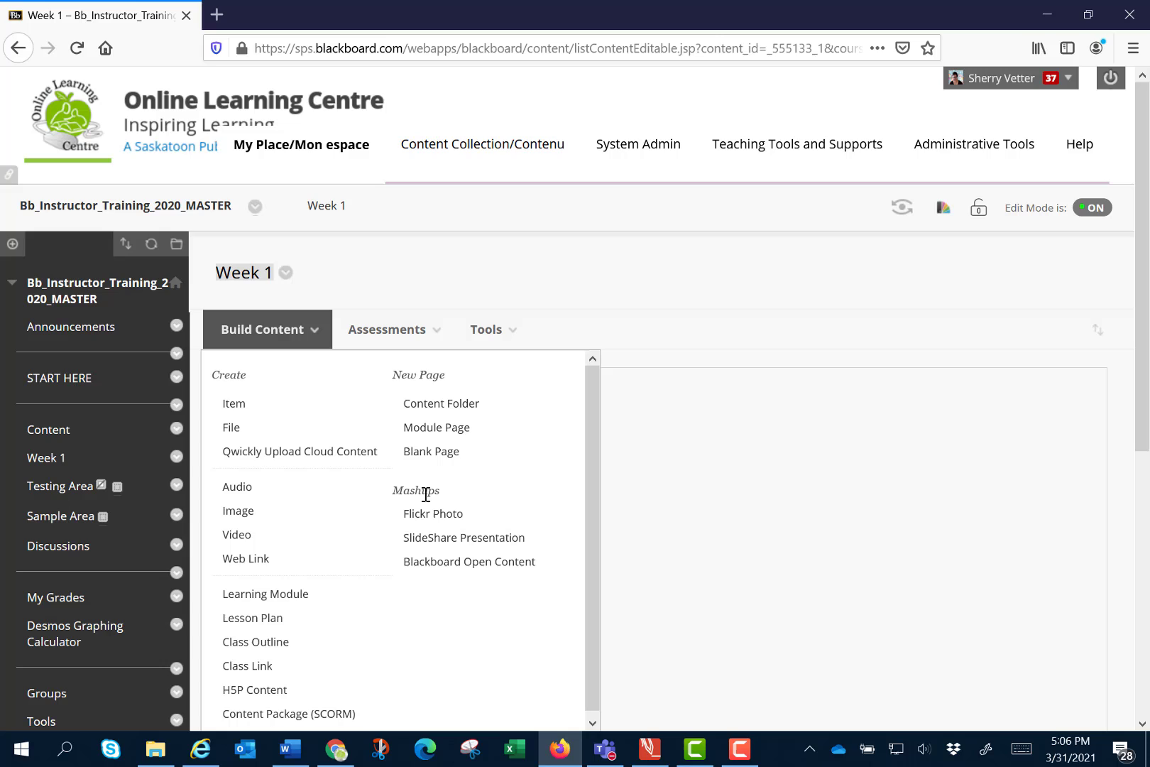
mouse_move(463, 537)
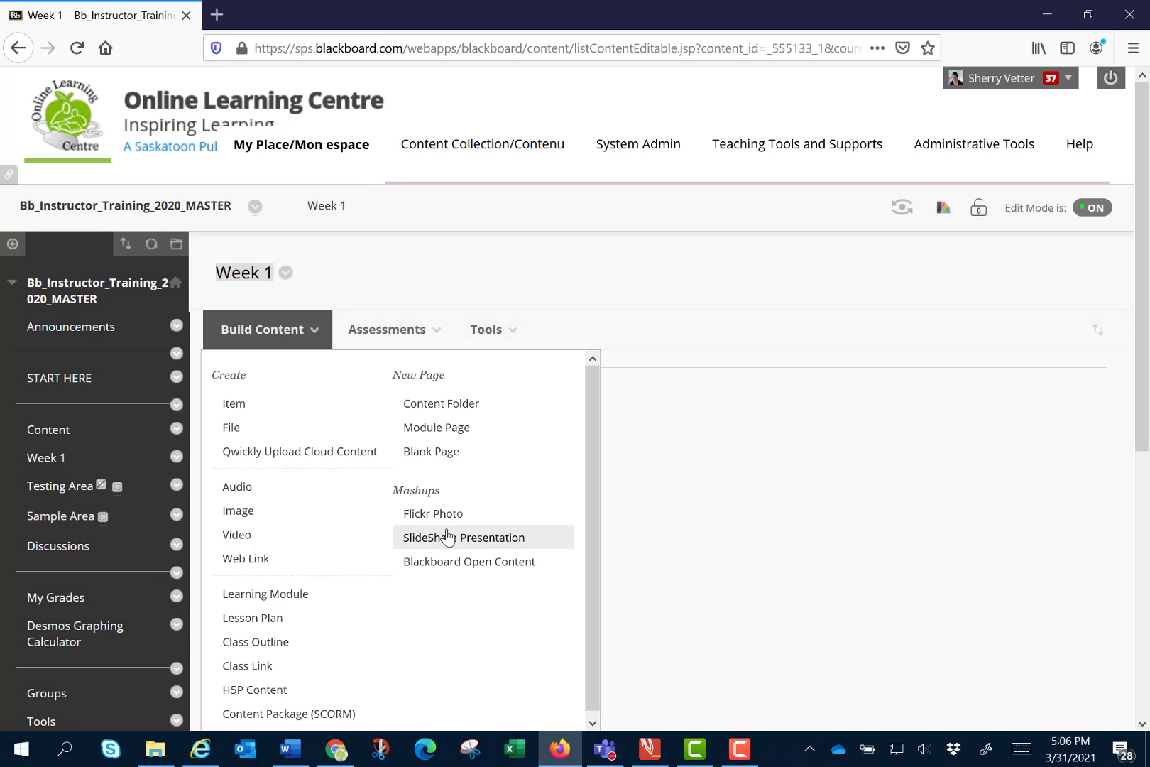
mouse_move(433, 514)
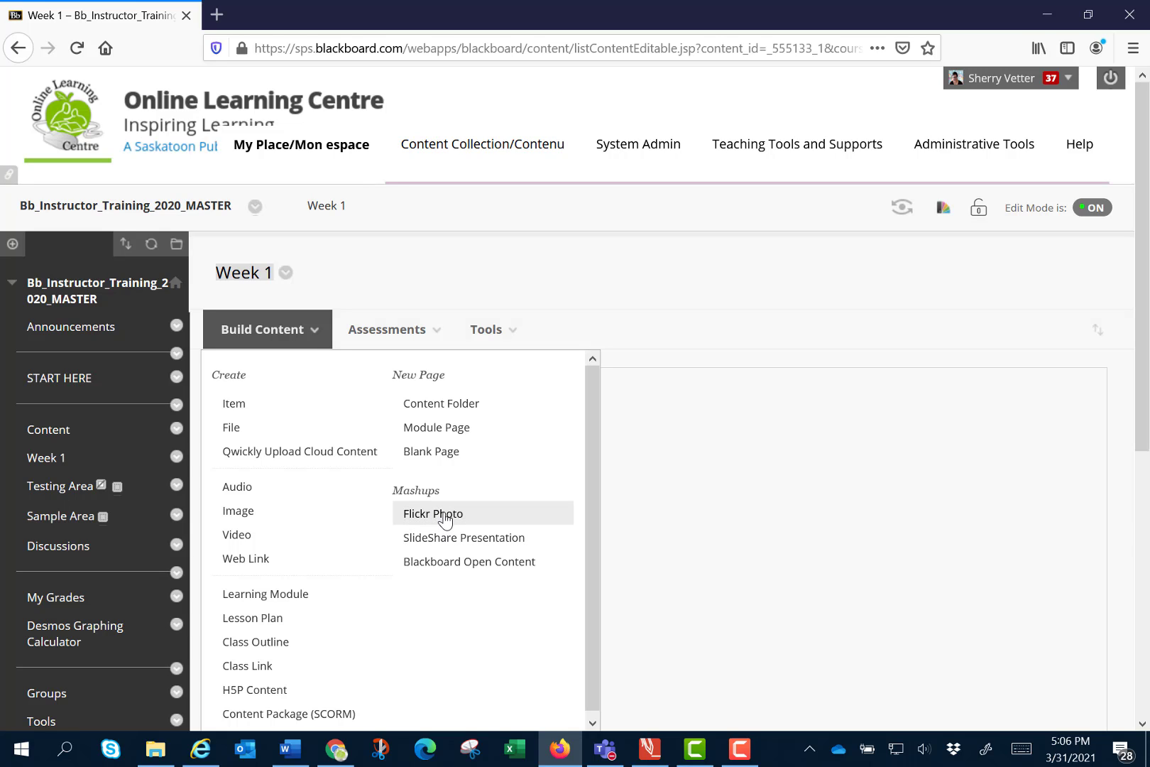
Start a Flickr Photo mashup and search Flickr for 'white pelican'
left_click(433, 513)
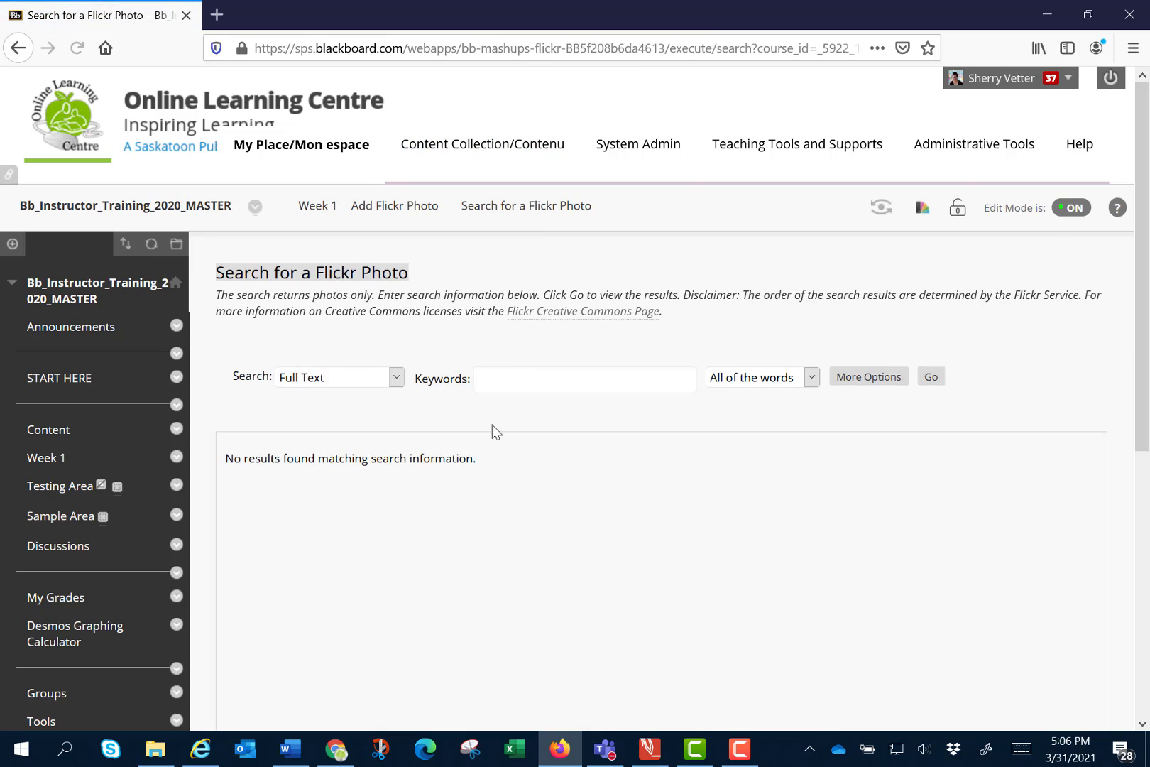
type("w")
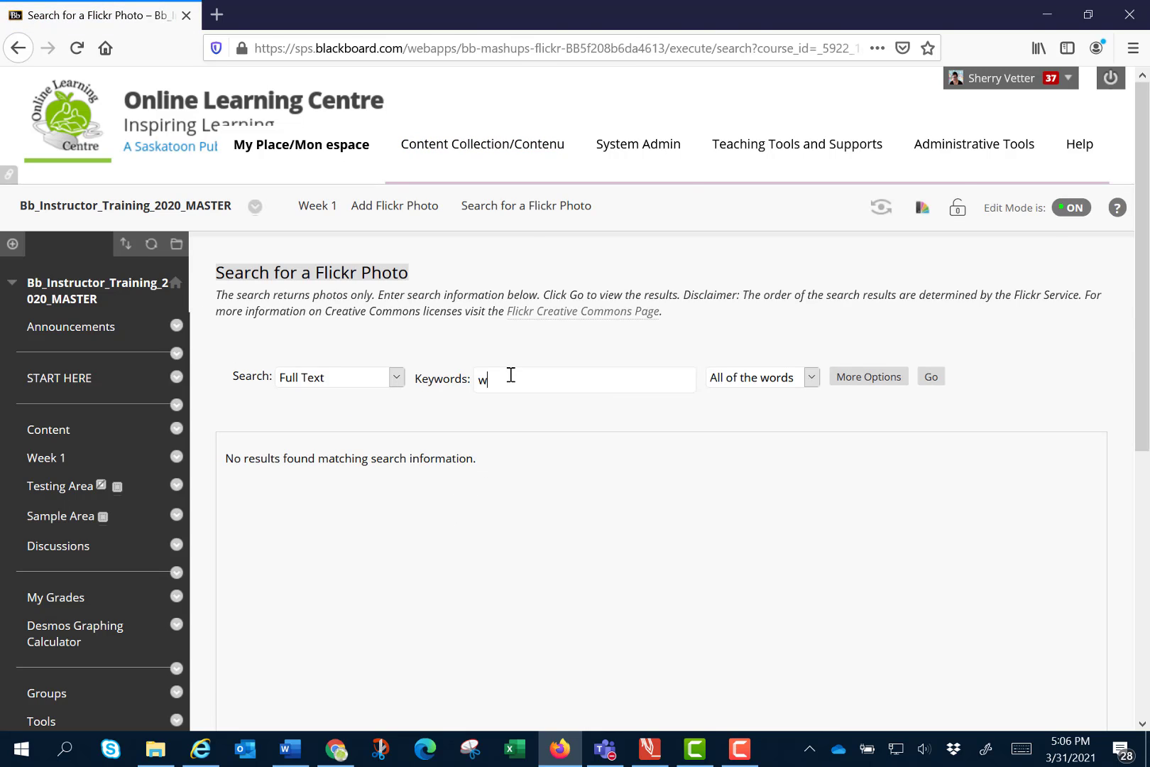
type("hite pelican")
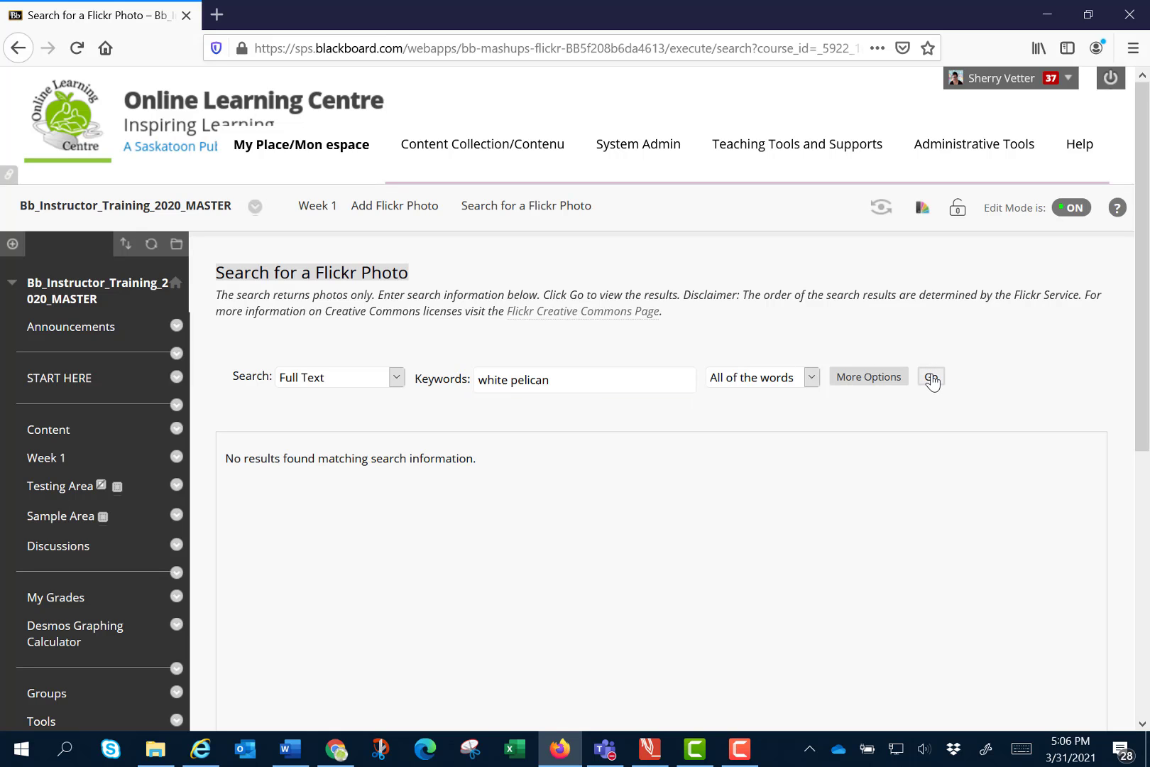
left_click(930, 376)
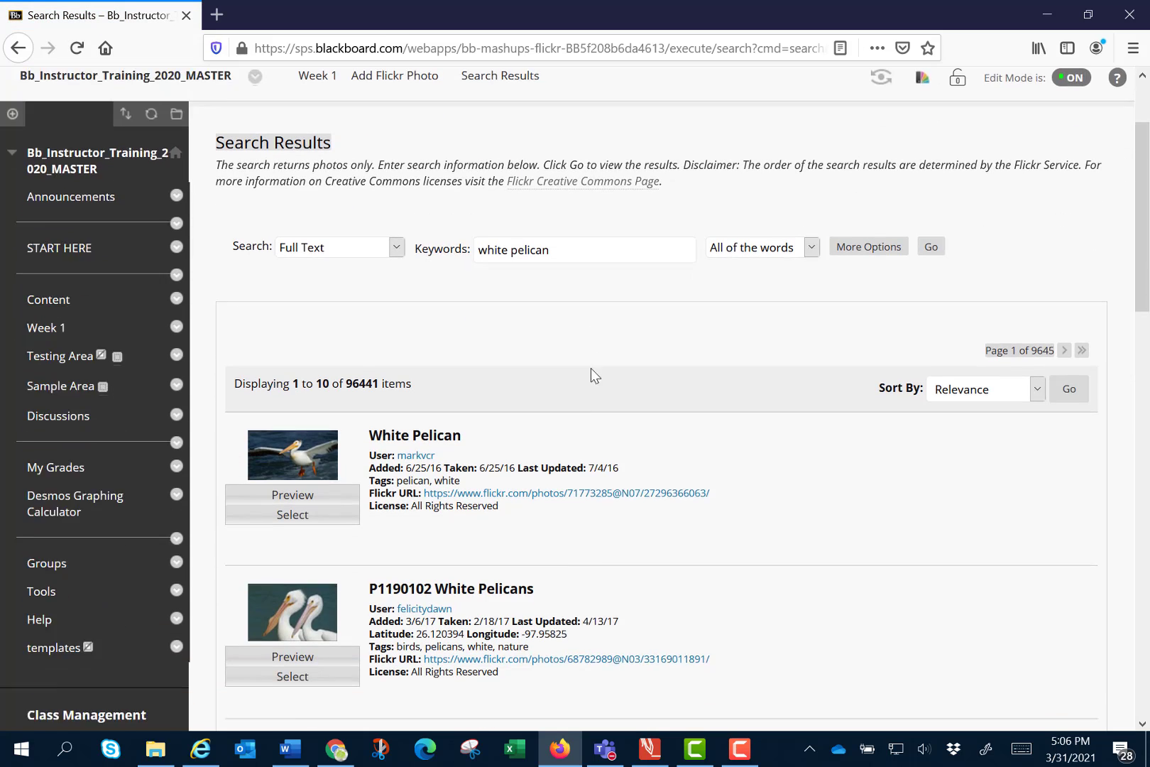
Preview the White Pelican and P1190102 White Pelicans photos, then reveal the extra search filters
left_click(291, 494)
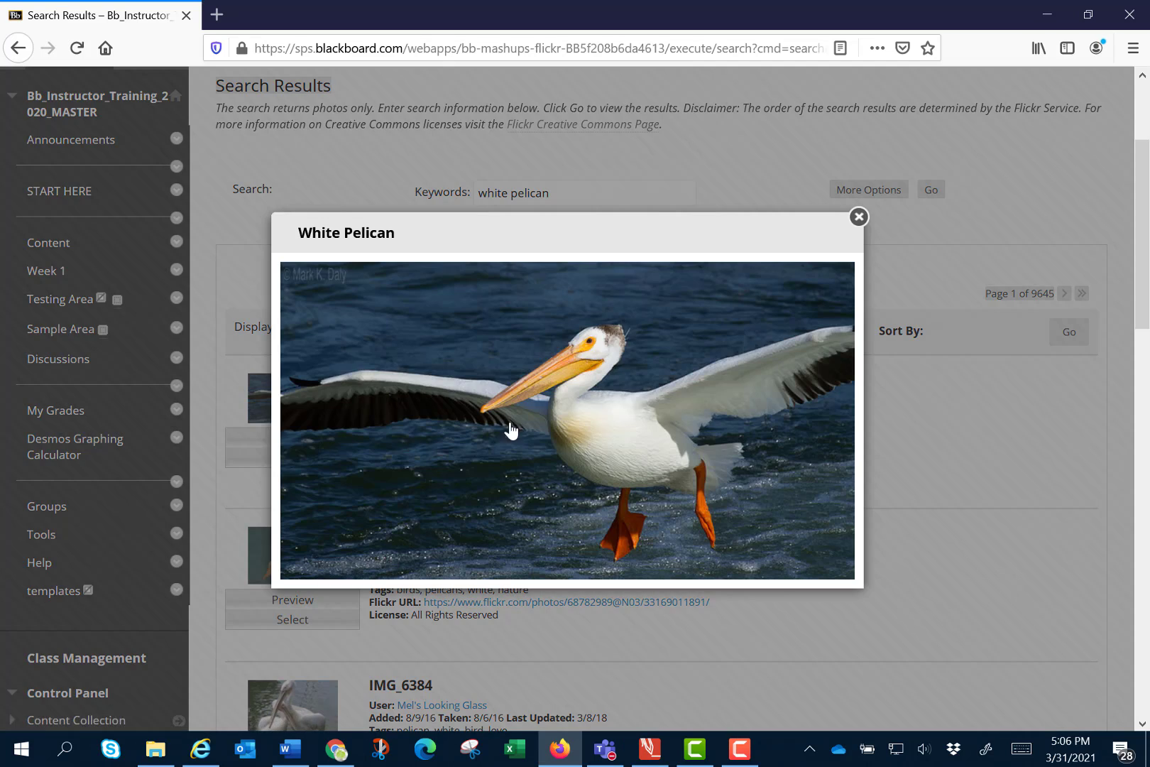
left_click(858, 218)
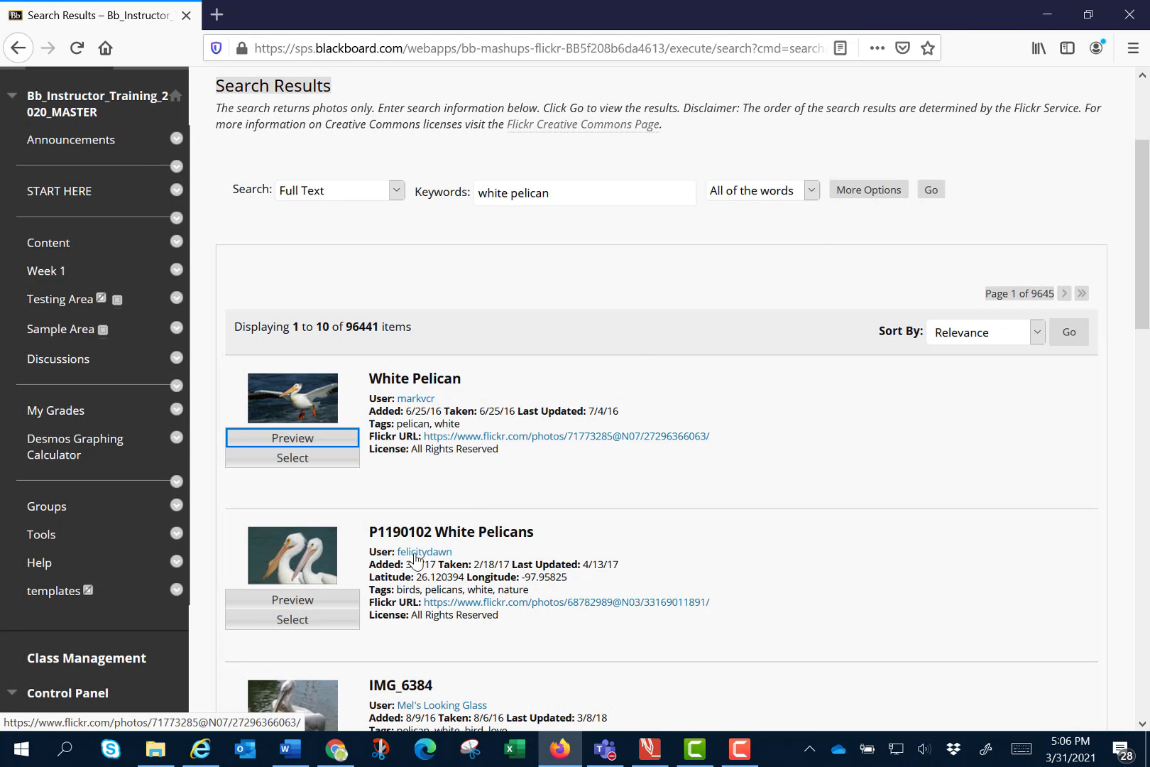
left_click(292, 600)
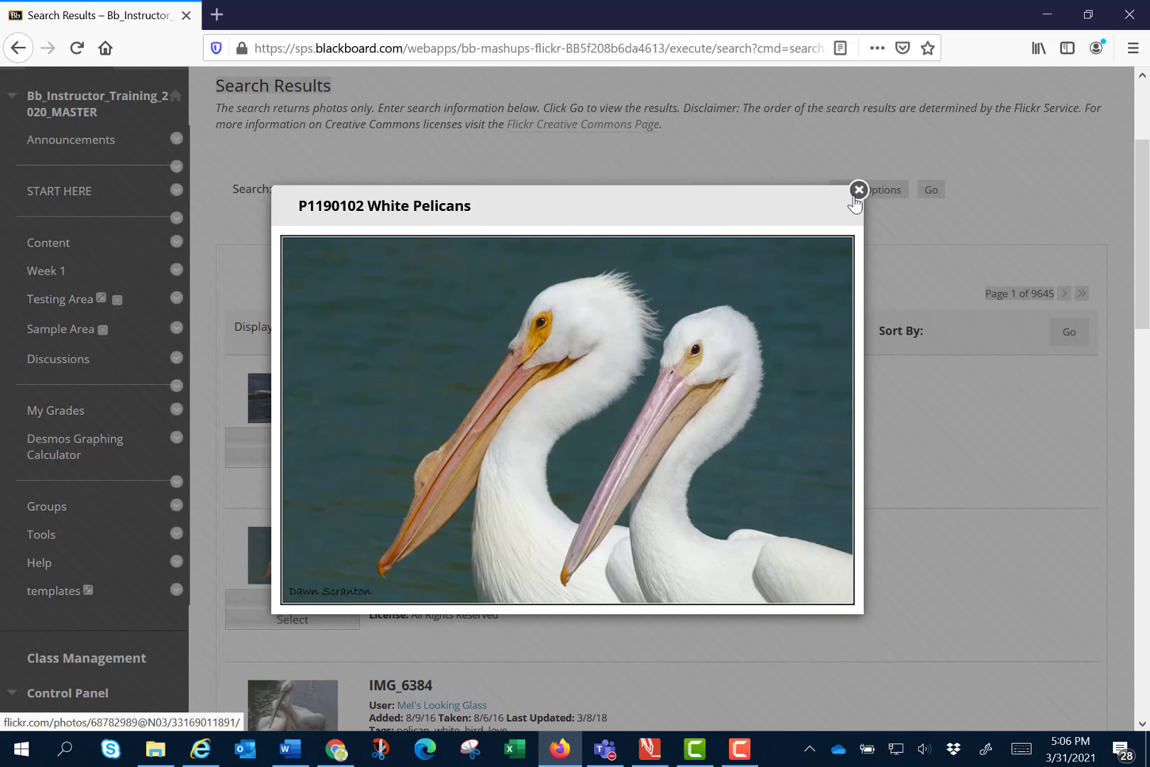
left_click(858, 189)
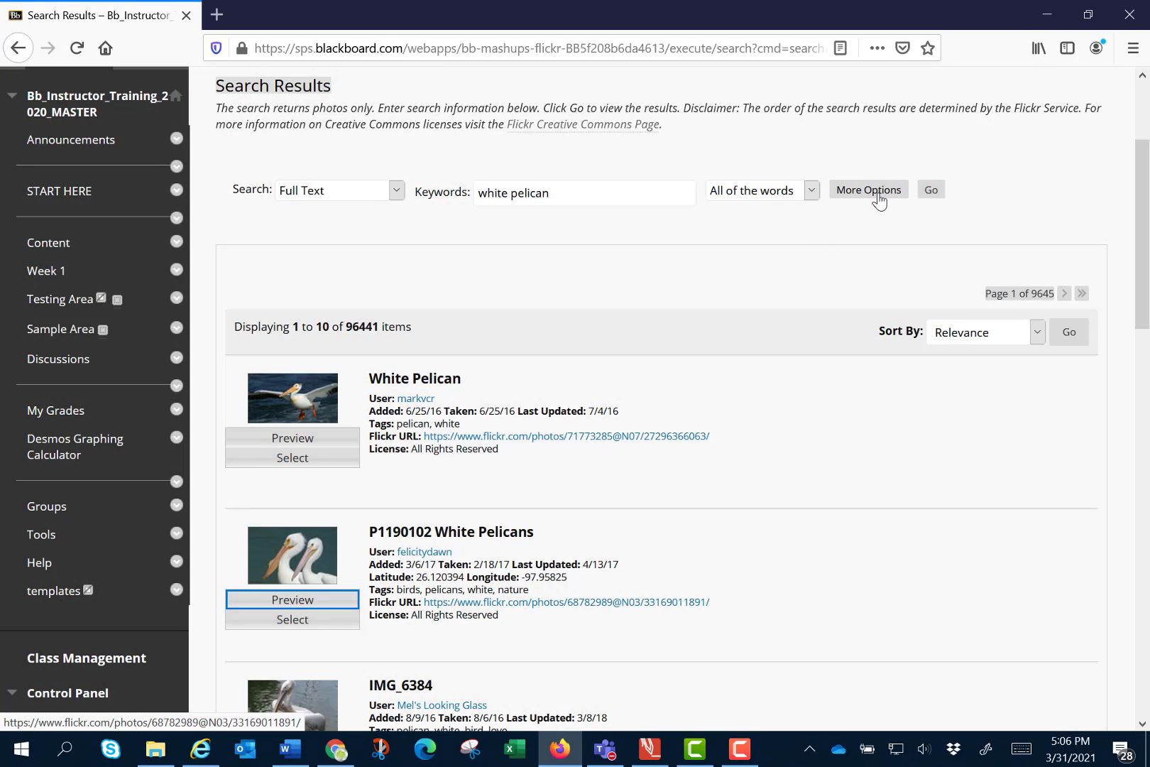
left_click(867, 188)
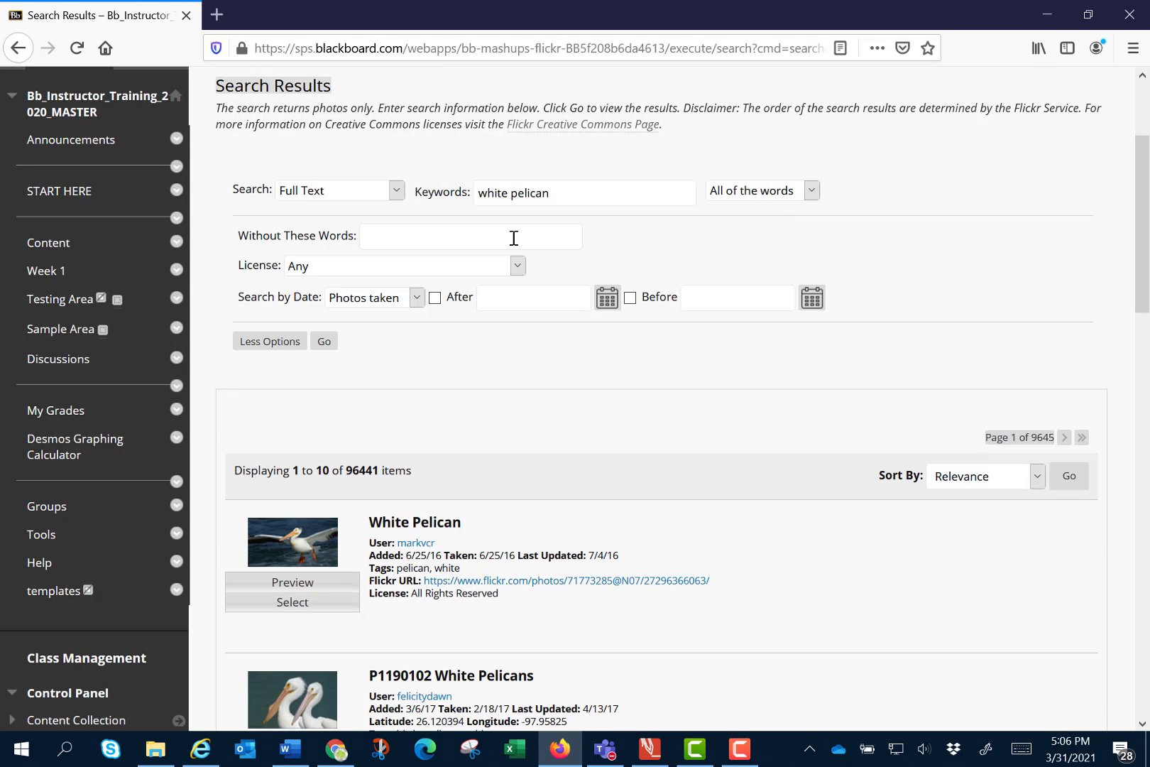
mouse_move(314, 270)
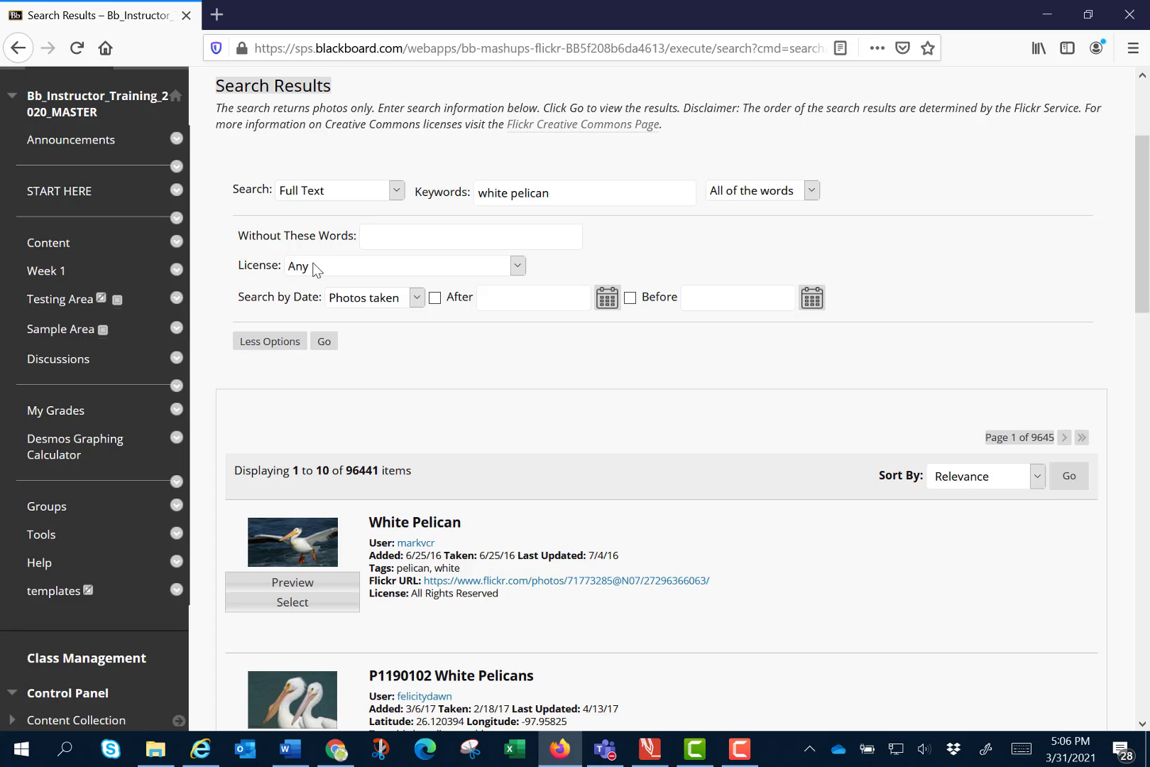
mouse_move(595, 318)
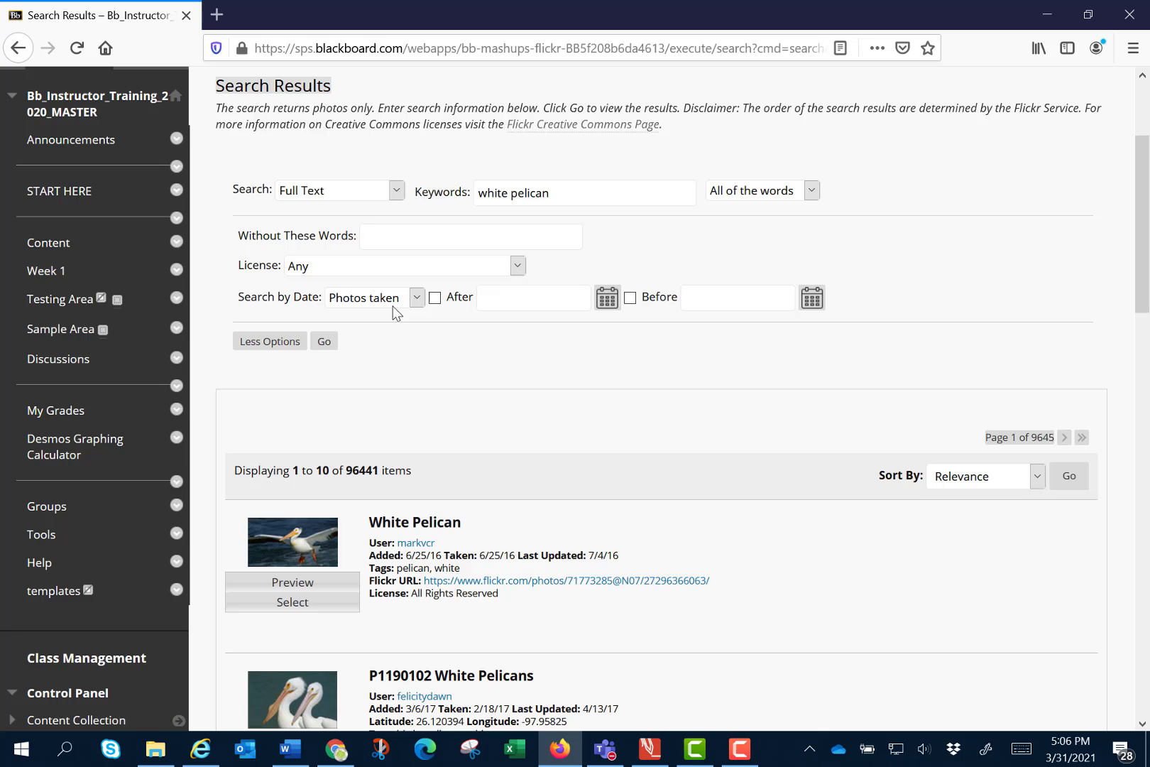
scroll("down", 3)
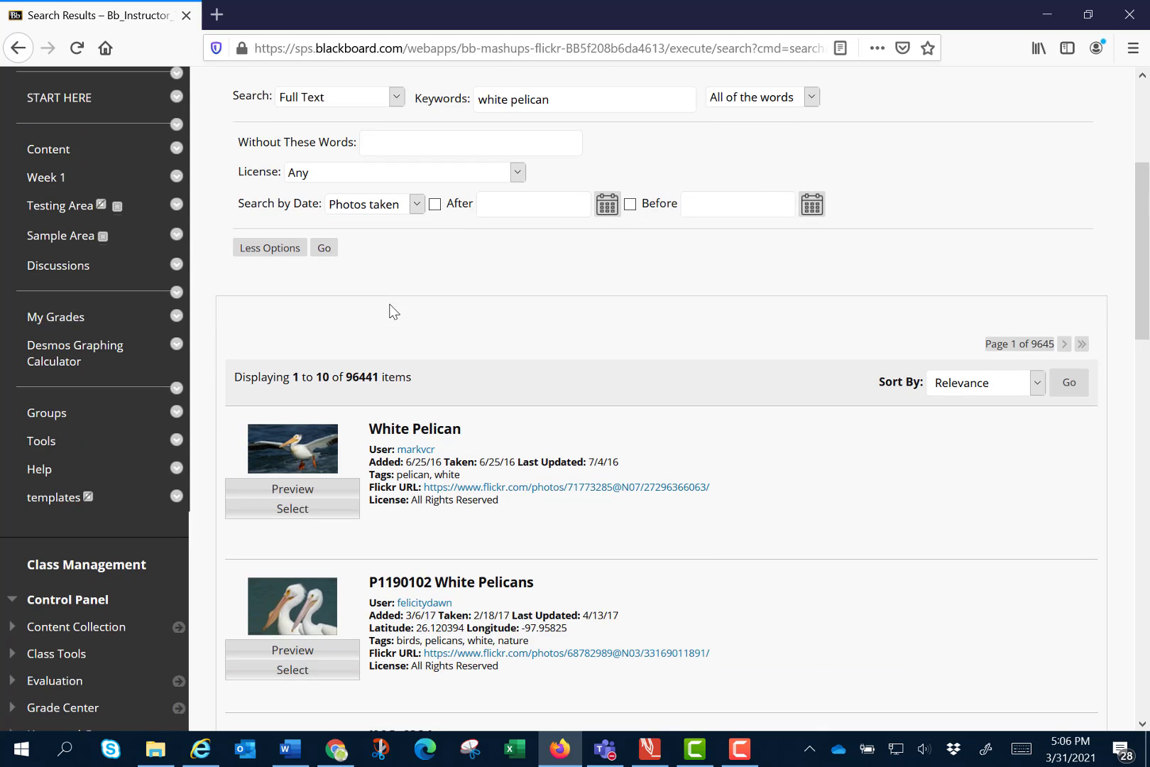
scroll("down", 3)
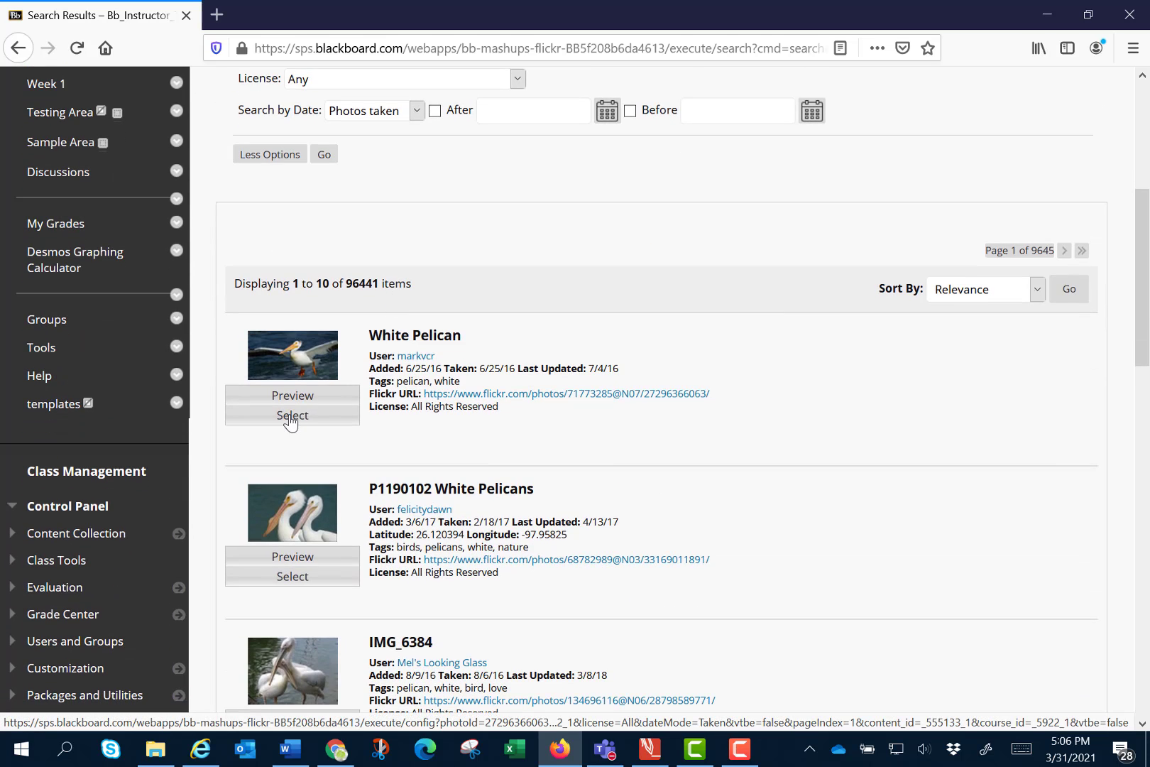
Select the White Pelican photo, set Show Flickr URL to Yes, and submit it to Week 1
left_click(293, 415)
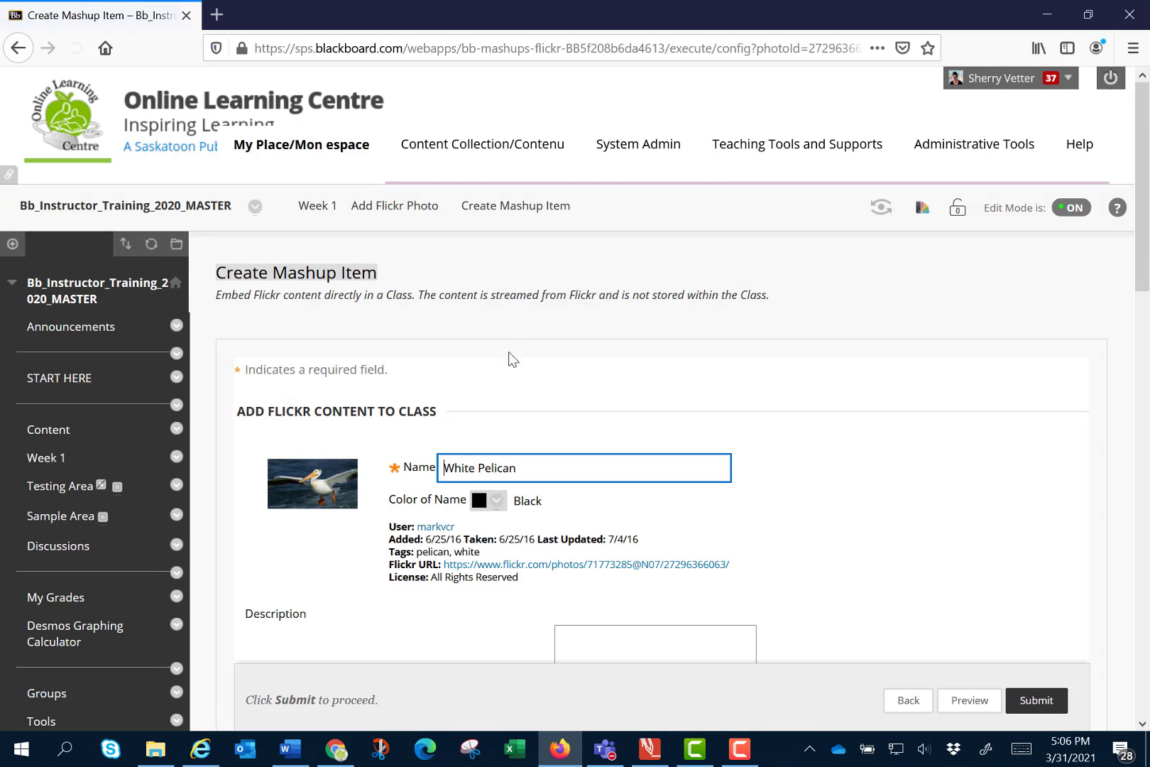
scroll("down", 3)
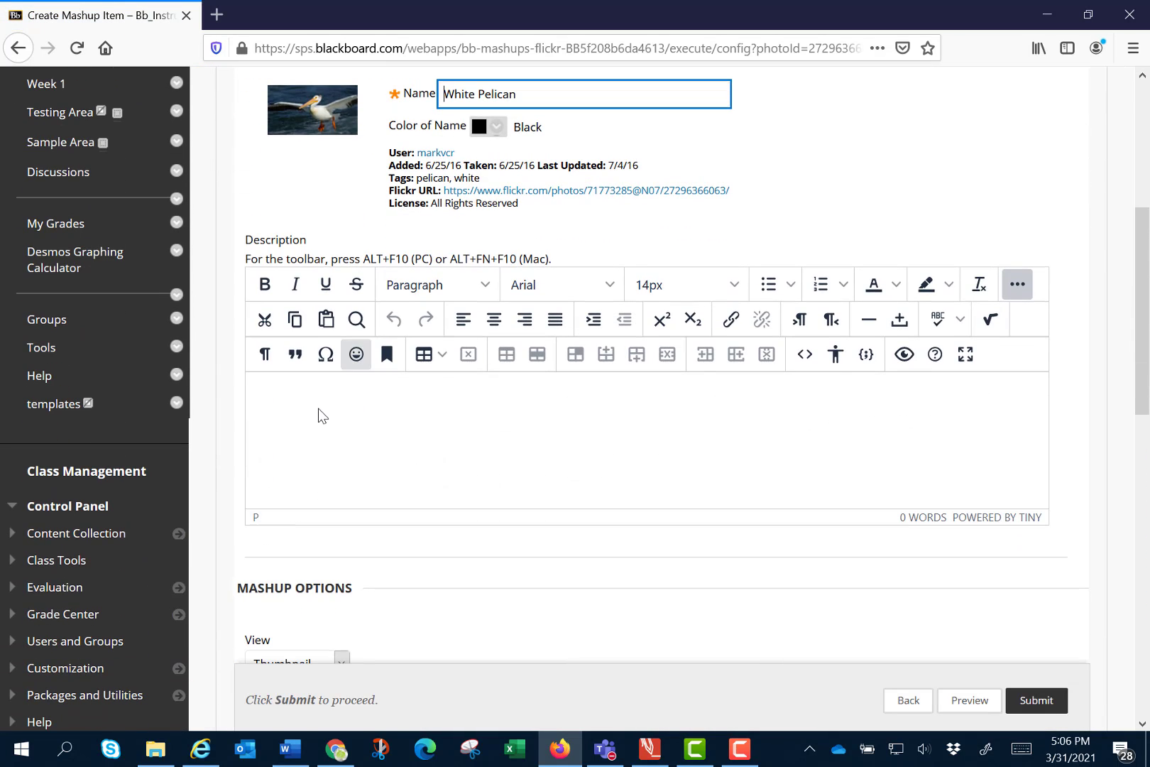
scroll("down", 3)
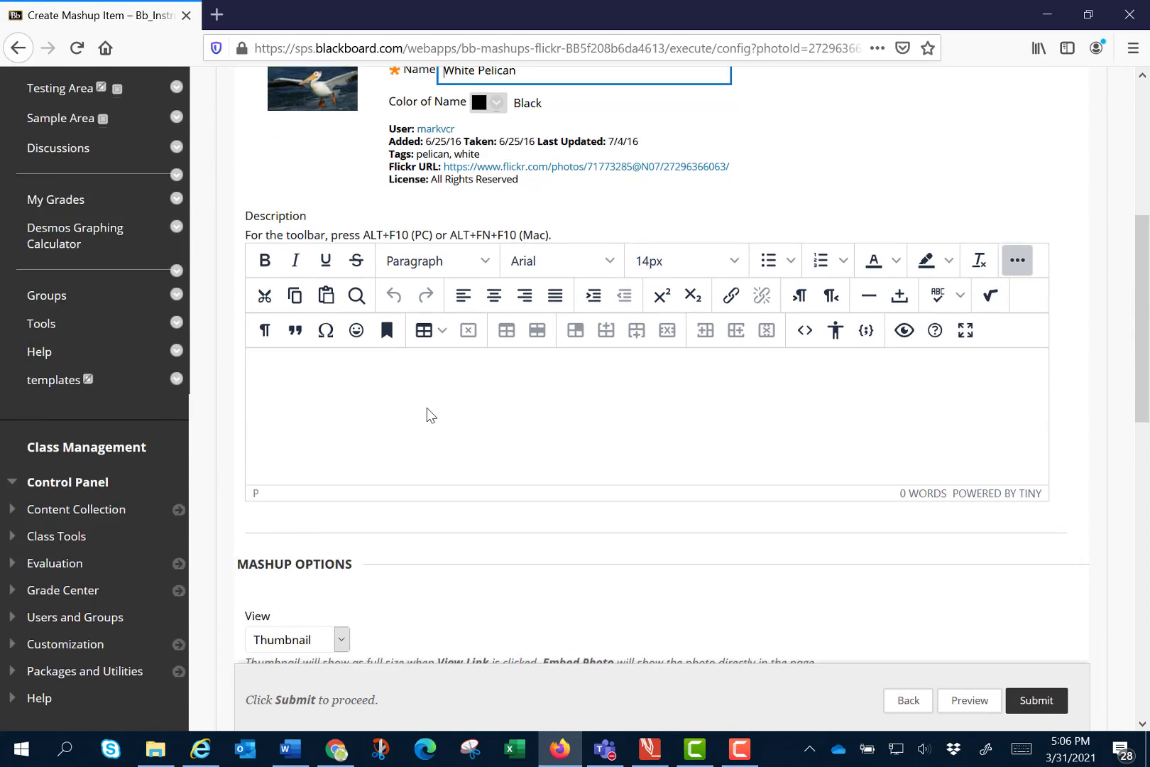
scroll("down", 3)
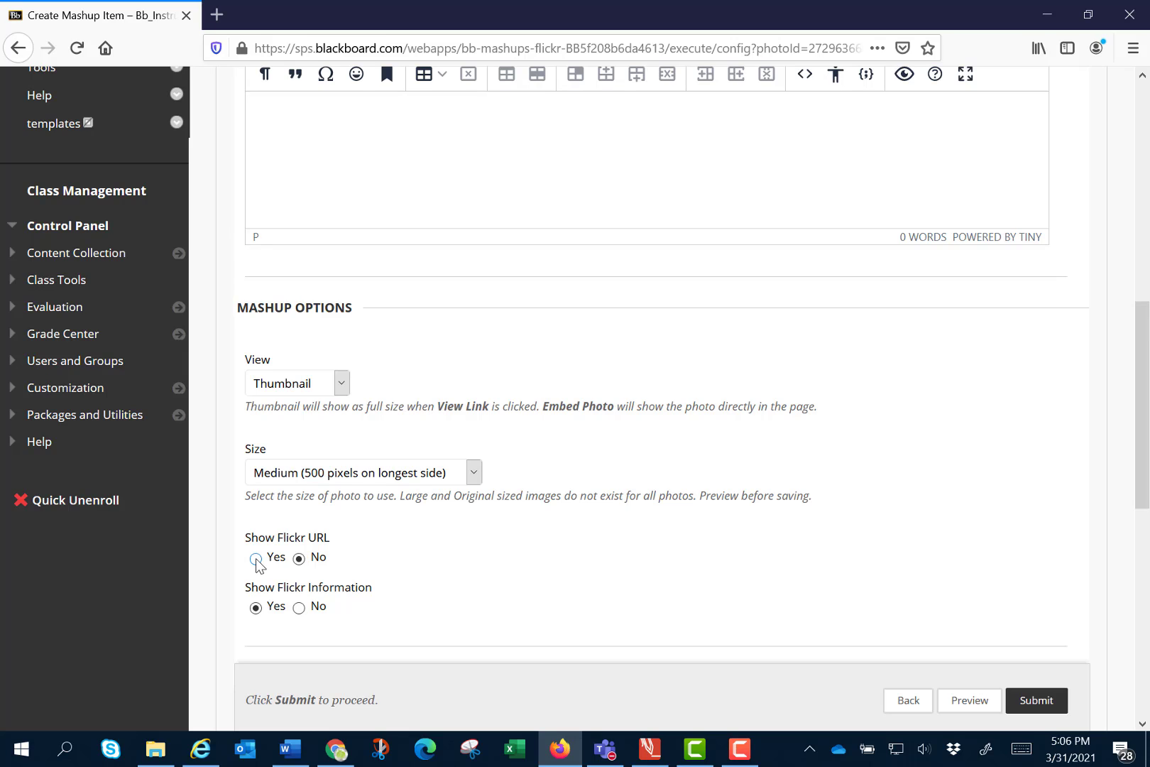
left_click(256, 558)
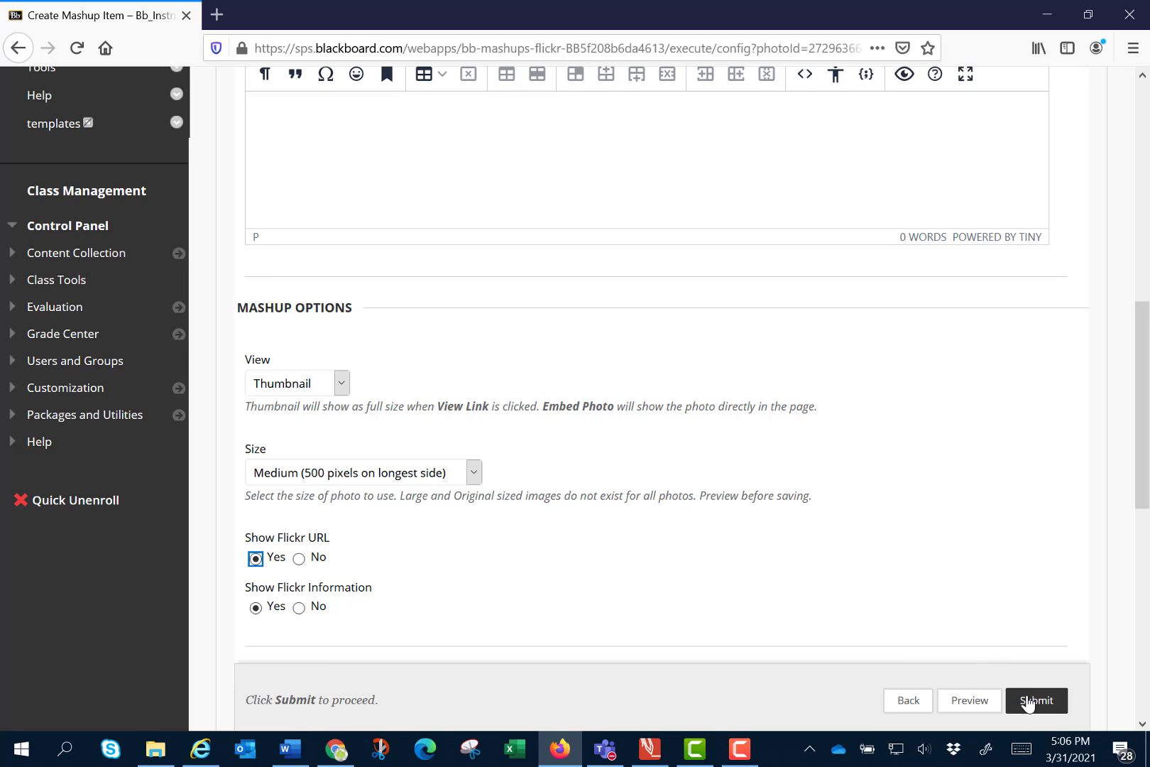
left_click(1035, 698)
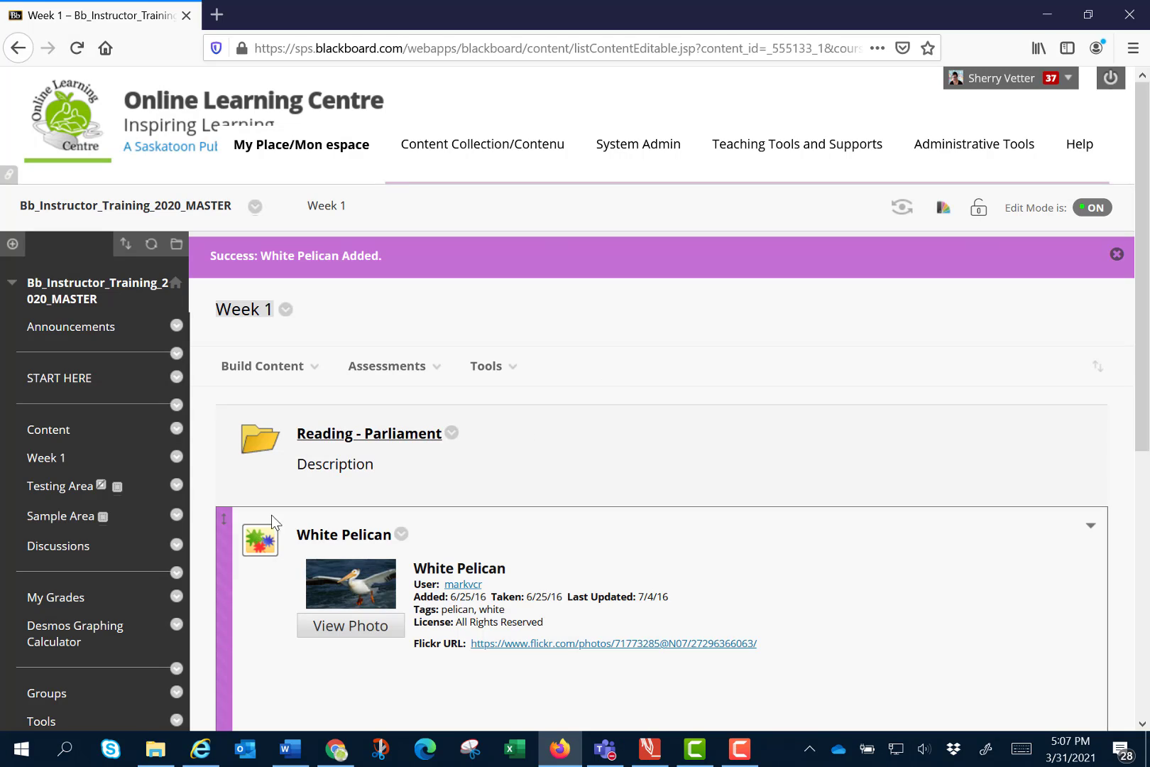
mouse_move(272, 515)
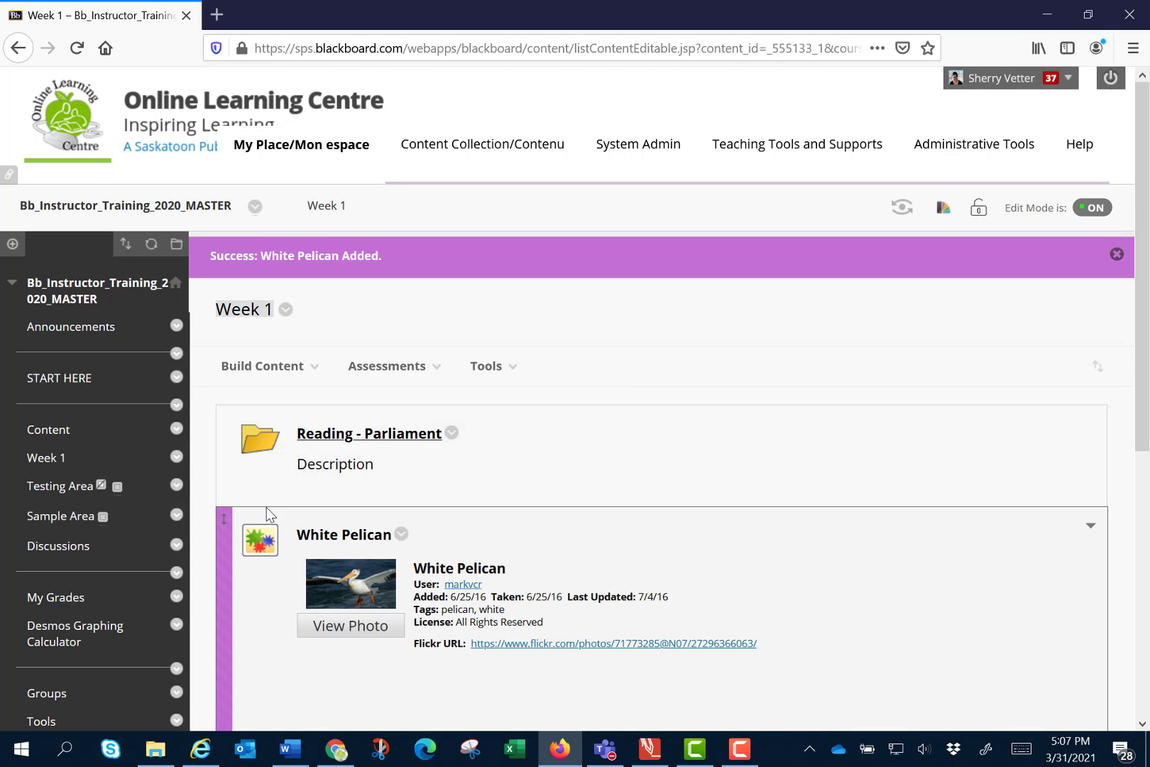
mouse_move(284, 574)
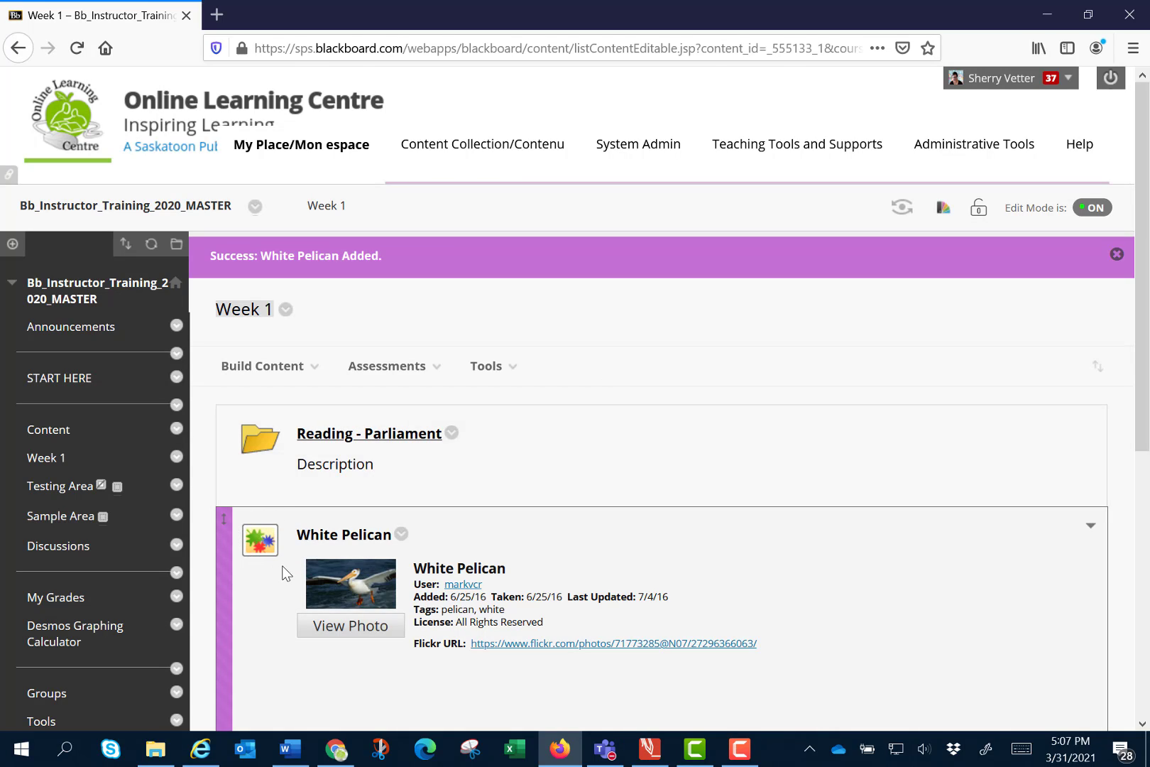
mouse_move(477, 643)
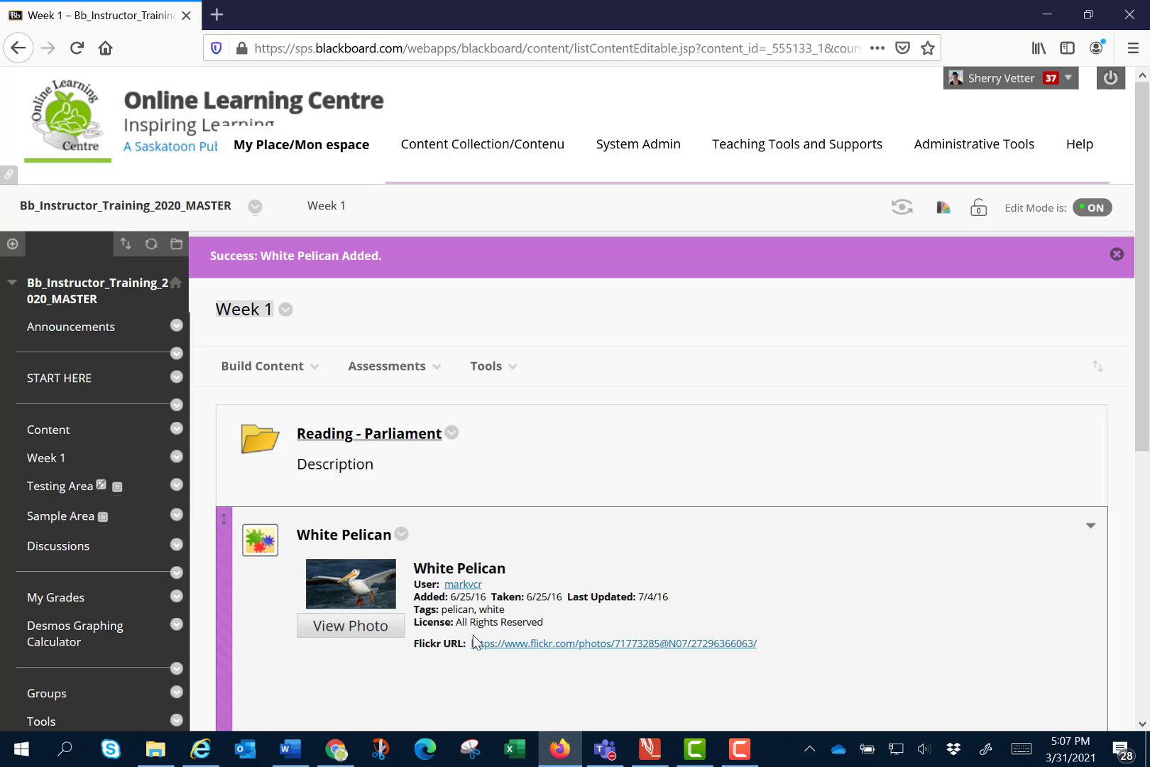
mouse_move(485, 610)
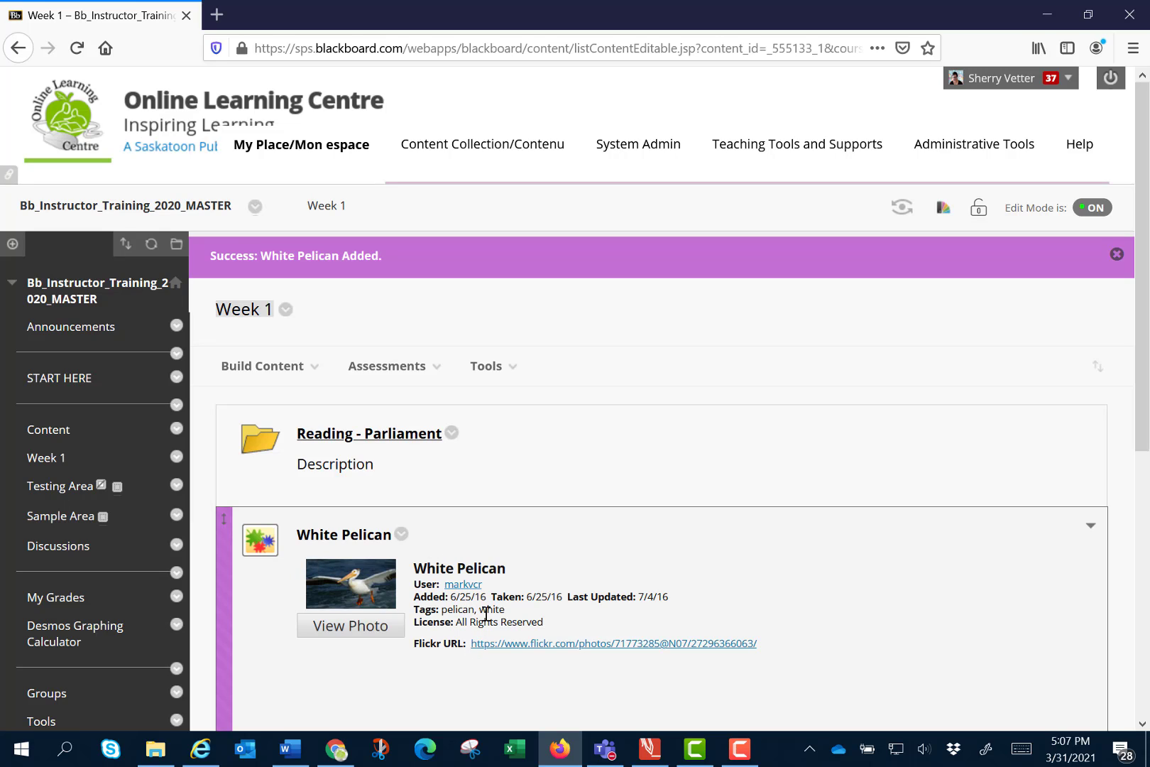
mouse_move(510, 500)
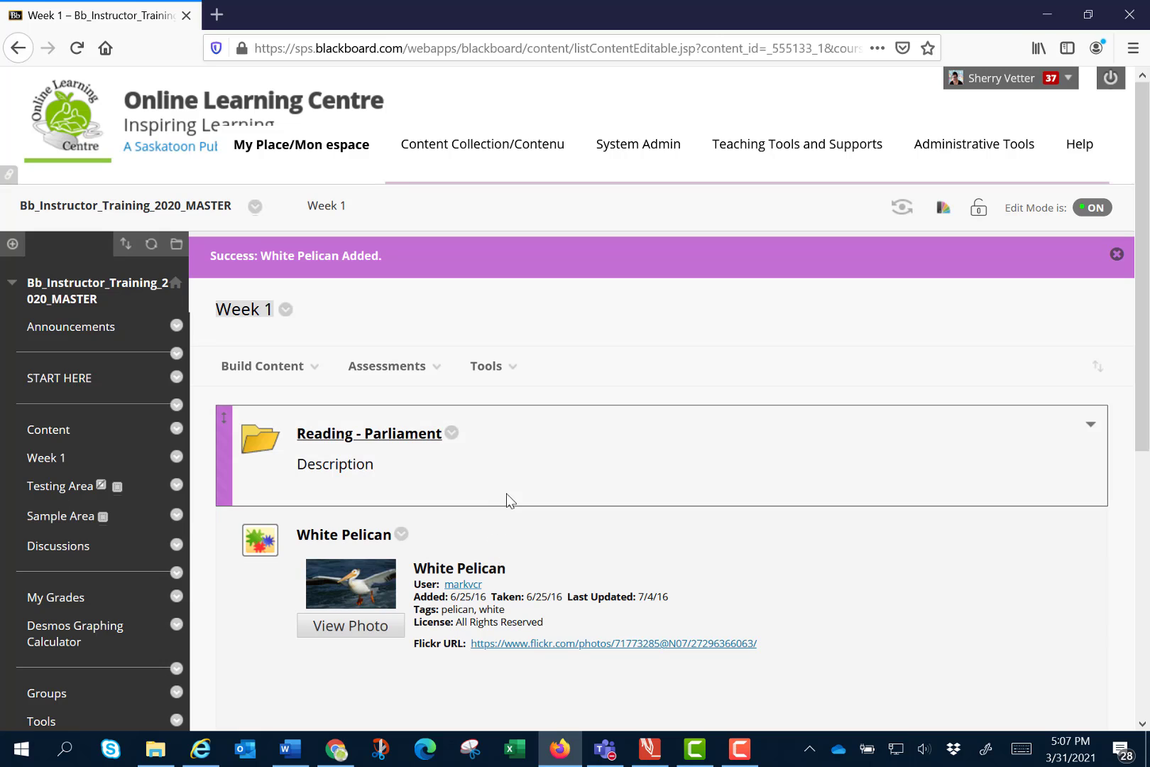
mouse_move(431, 502)
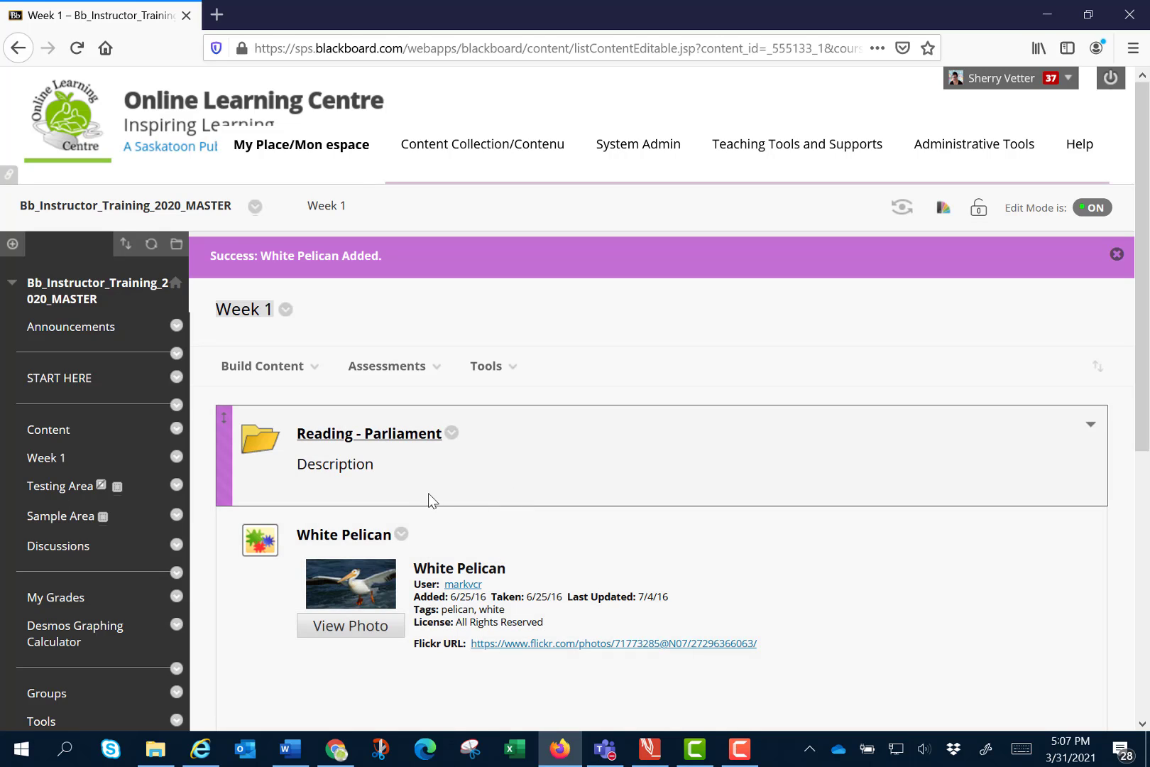
Create a new content item and name it 'Pelicans'
left_click(261, 365)
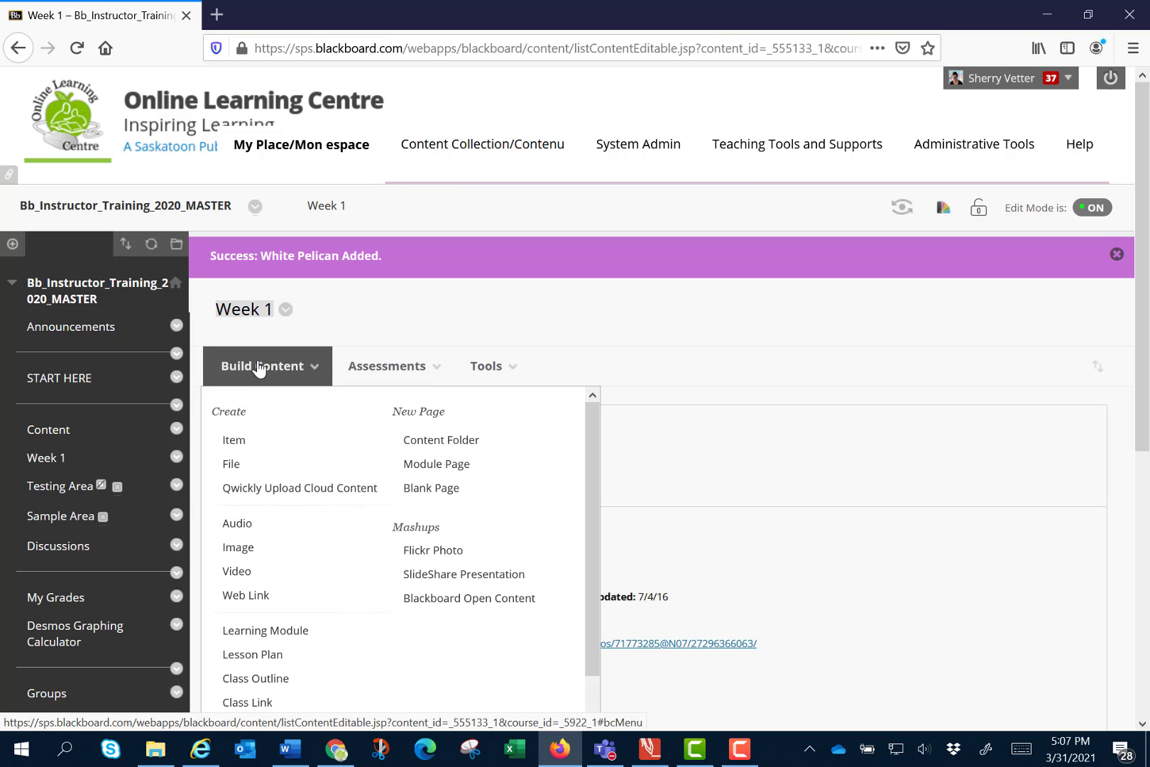
mouse_move(233, 440)
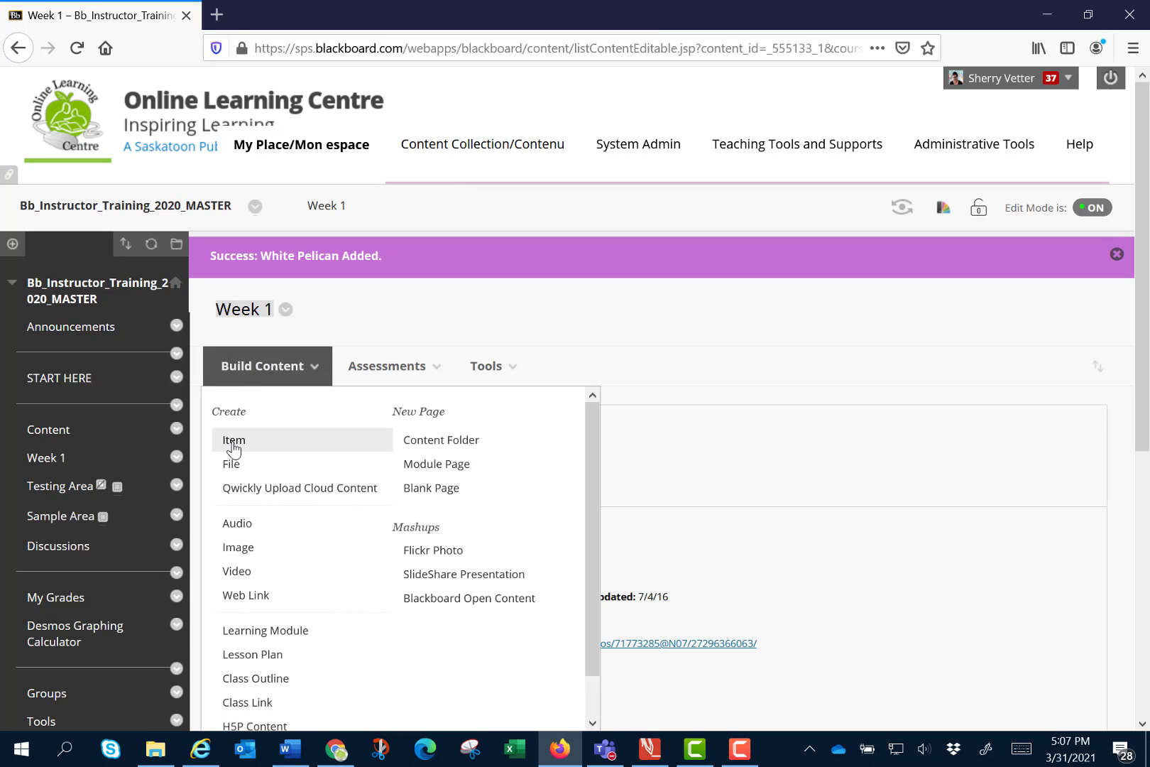
left_click(233, 440)
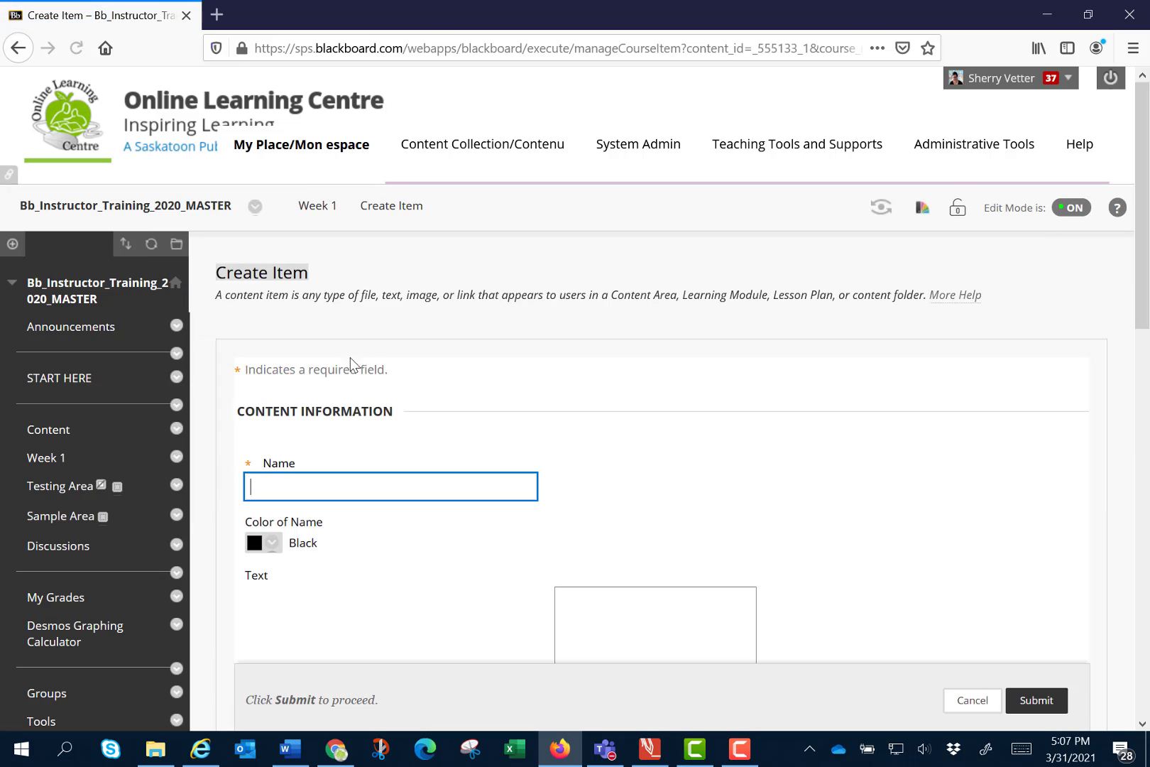
type("Pelicans")
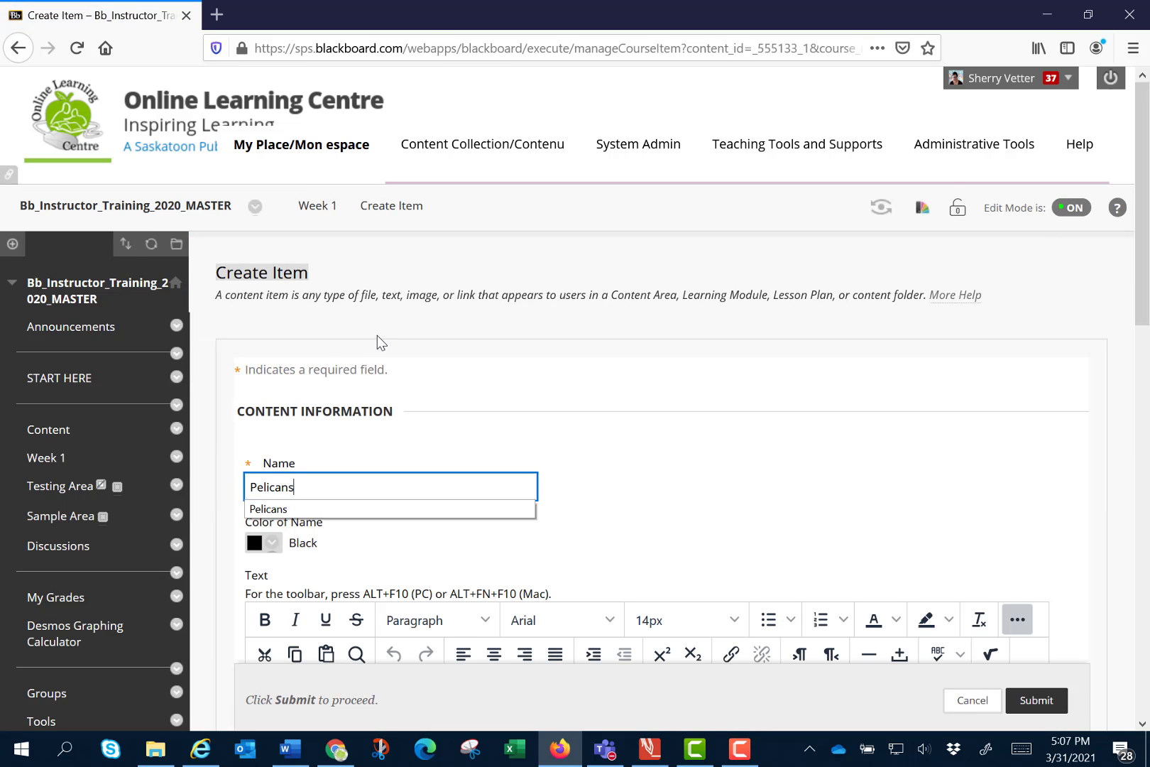
scroll("down", 3)
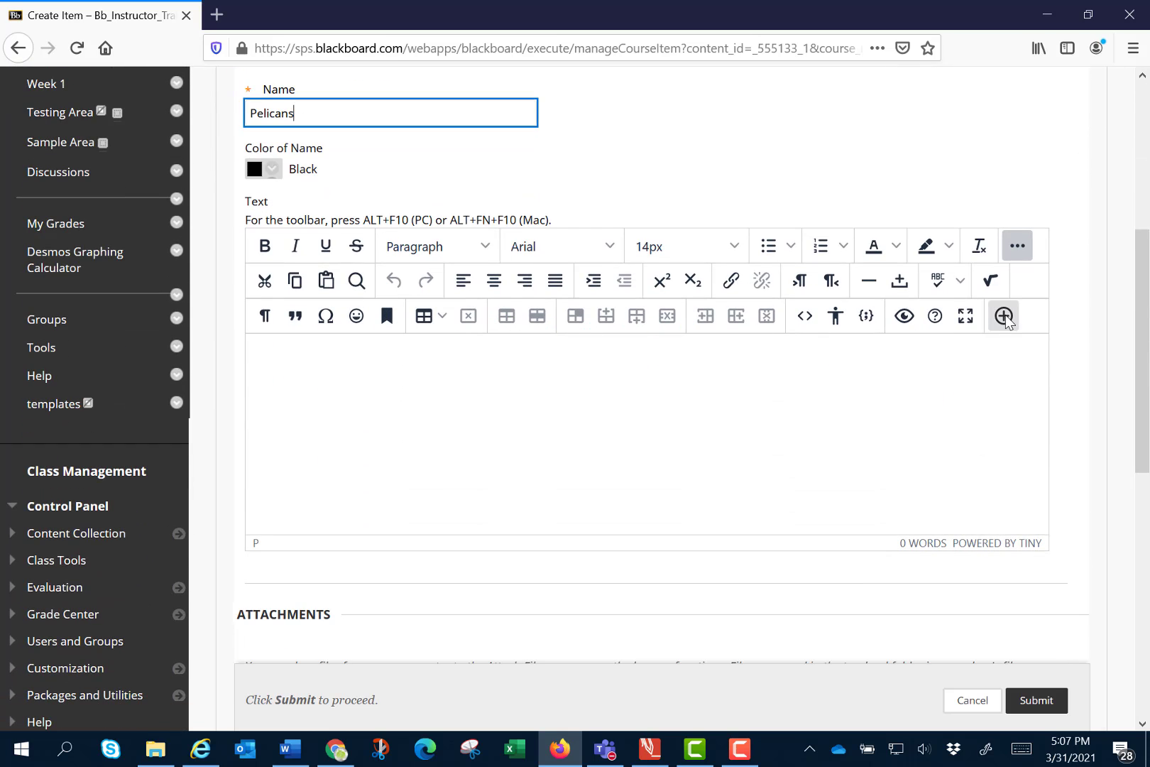
From the editor's Add Content menu, search Flickr for 'white pelican' and insert the first White Pelican photo
left_click(1004, 315)
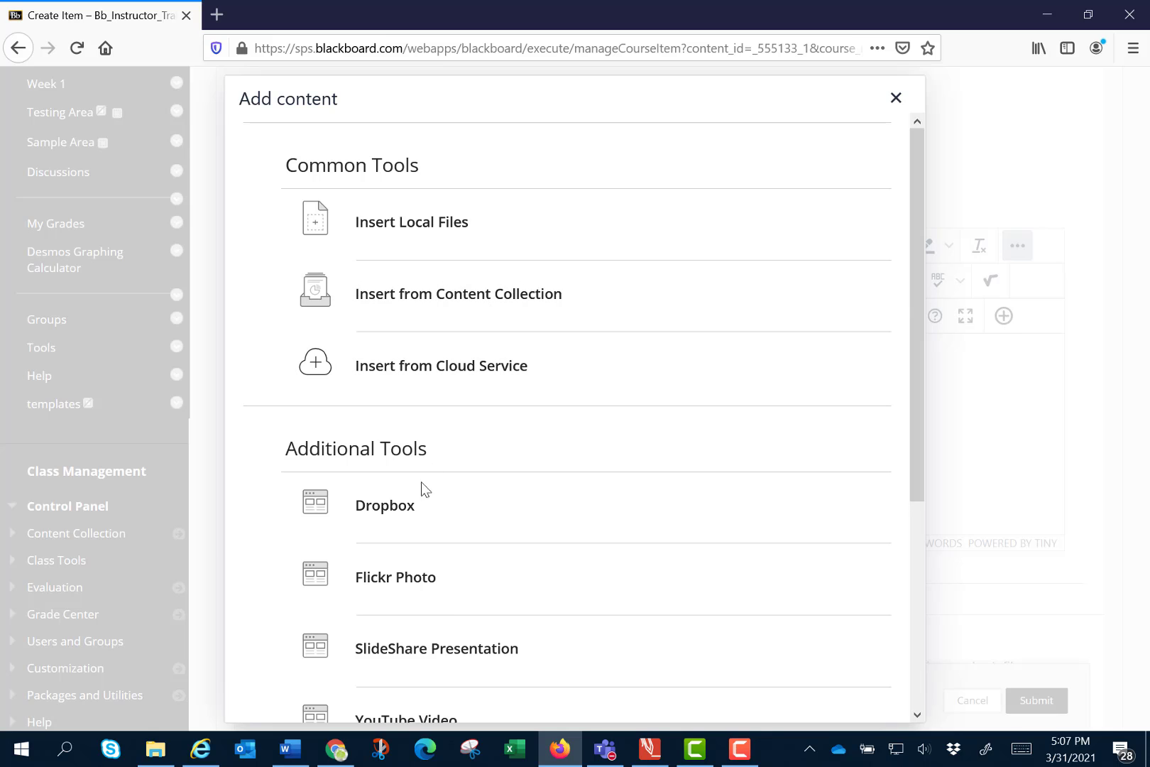
mouse_move(401, 579)
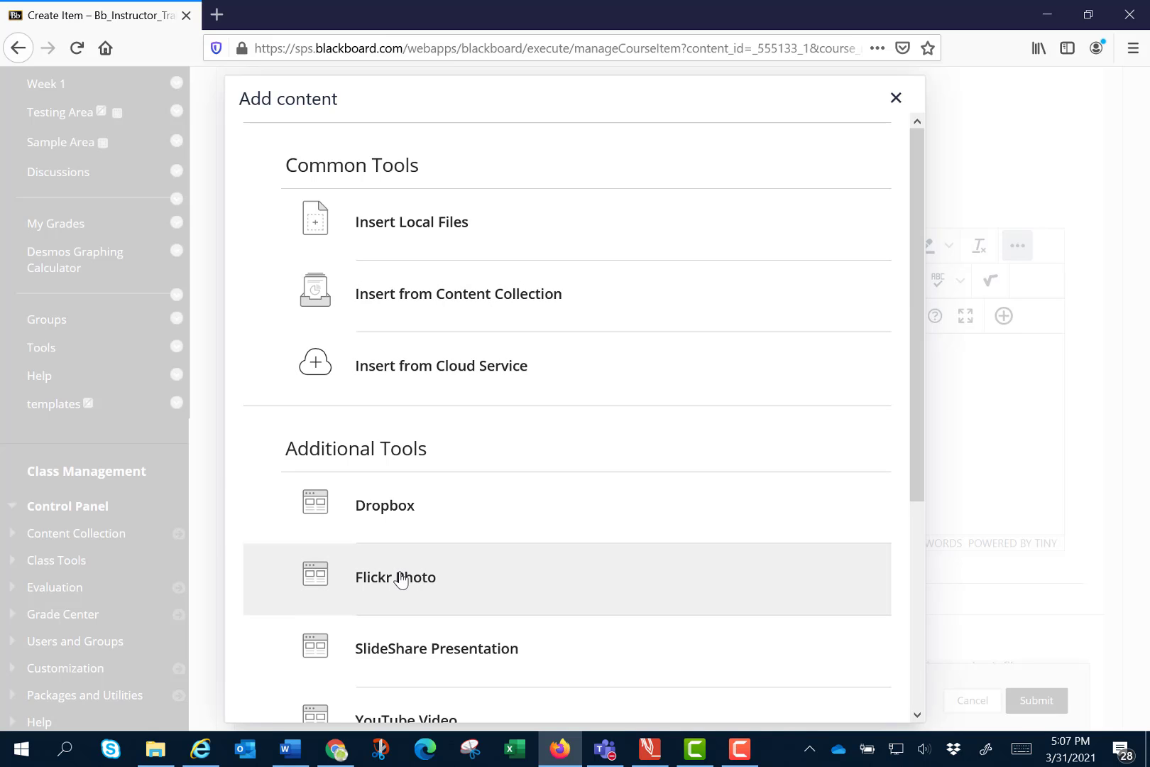
left_click(395, 577)
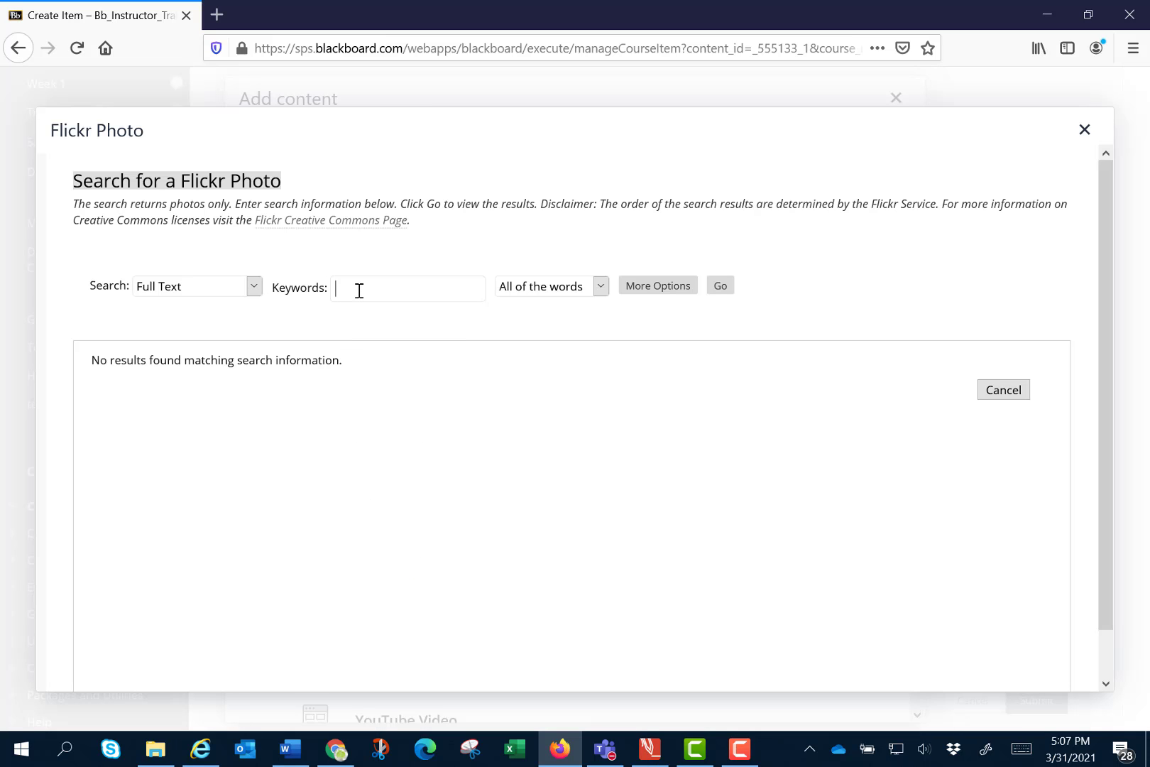
type("white pelican")
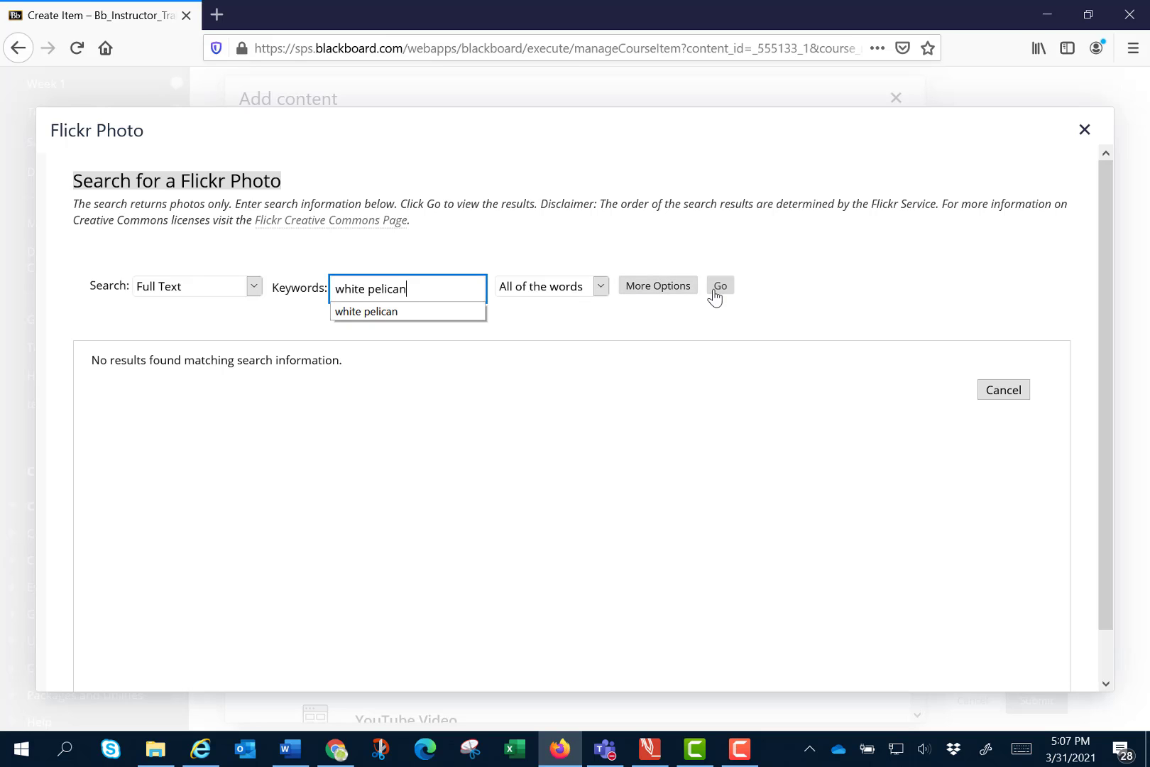
left_click(720, 286)
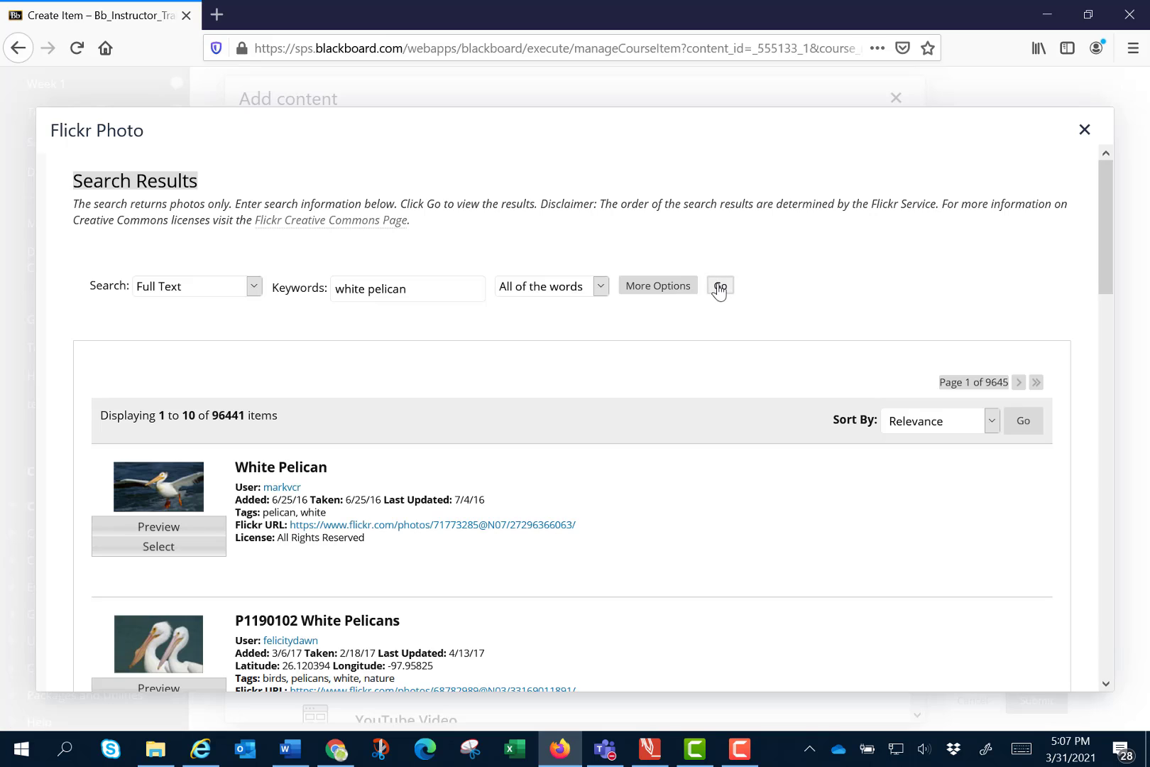
mouse_move(346, 362)
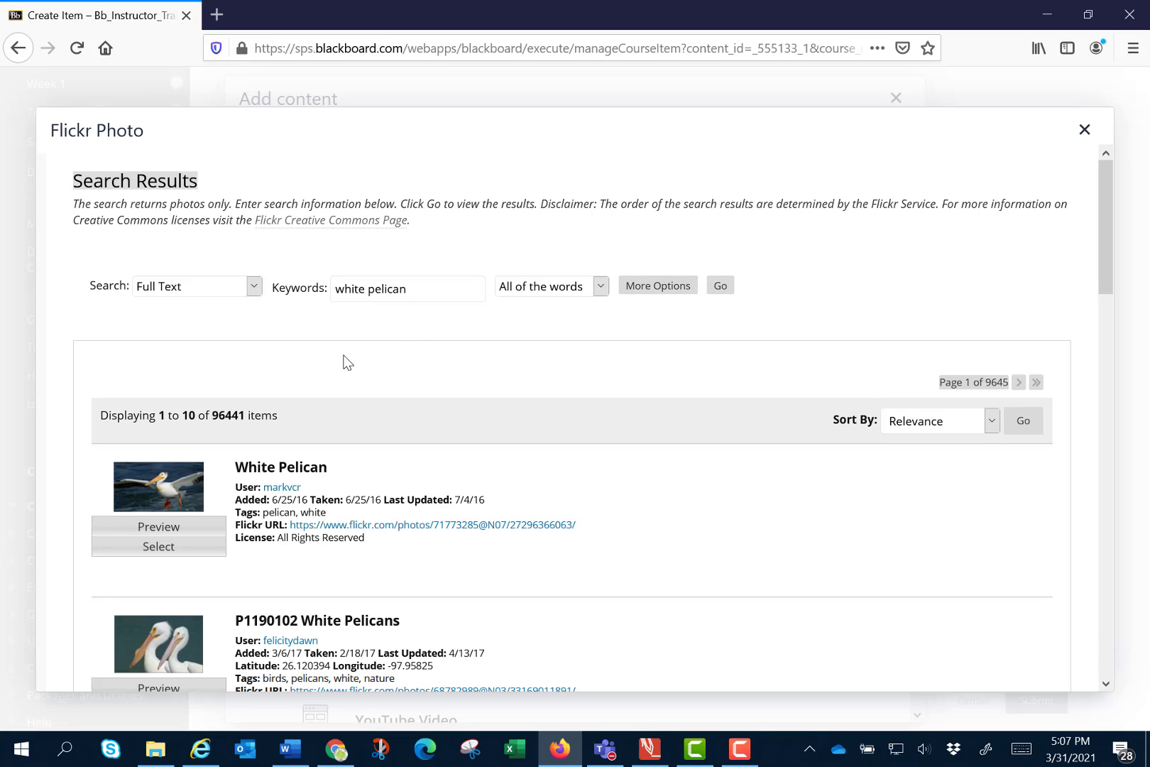
mouse_move(158, 545)
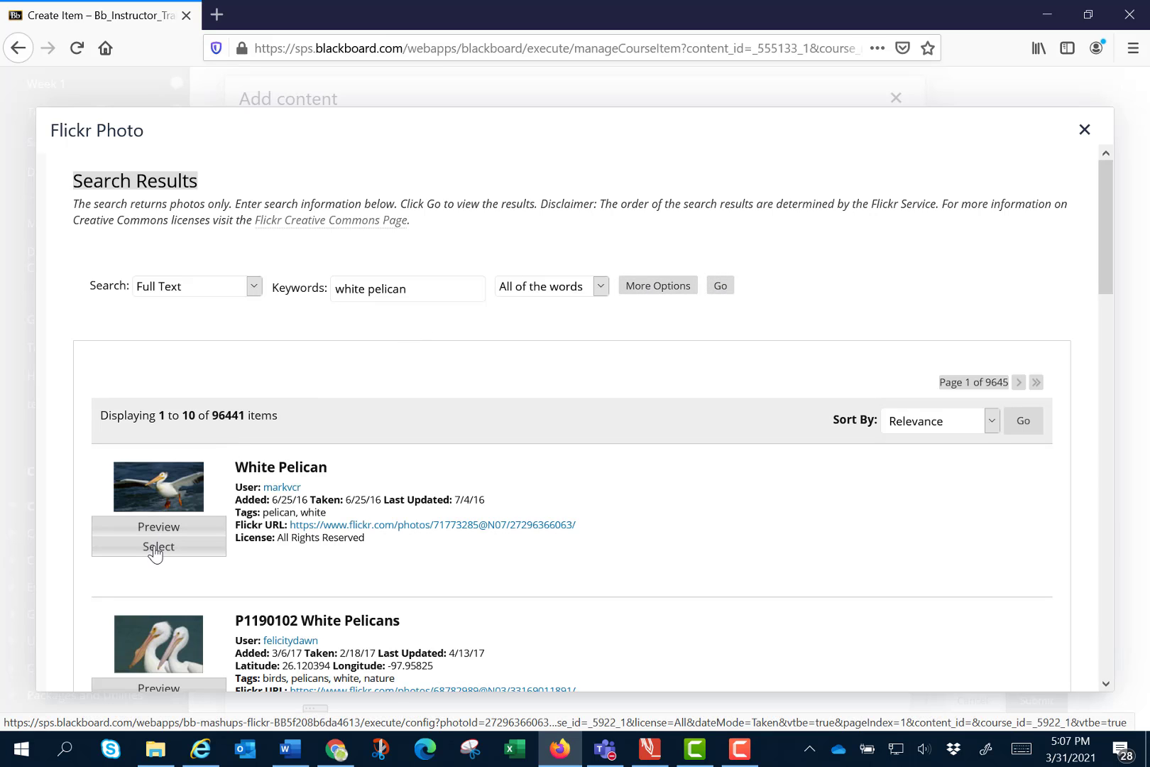
left_click(158, 547)
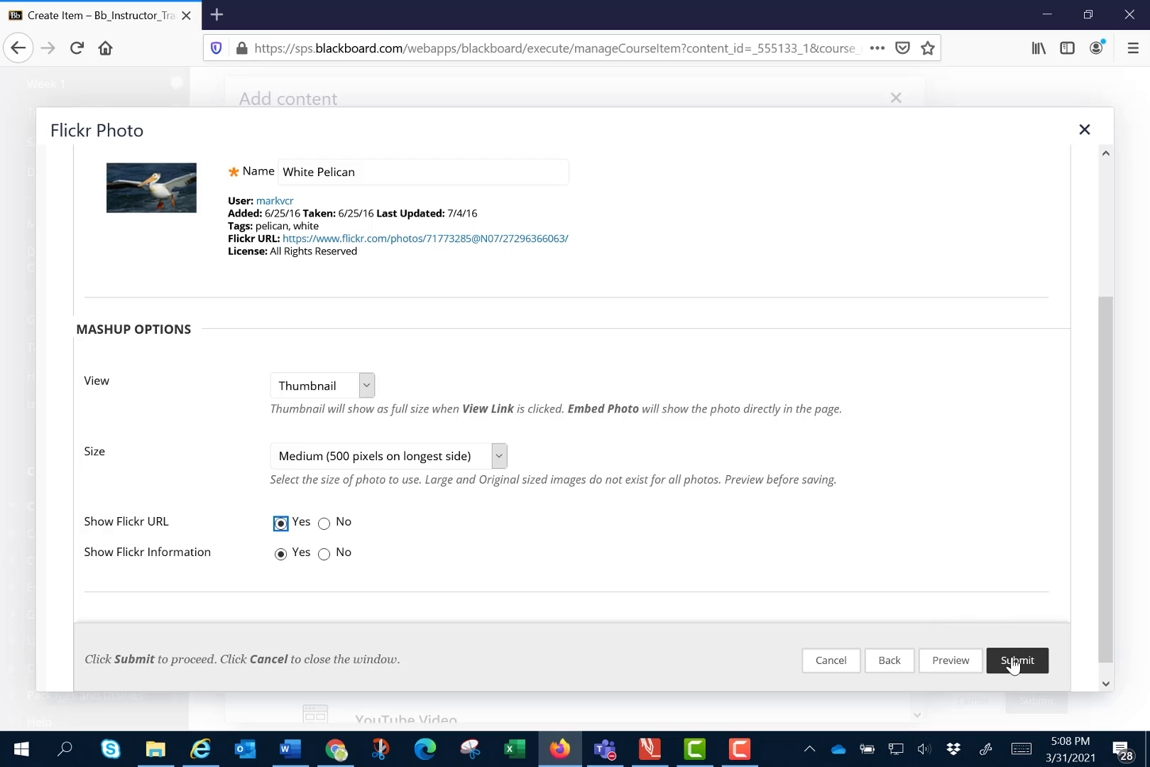
left_click(1017, 661)
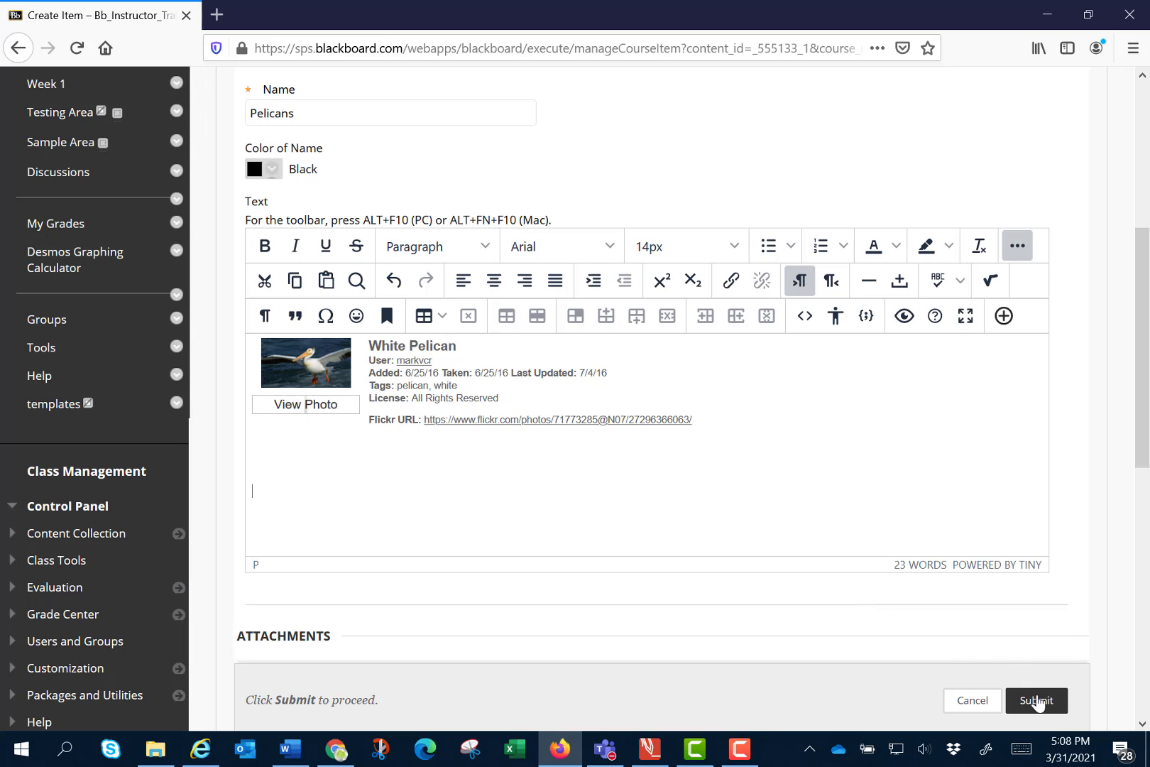
Submit the Pelicans item so it is listed on the Week 1 page
left_click(1035, 701)
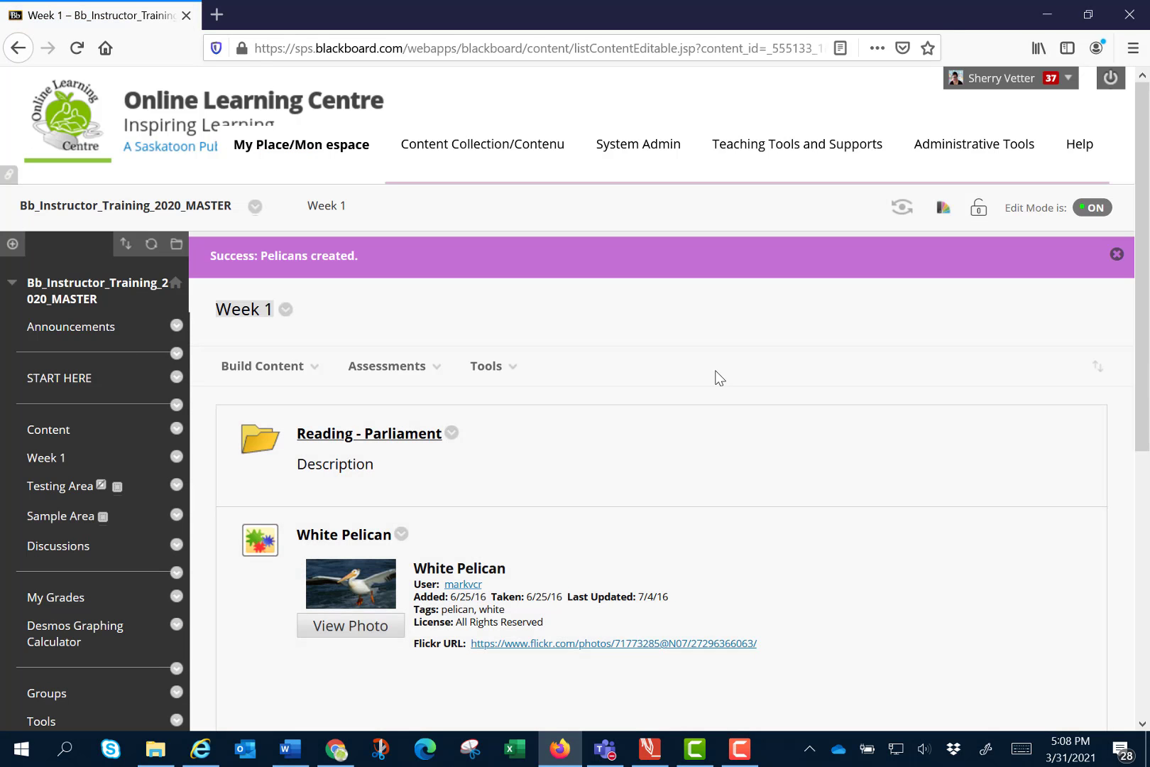
scroll("down", 3)
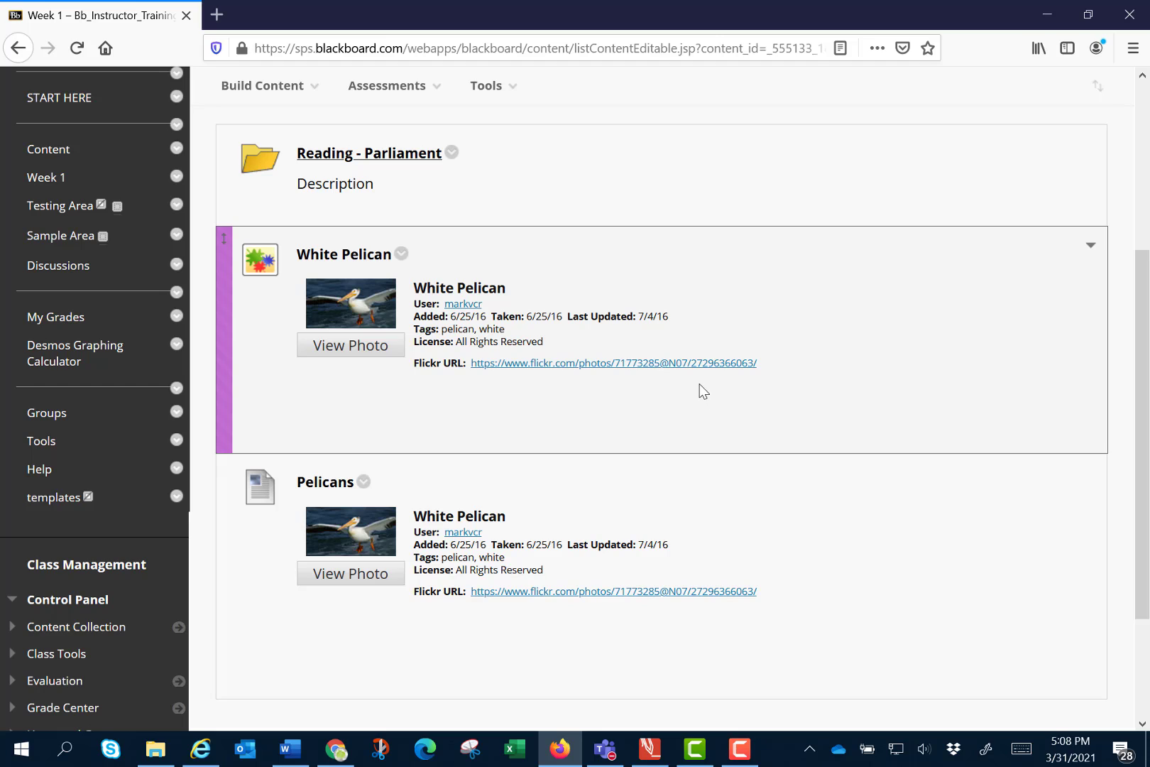
mouse_move(386, 437)
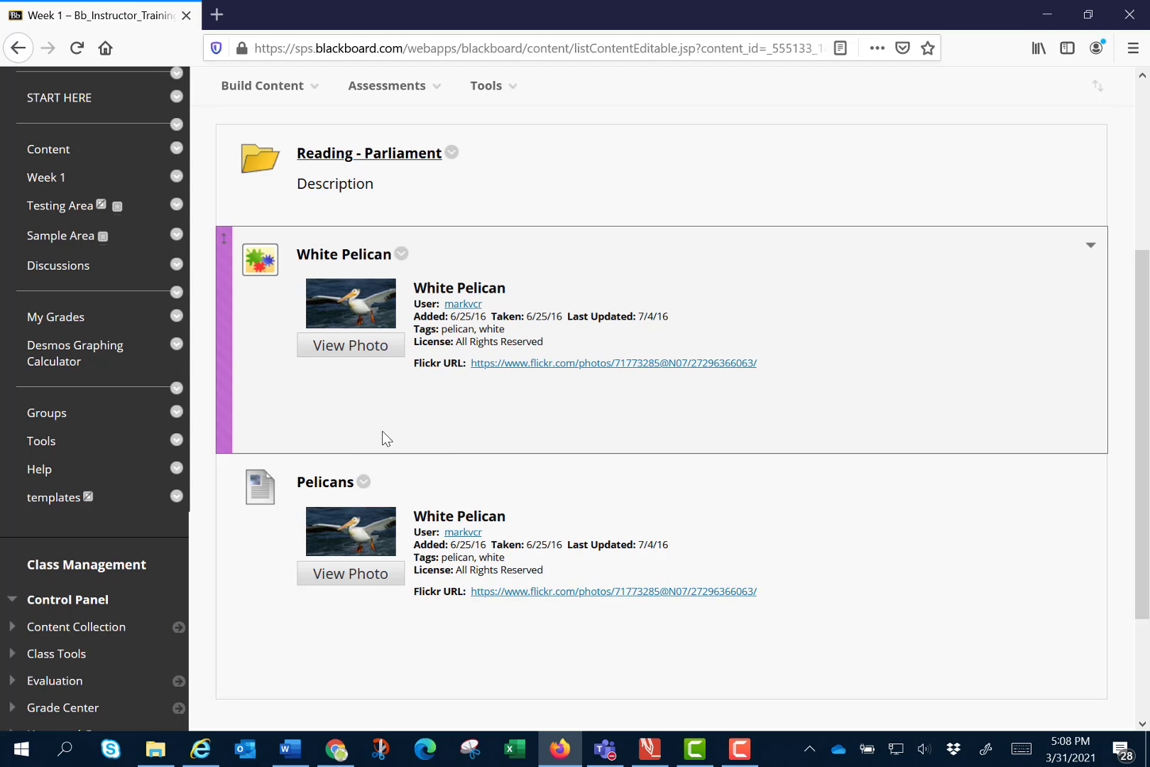
mouse_move(258, 262)
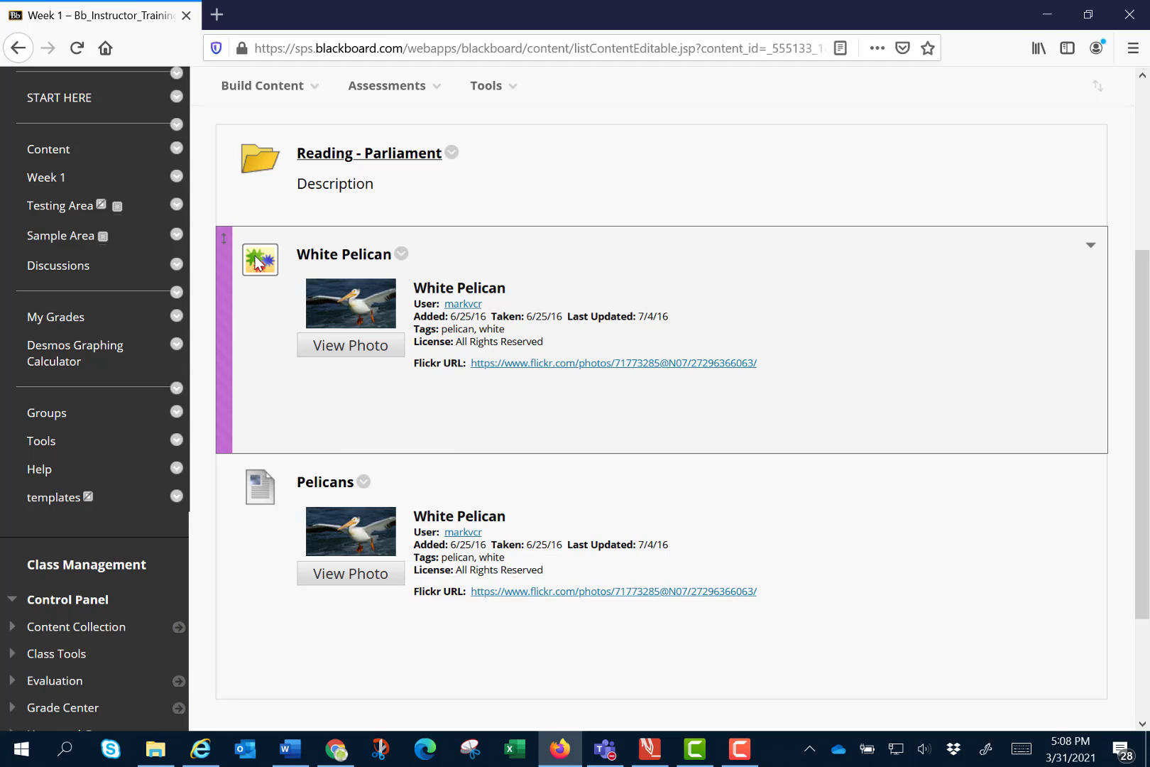
mouse_move(273, 379)
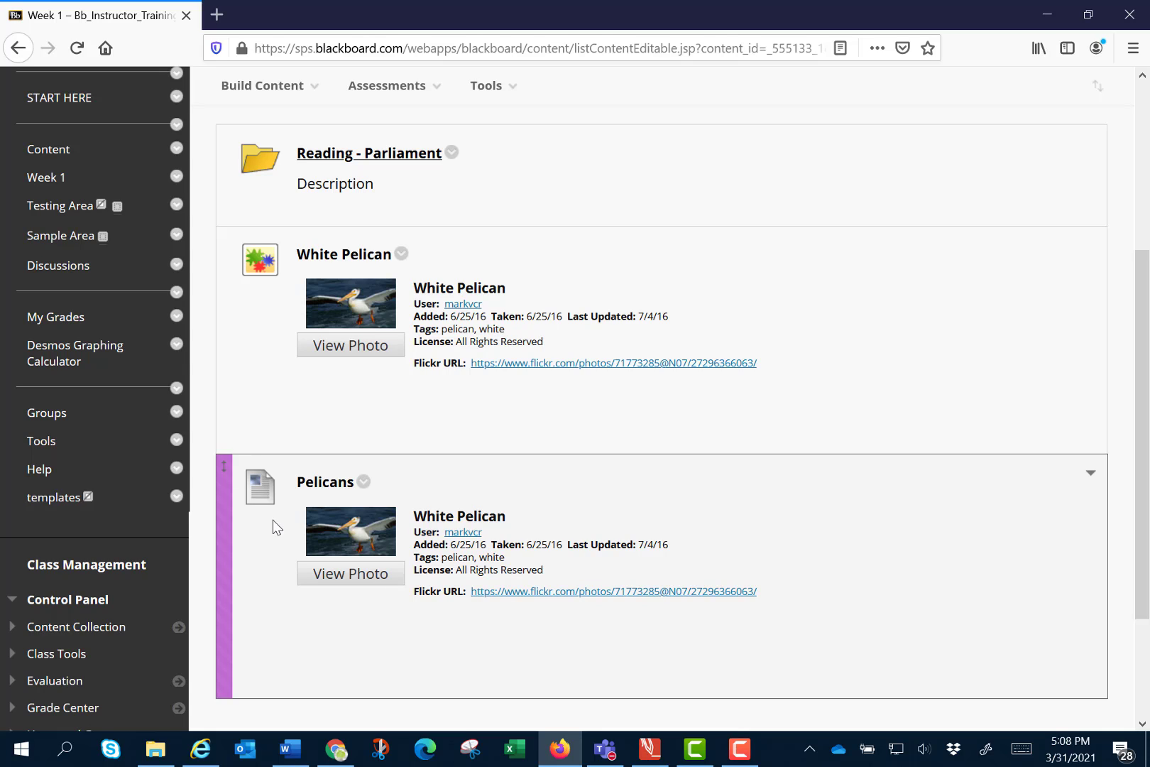
mouse_move(92, 493)
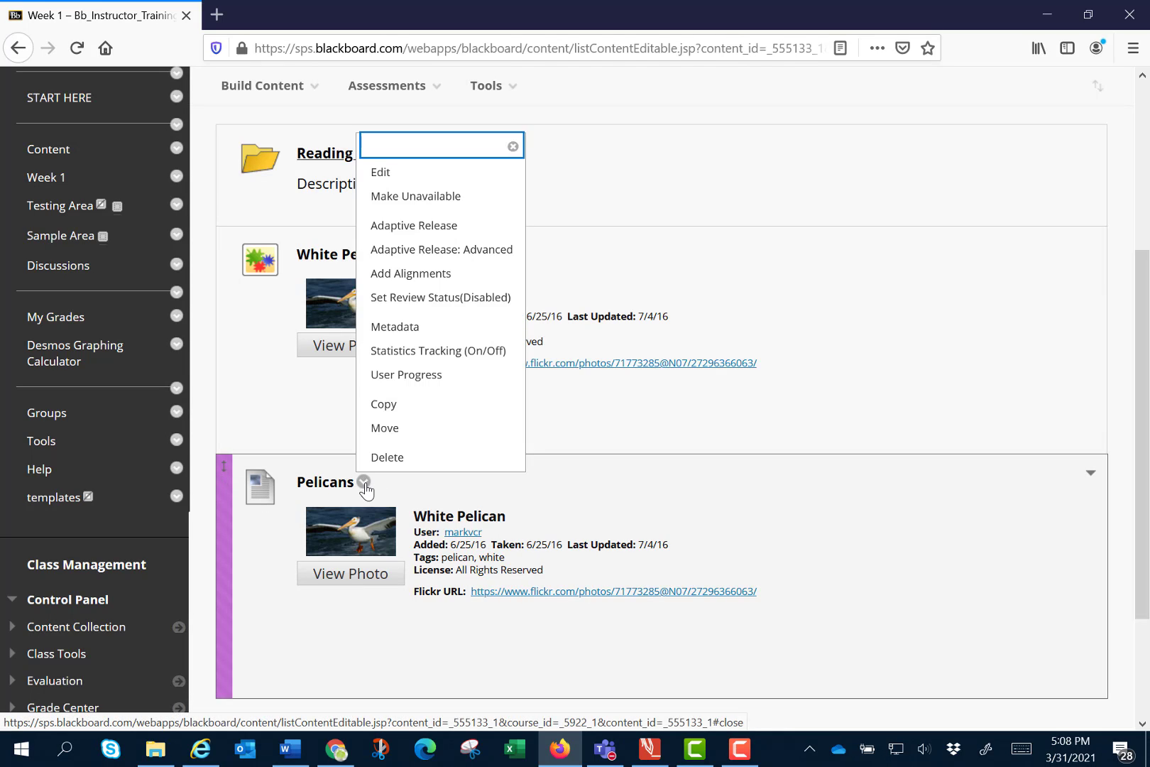
Choose Edit from the Pelicans item's options menu
left_click(381, 172)
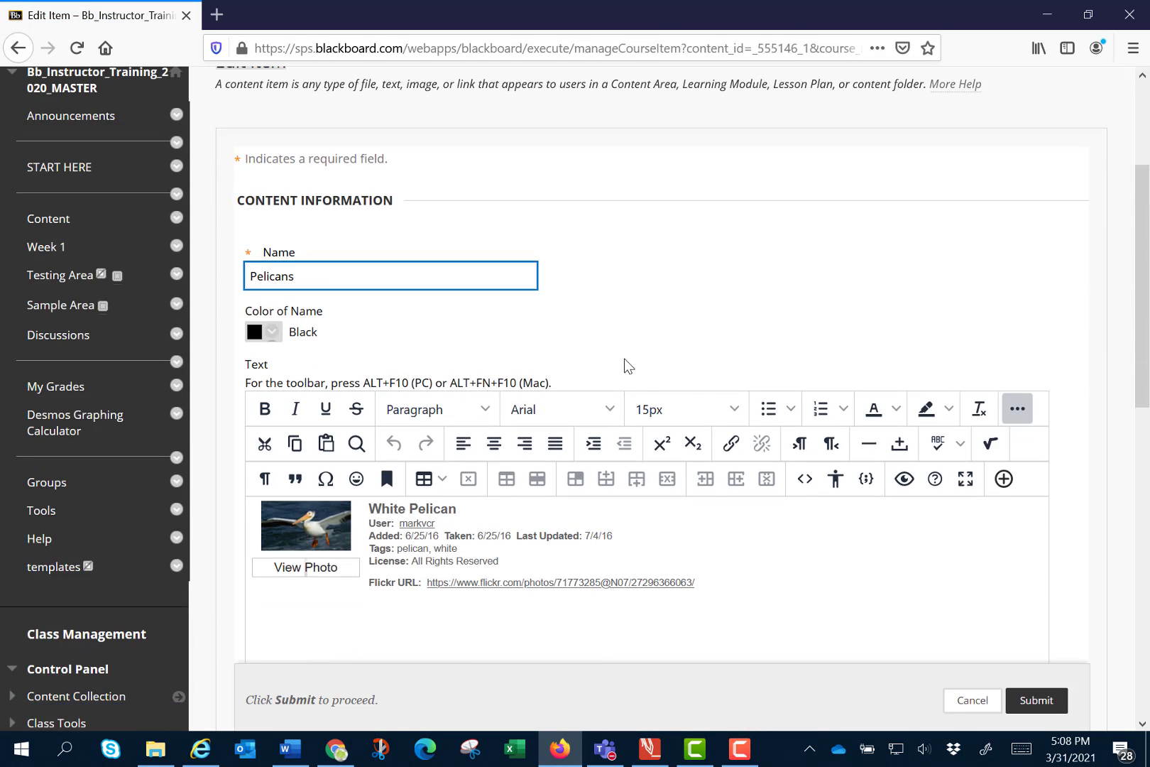
Write 'The white pelican can be seen by the weir in Saskatoon.' below the photo
scroll("down", 3)
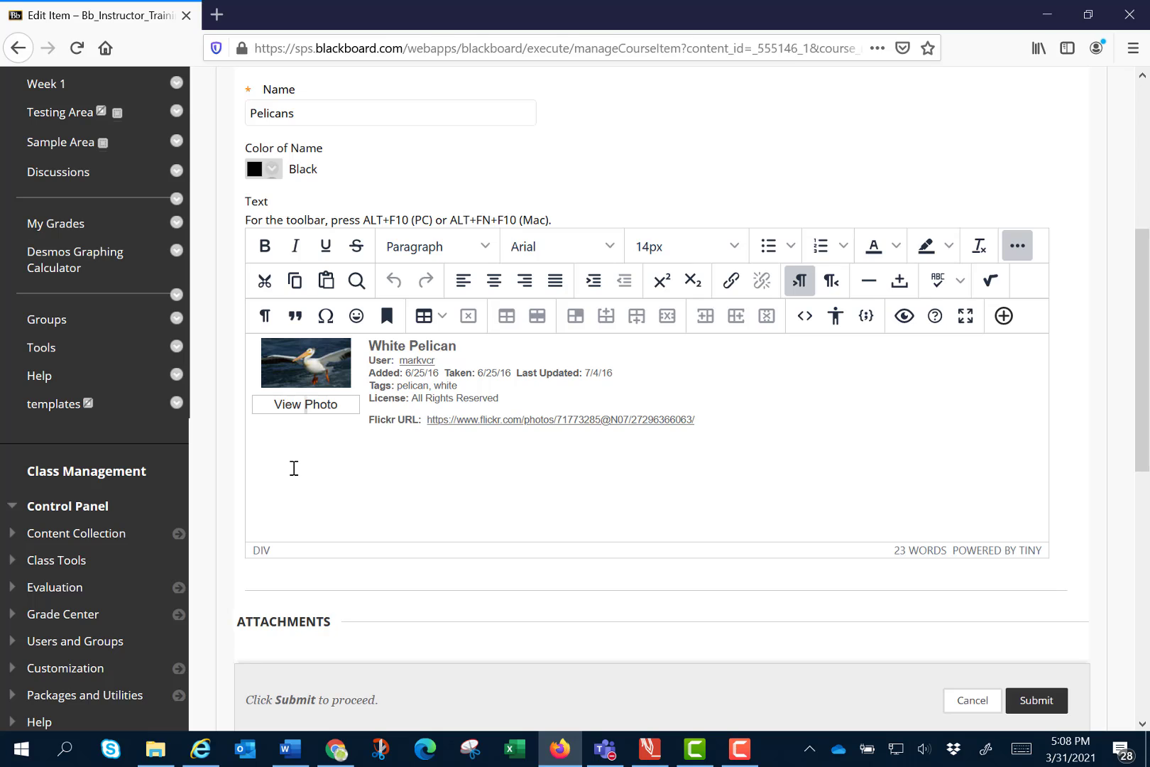
type("The")
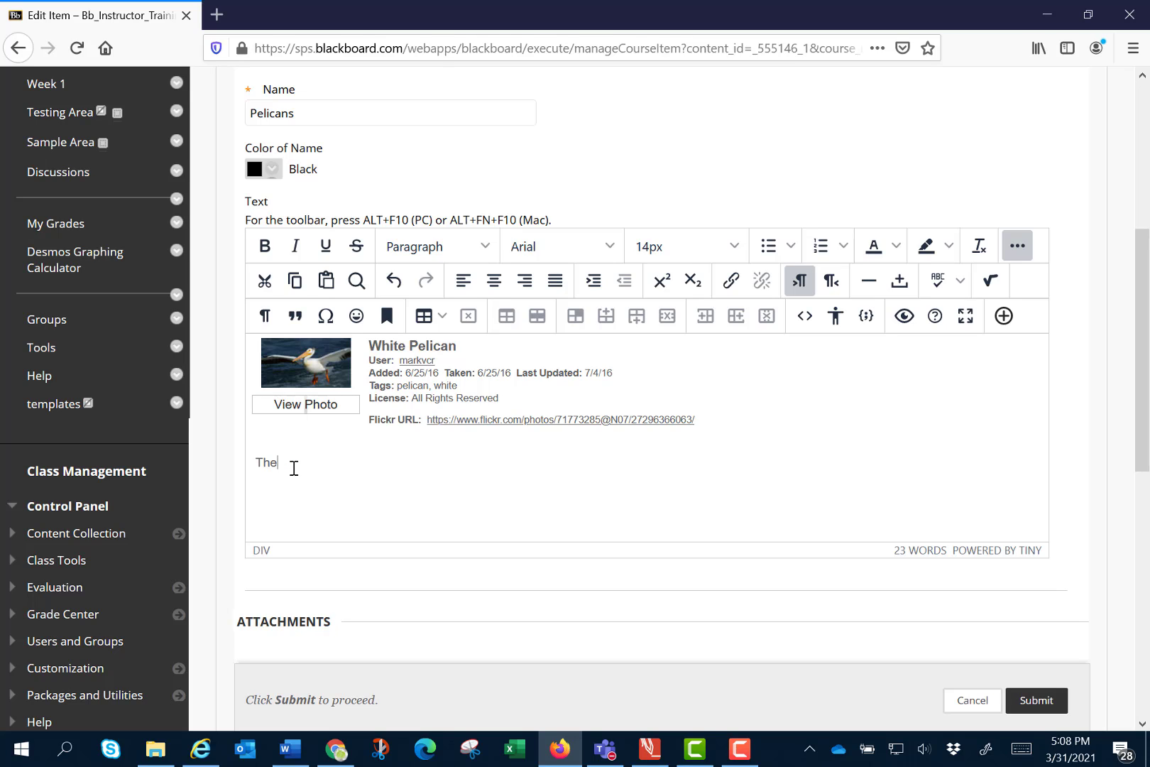
type("white pelican can be s")
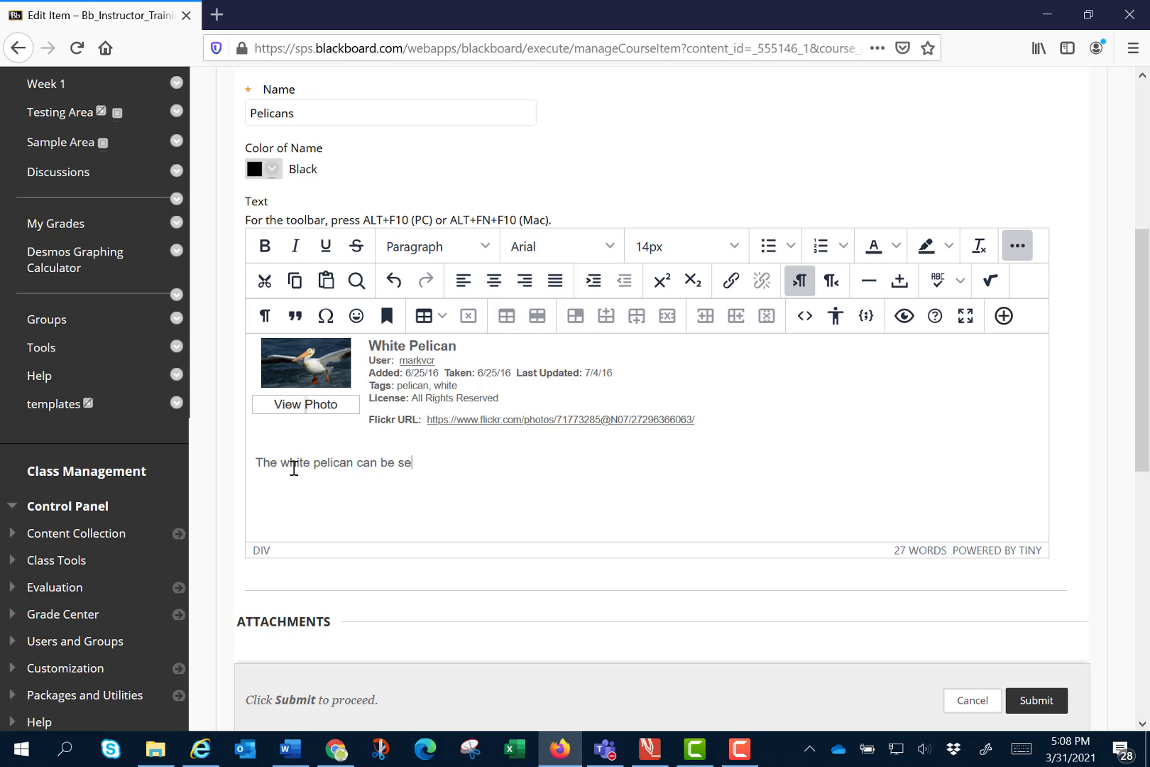
type("en by the weir in Sas")
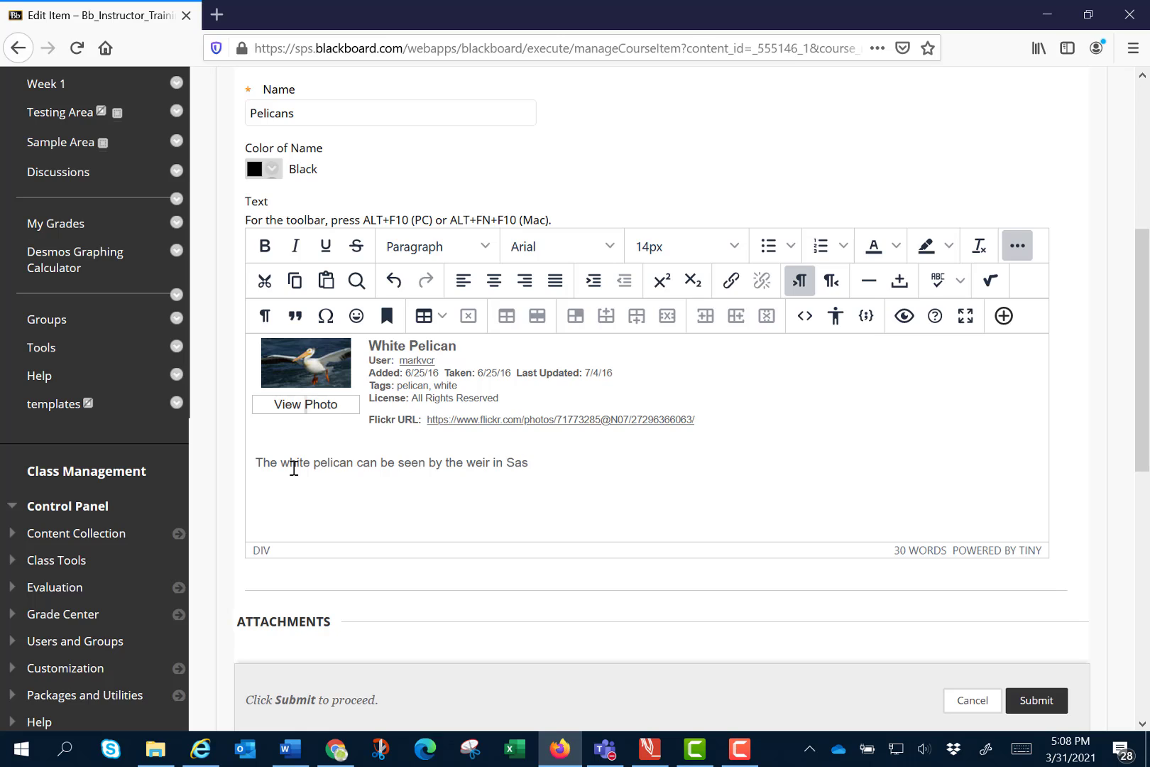
type("katoon.")
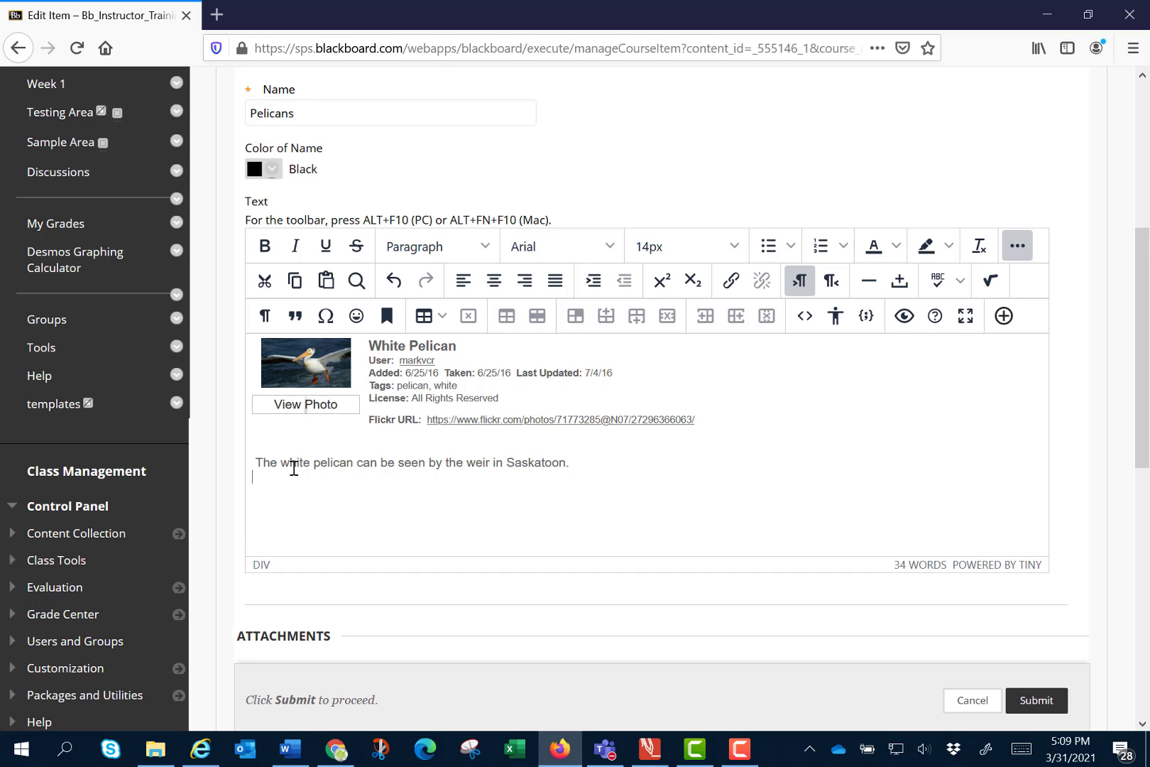
mouse_move(359, 446)
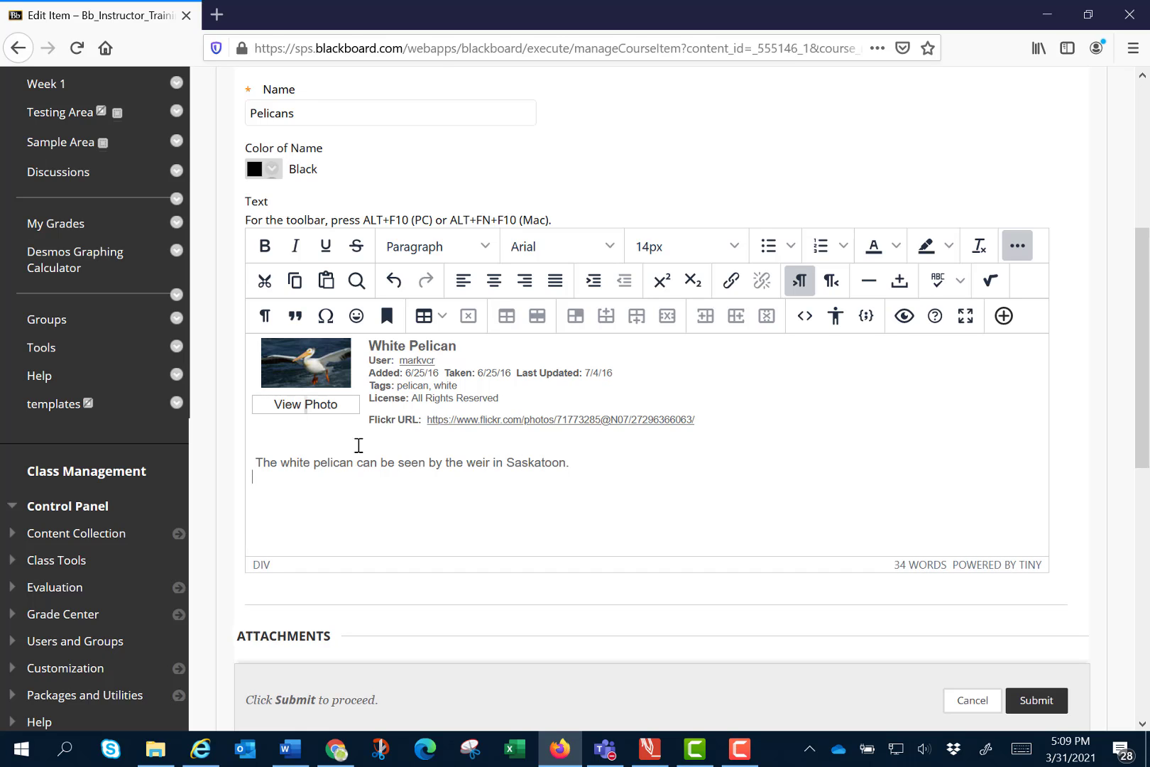
Start a SlideShare mashup and search for 'white pelican' limited to English presentations
left_click(1003, 315)
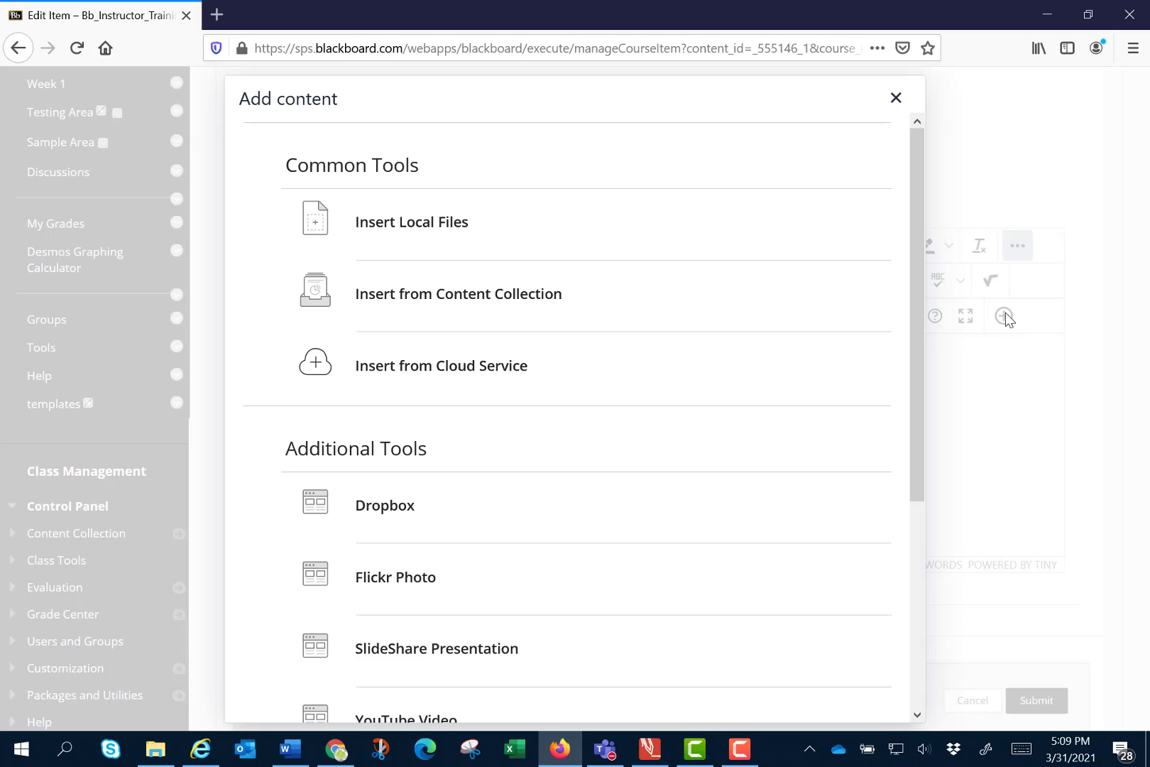
mouse_move(432, 652)
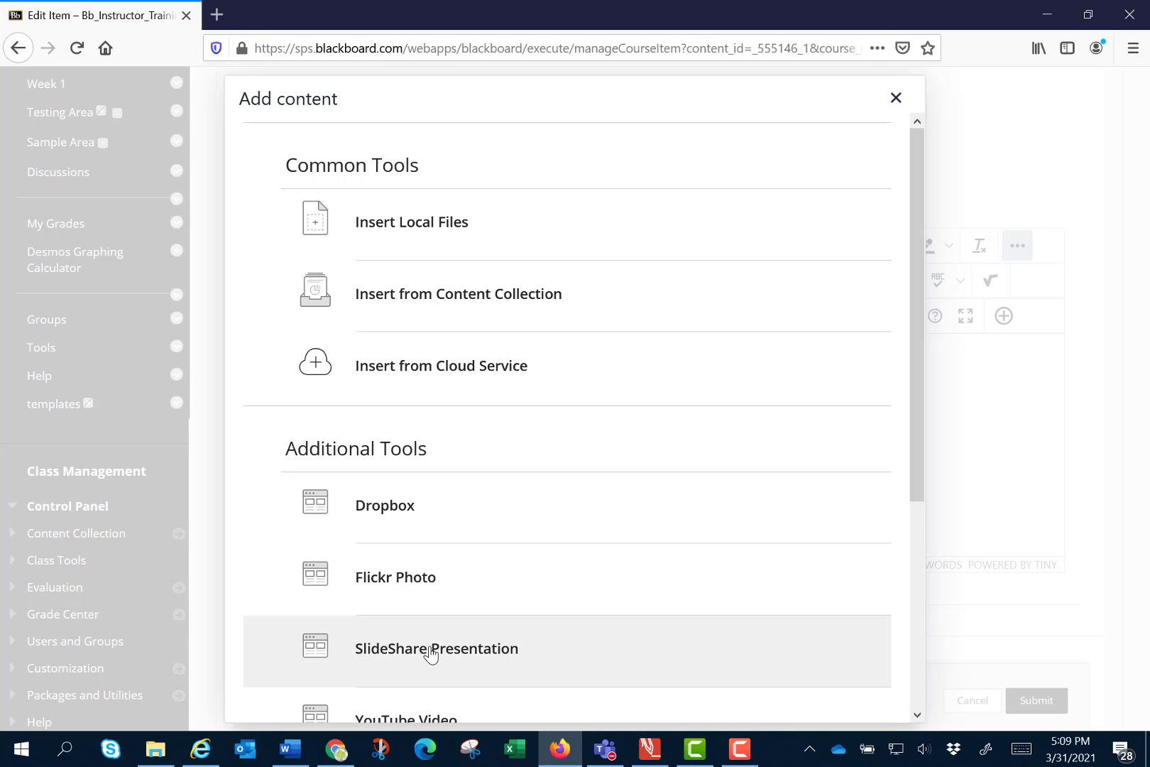
left_click(436, 647)
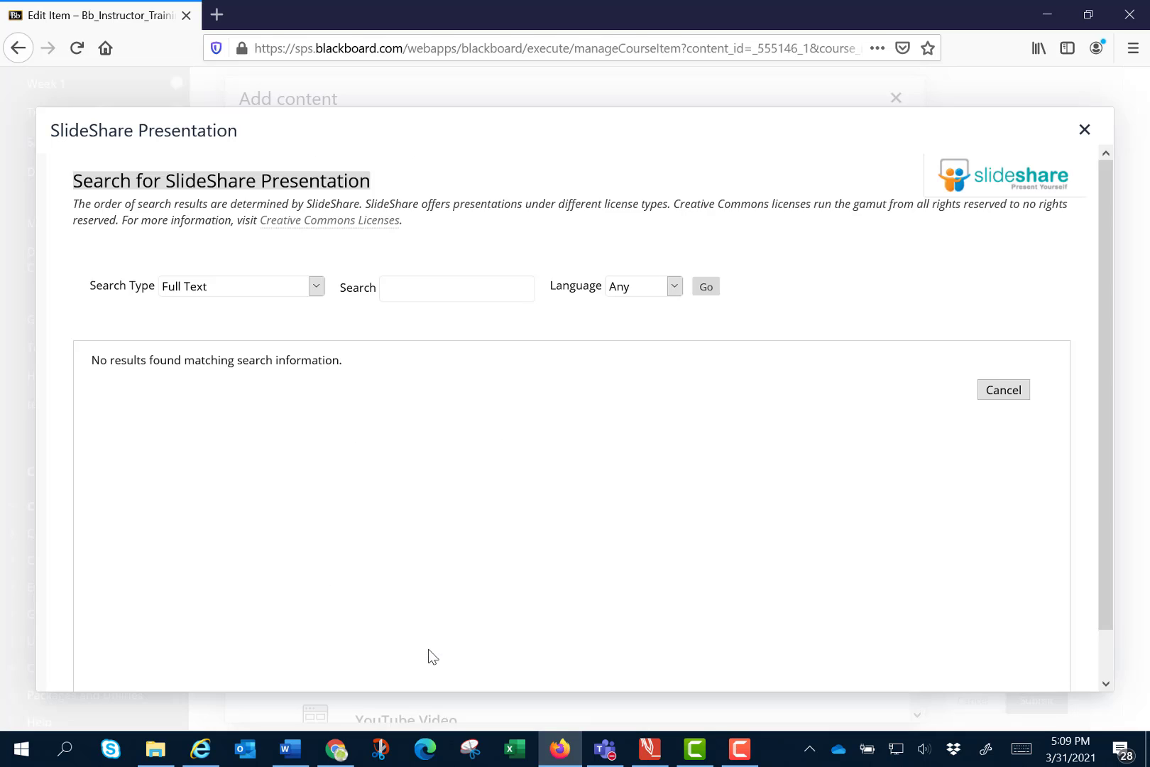
mouse_move(419, 648)
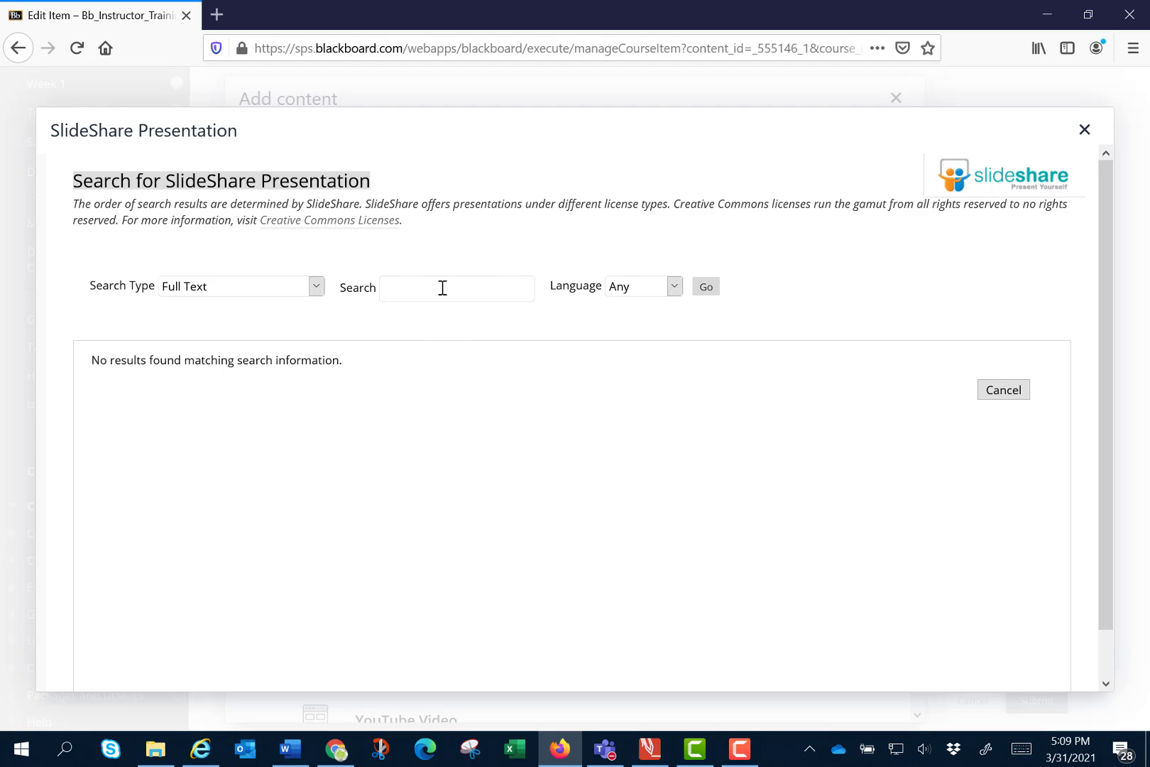
type("white pelican")
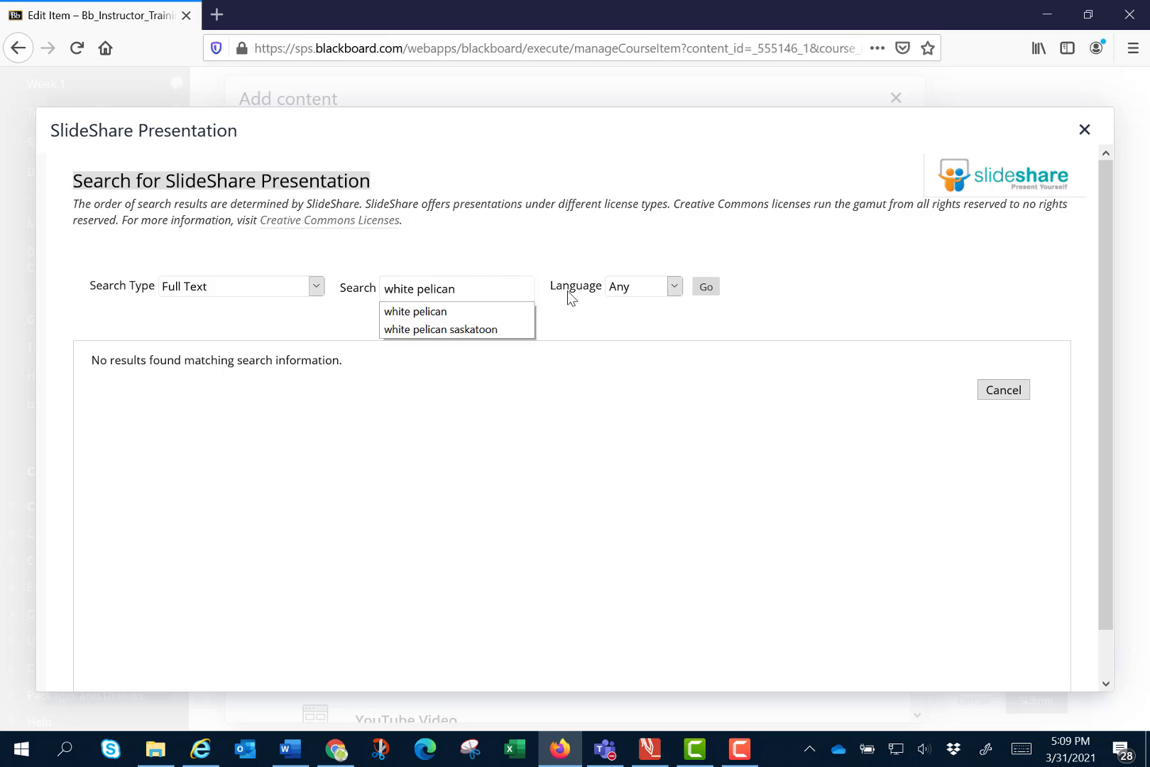
left_click(642, 285)
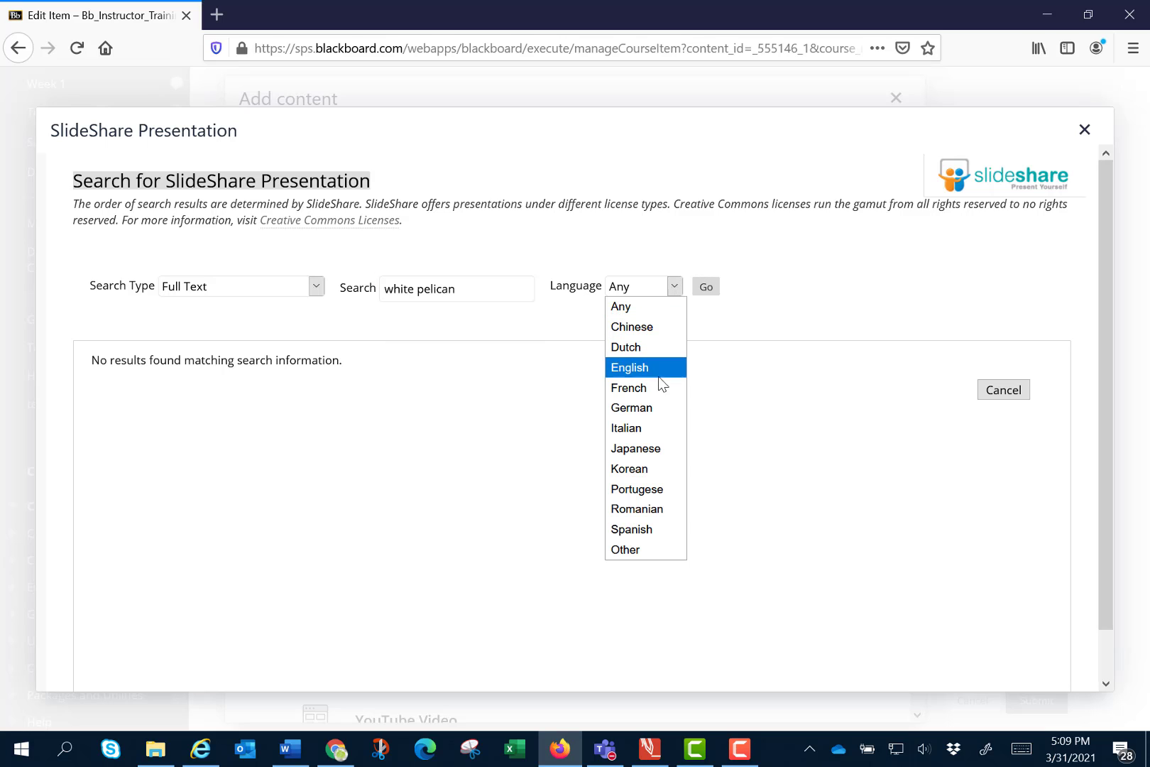
left_click(630, 366)
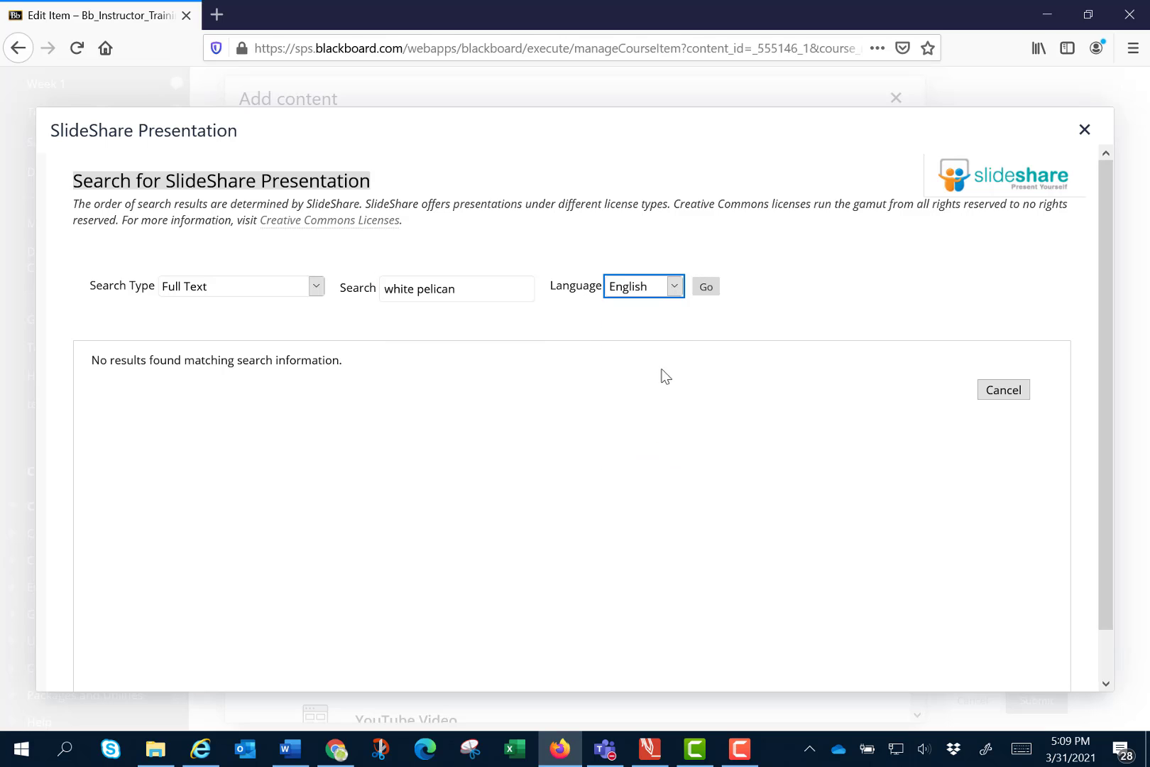
left_click(705, 287)
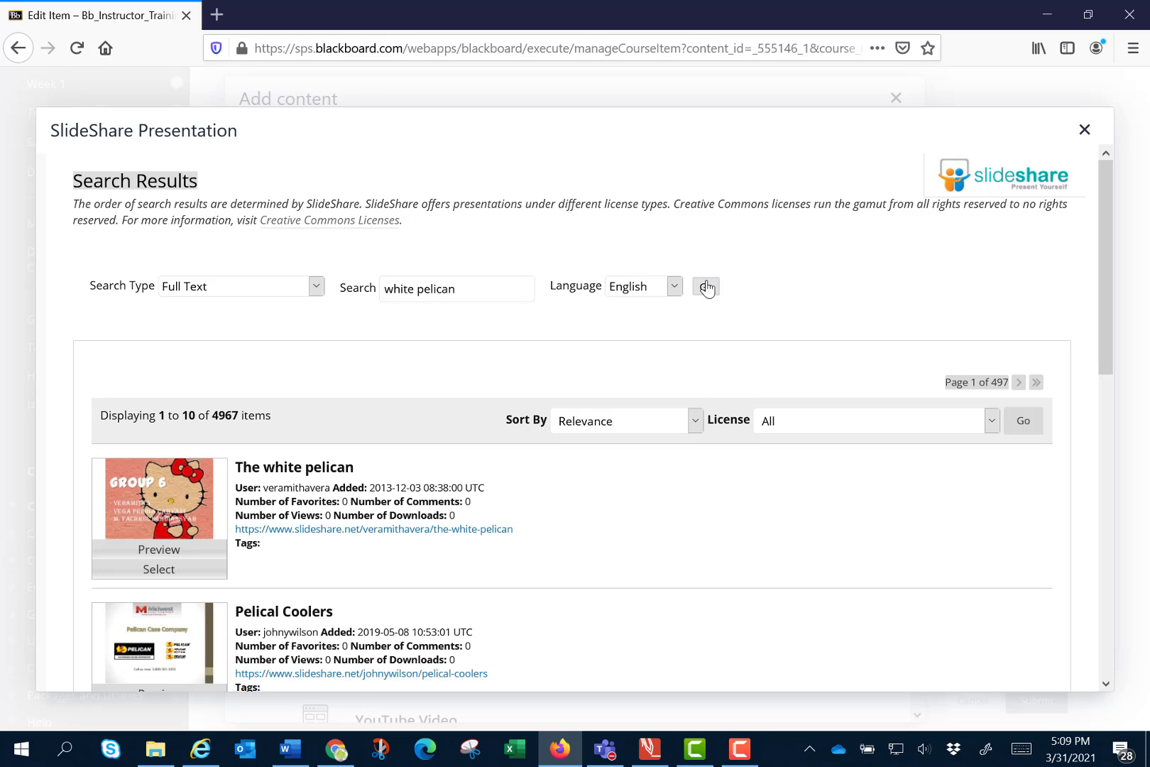
Preview the 'Pelican white' presentation and close the preview
scroll("down", 3)
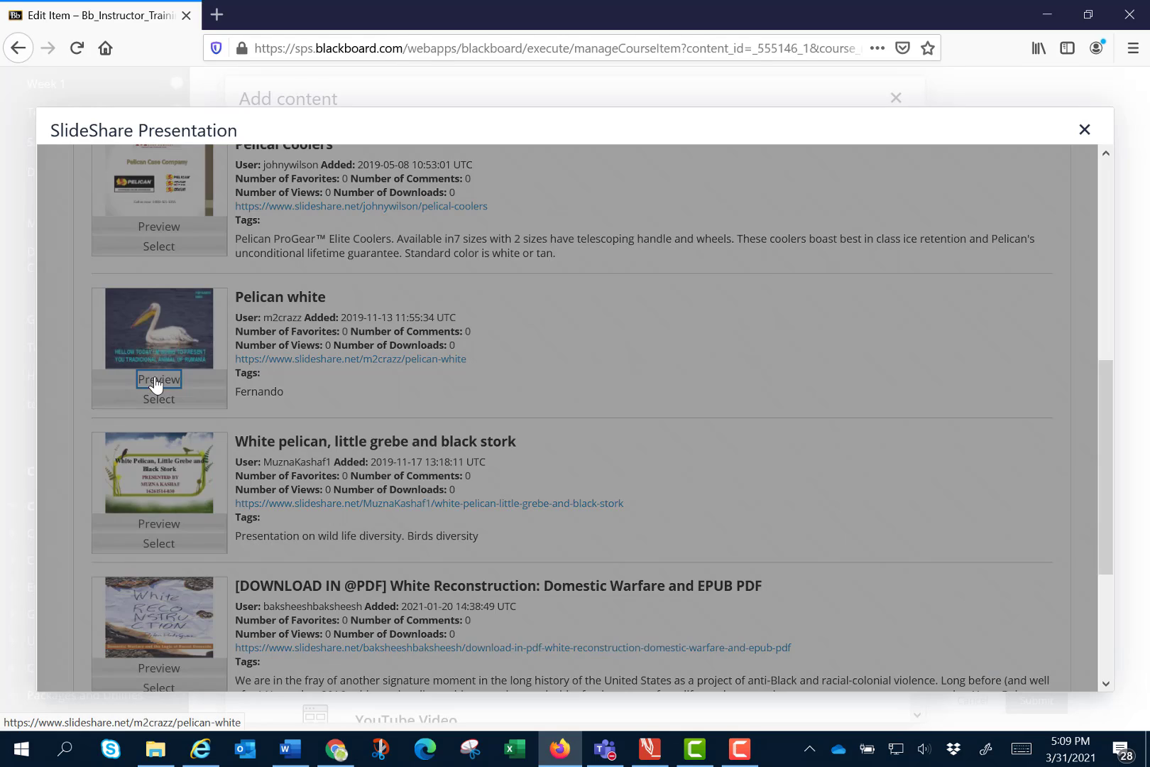
left_click(158, 379)
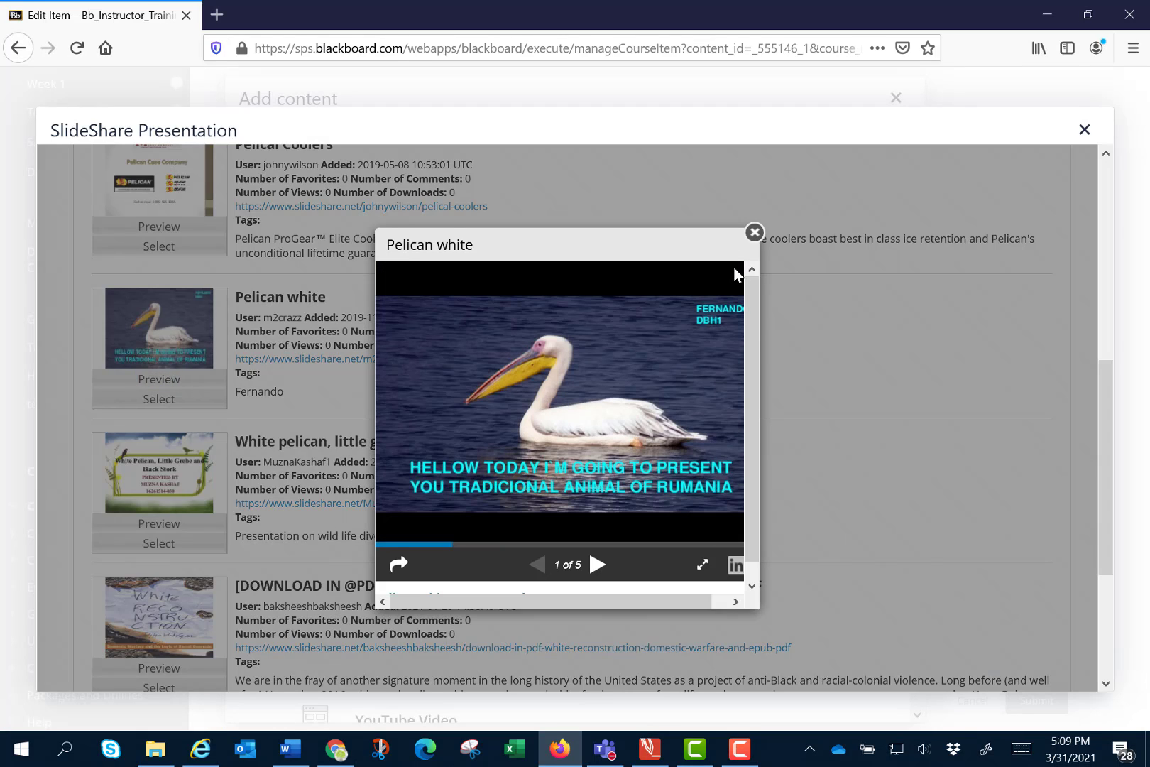
left_click(754, 232)
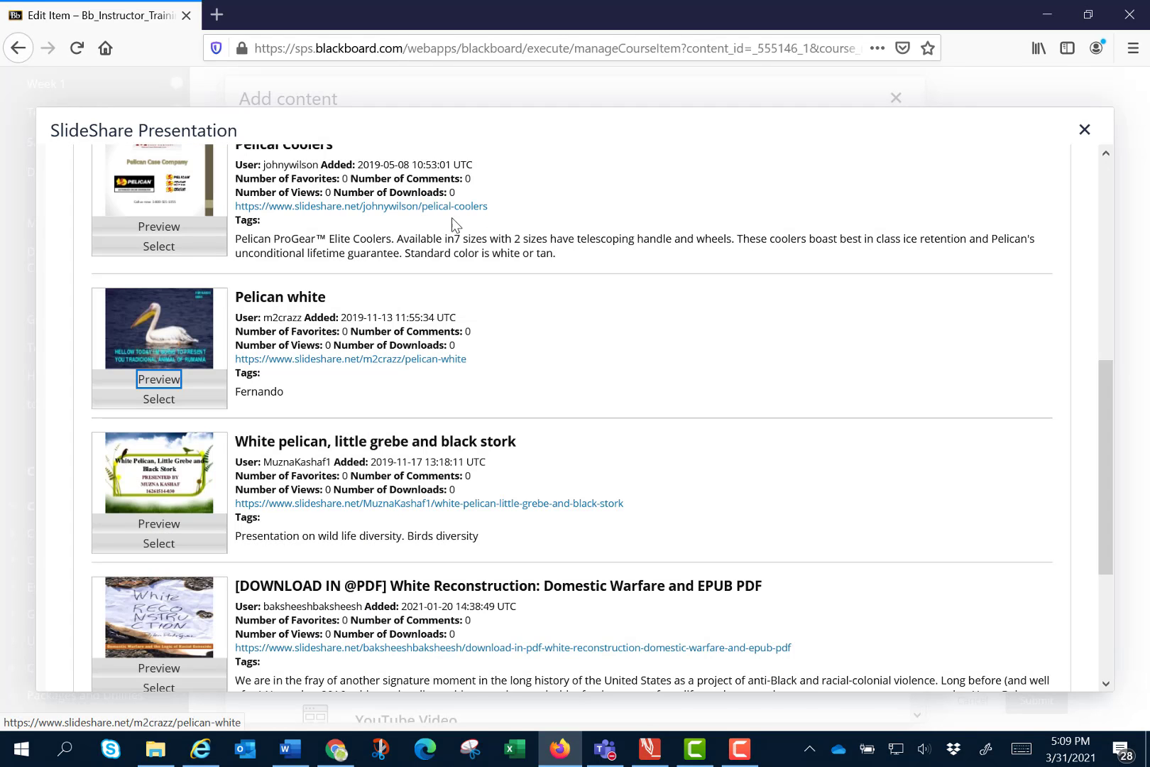
mouse_move(159, 408)
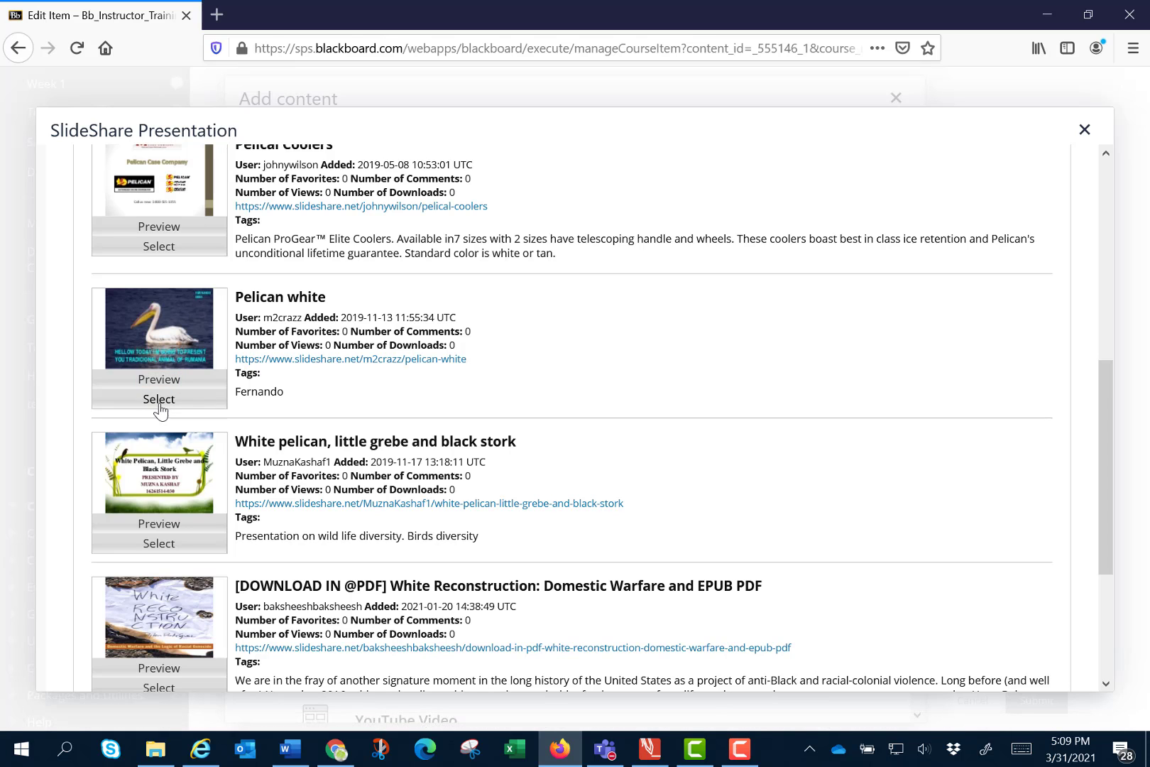
Select 'Pelican white', set Show SlideShare URL to Yes, and insert it into the item text
left_click(159, 399)
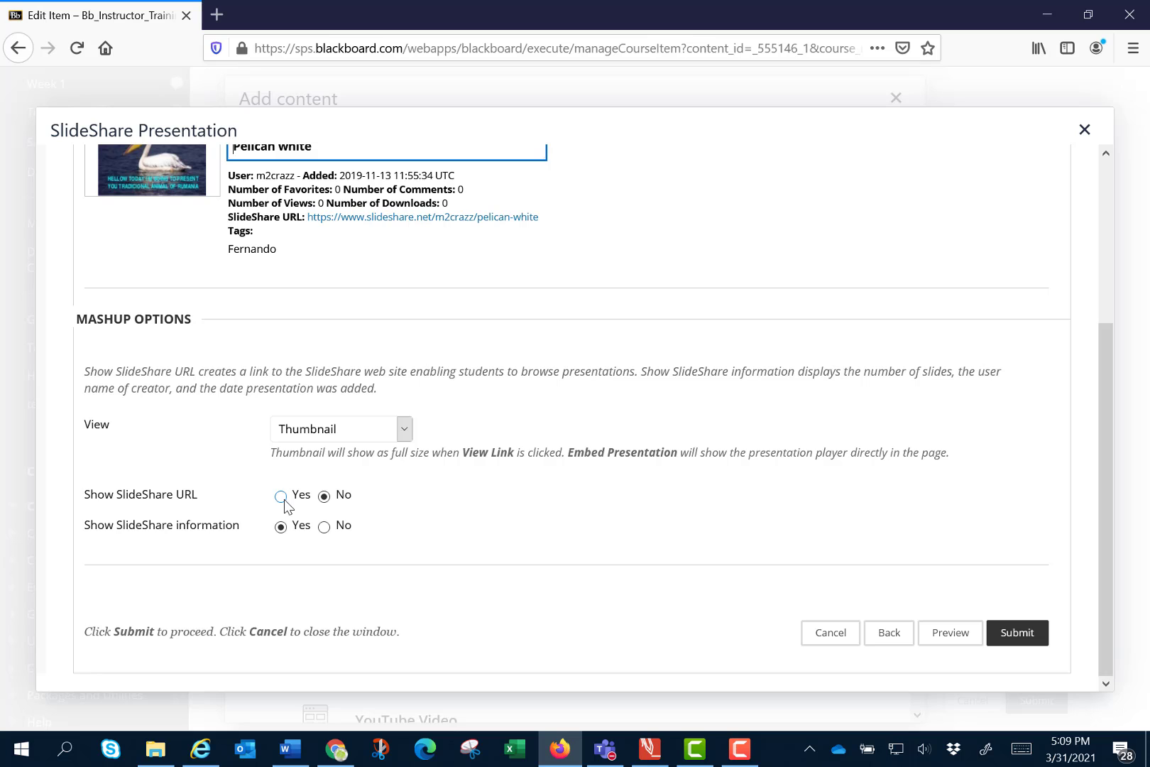
left_click(280, 496)
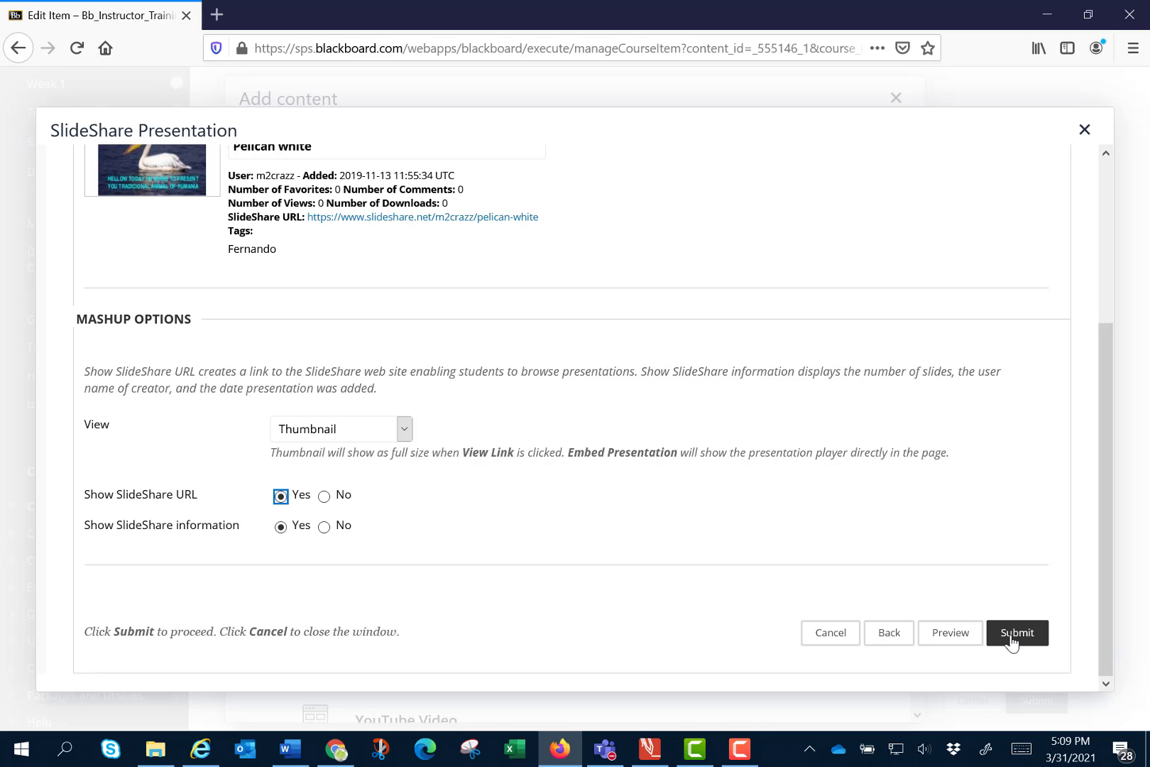
left_click(1016, 632)
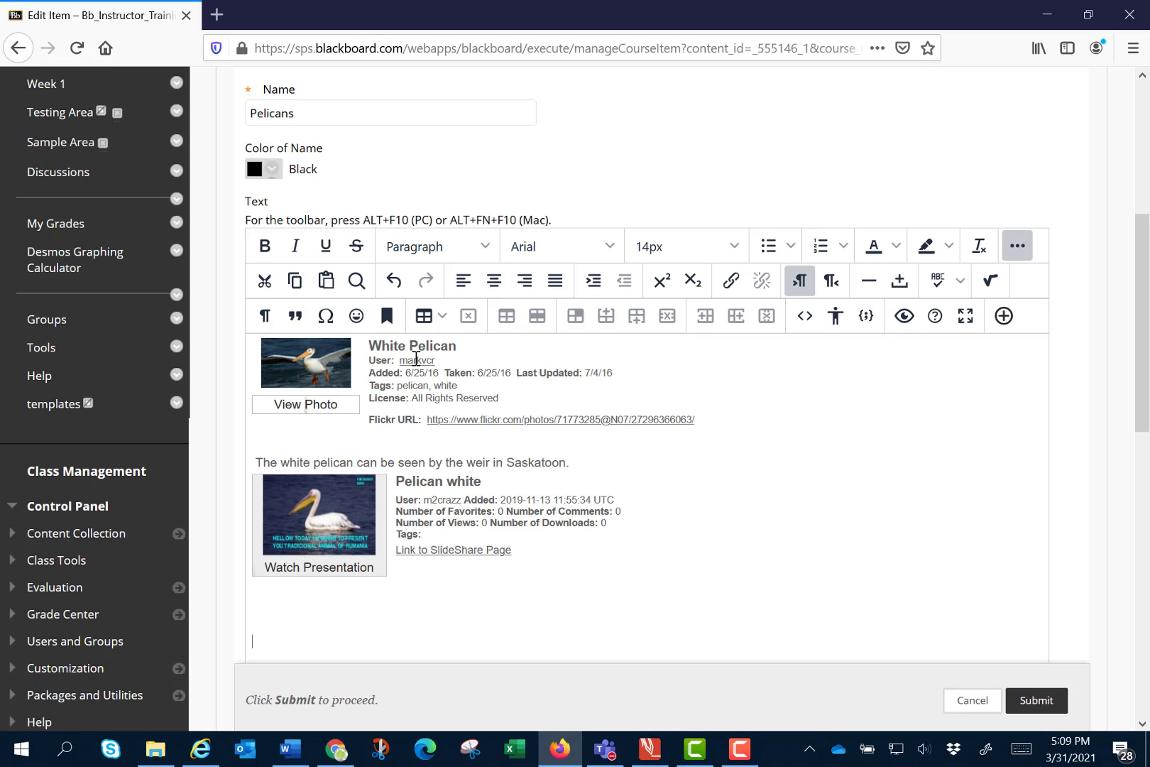
mouse_move(520, 562)
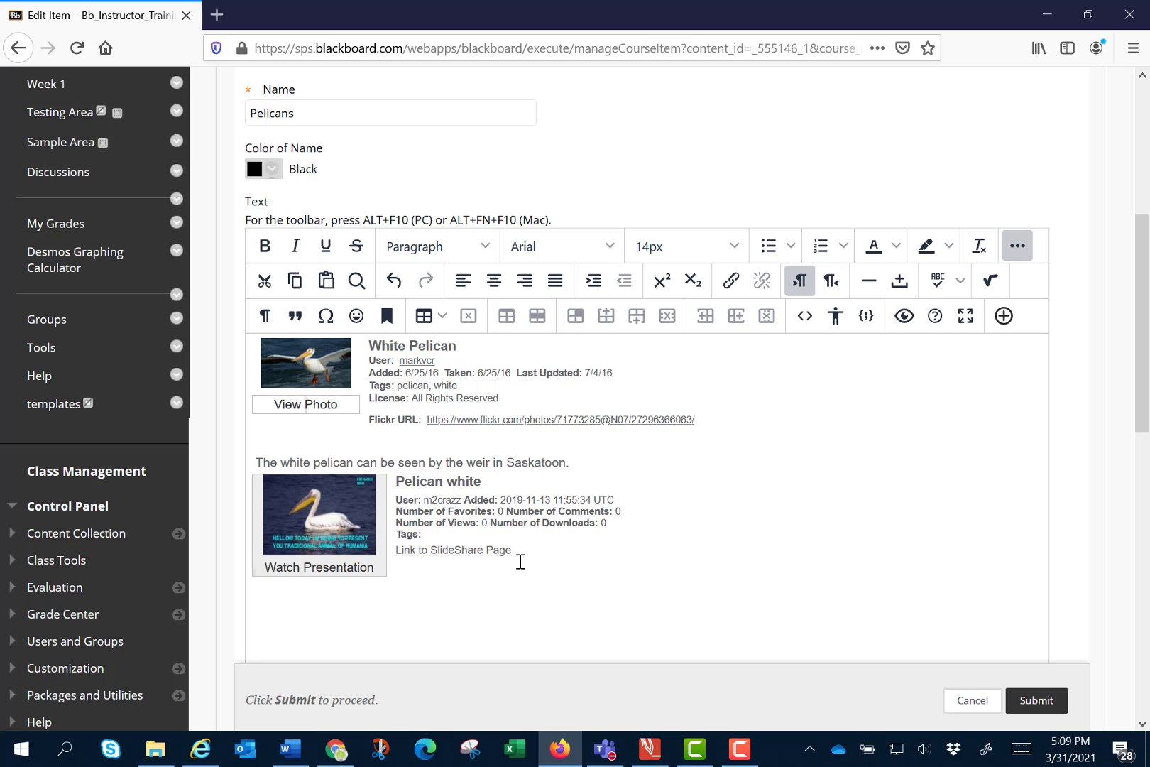
scroll("down", 3)
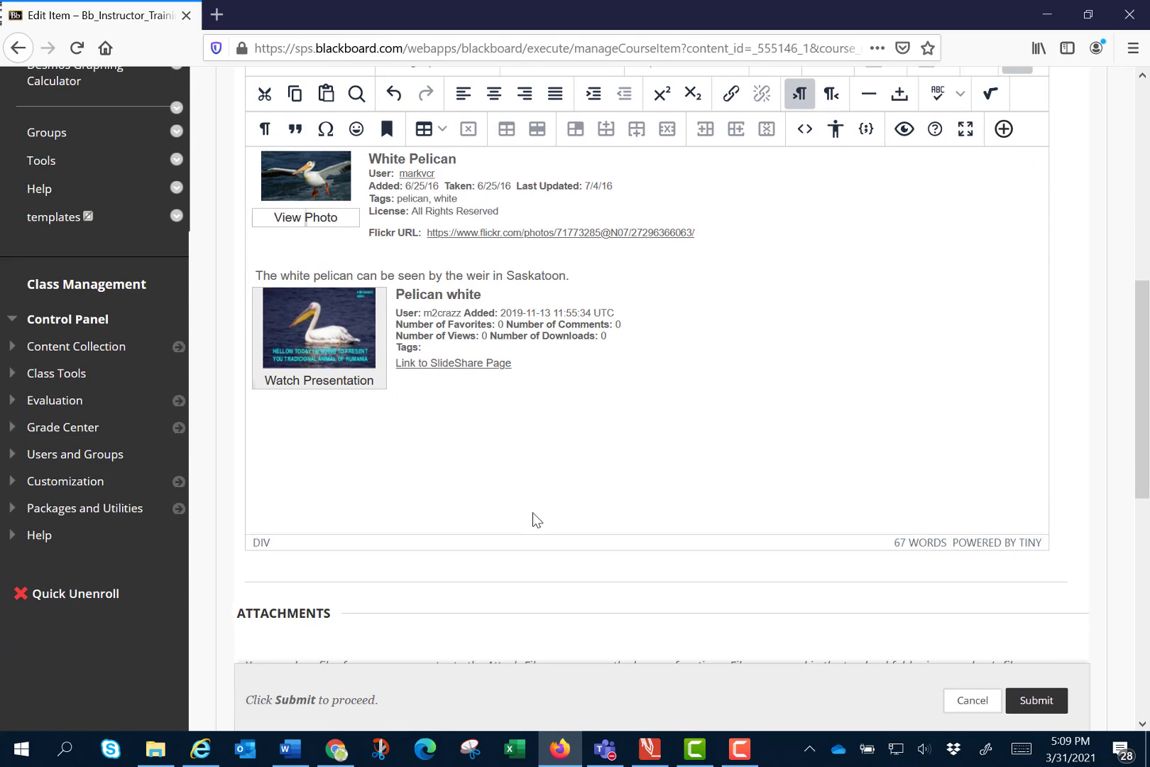
mouse_move(560, 536)
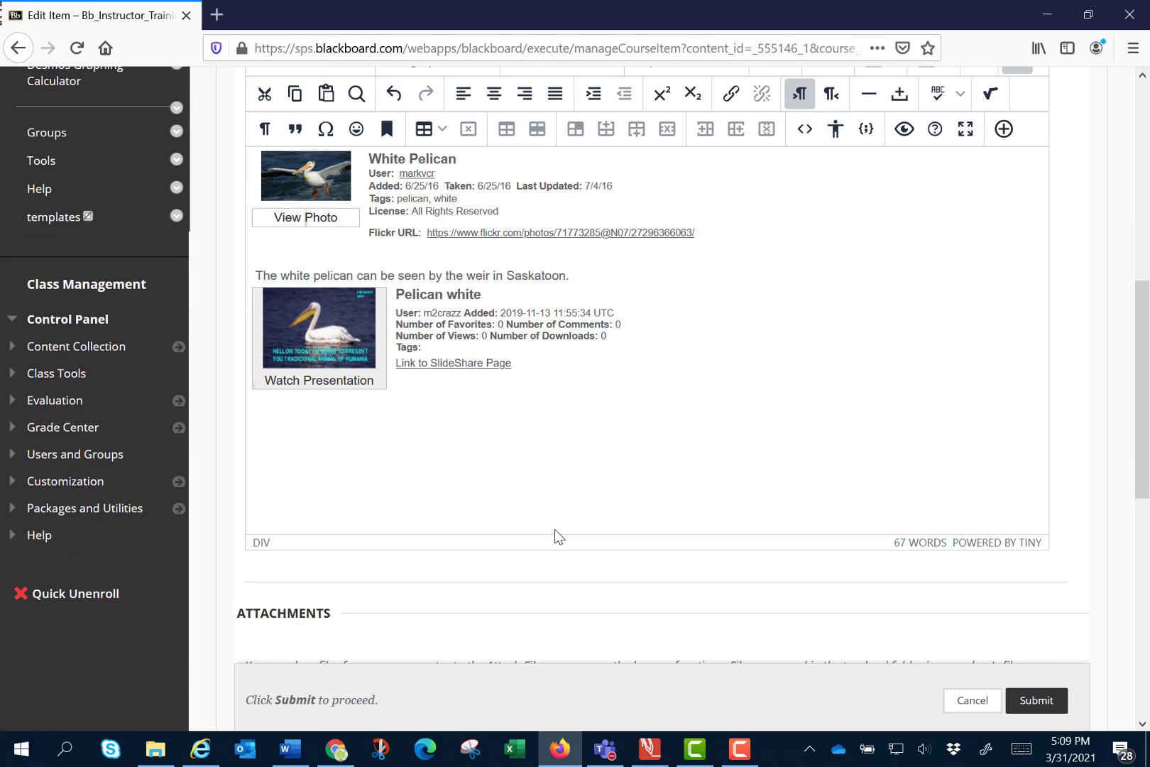
mouse_move(1004, 129)
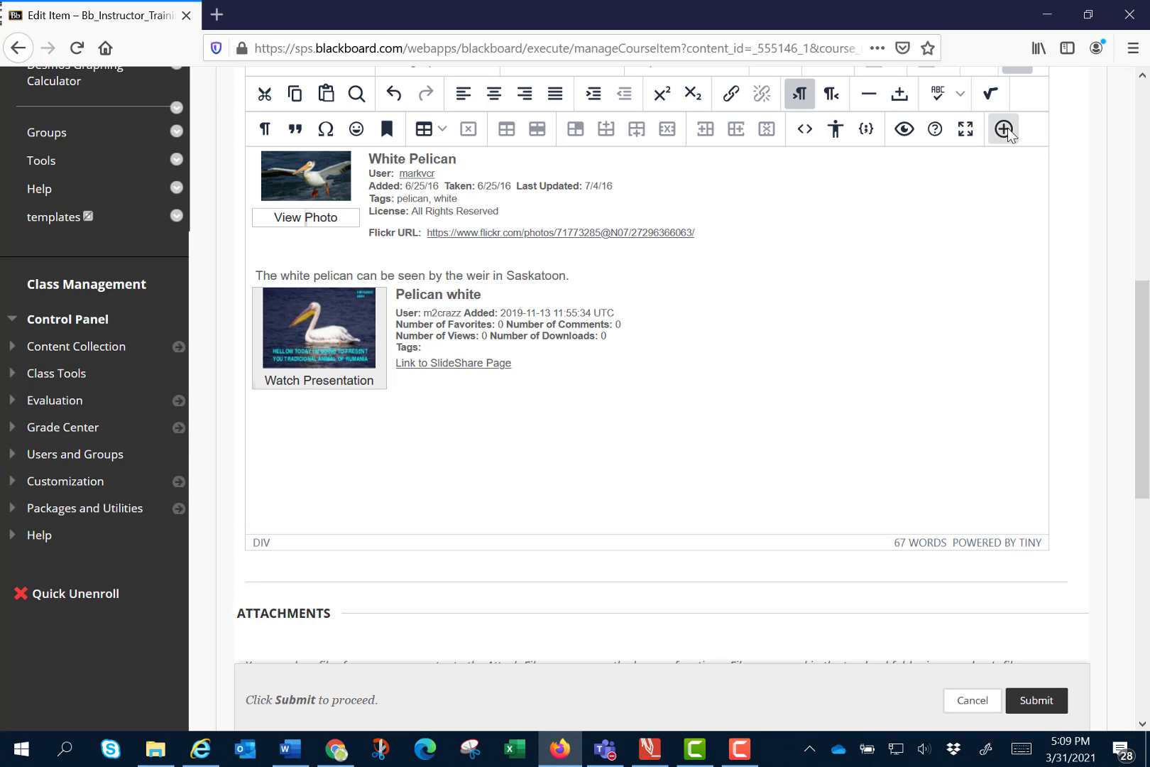
Run a YouTube Video mashup search for 'white pelican saskatoon'
left_click(1003, 128)
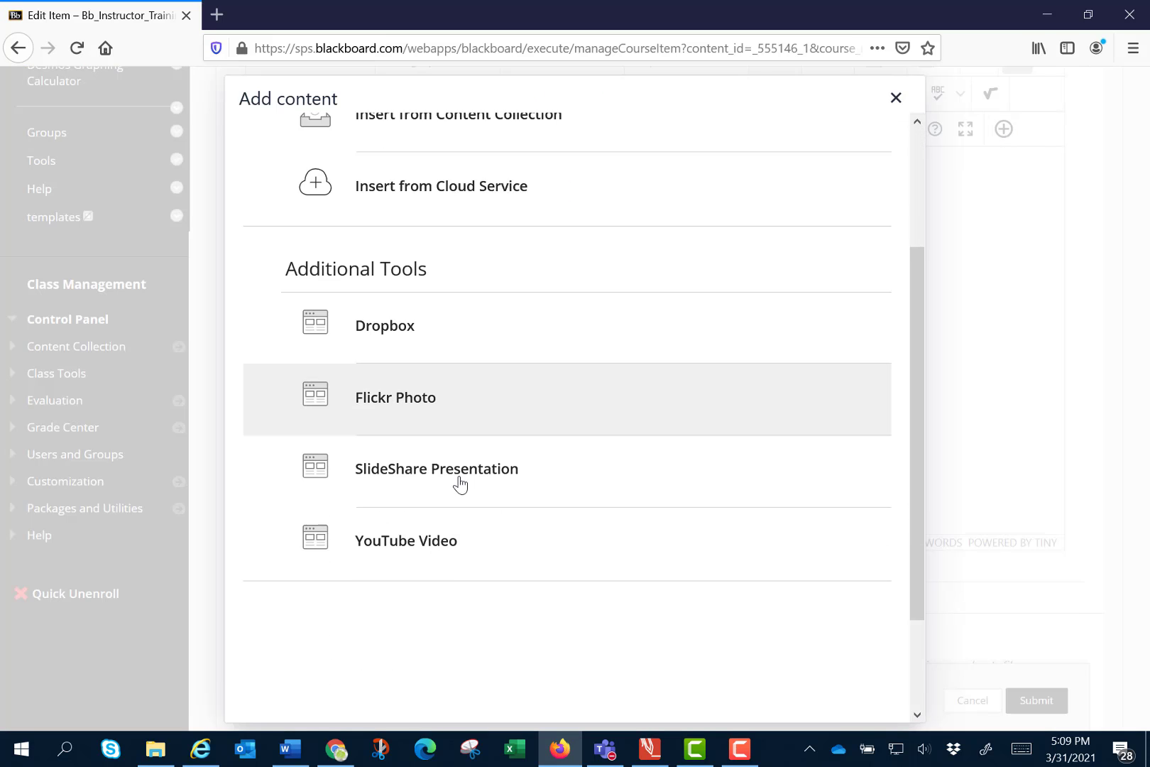
left_click(406, 540)
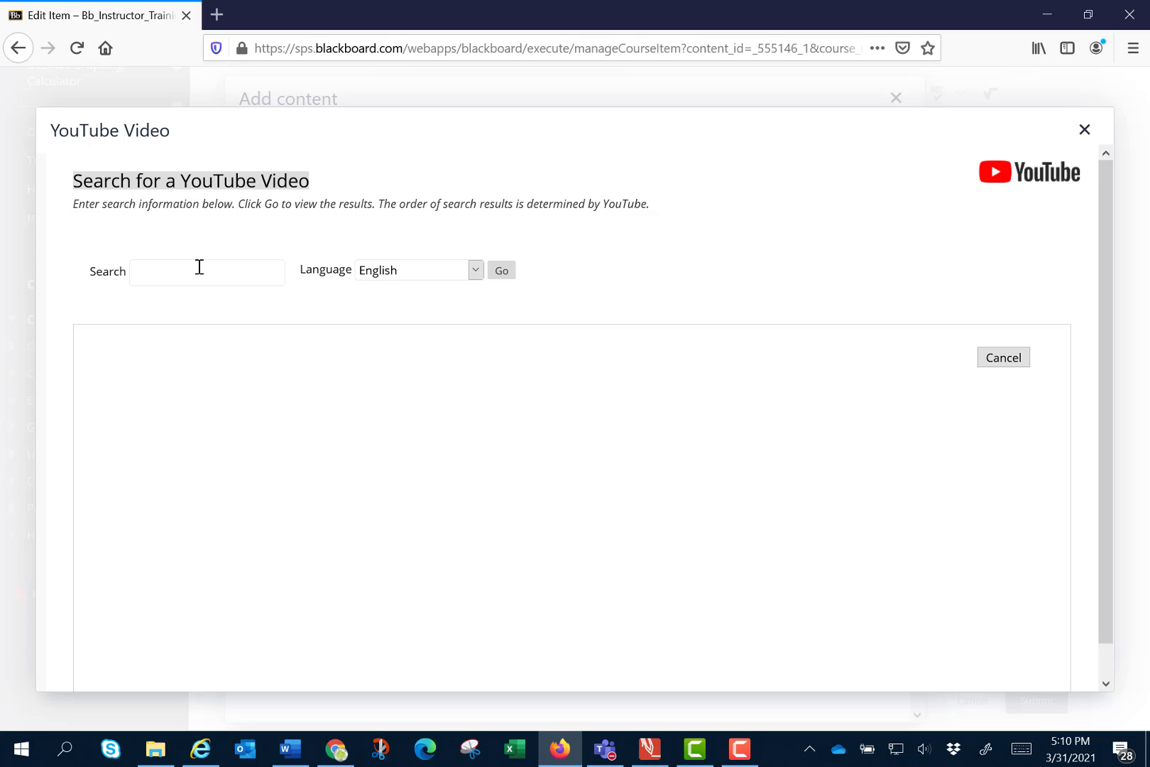
left_click(207, 271)
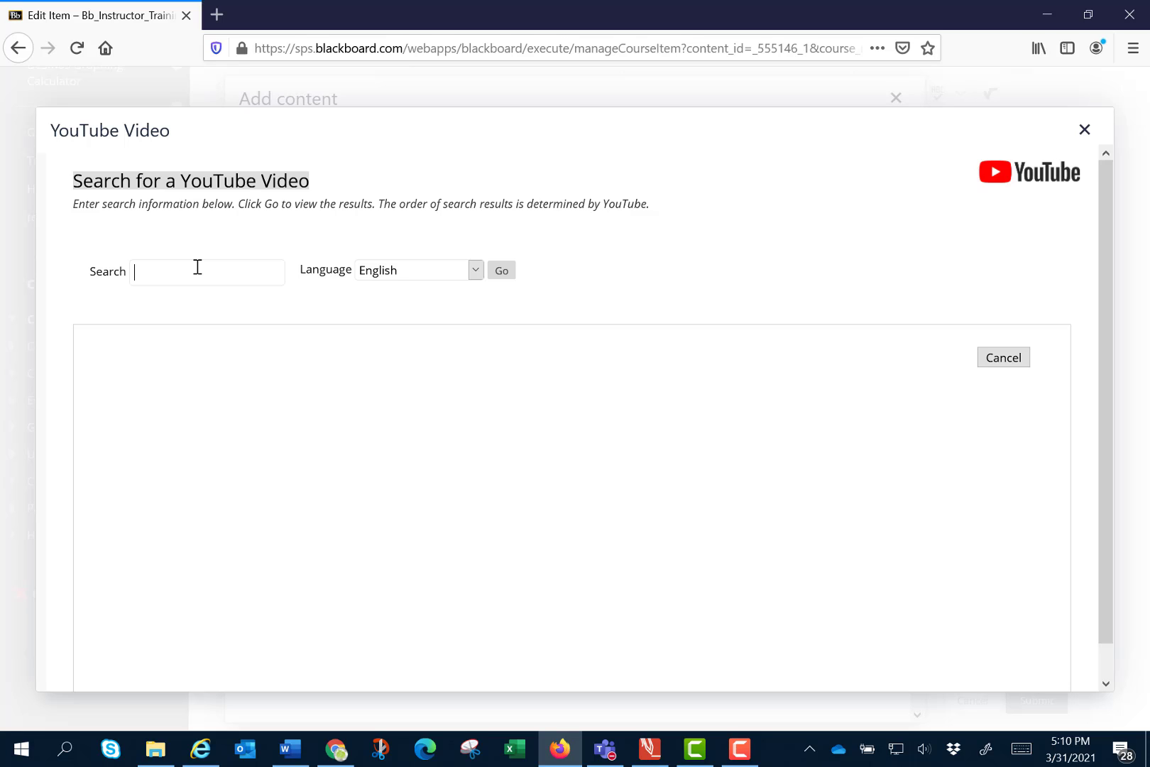
type("white pelican saskatoon")
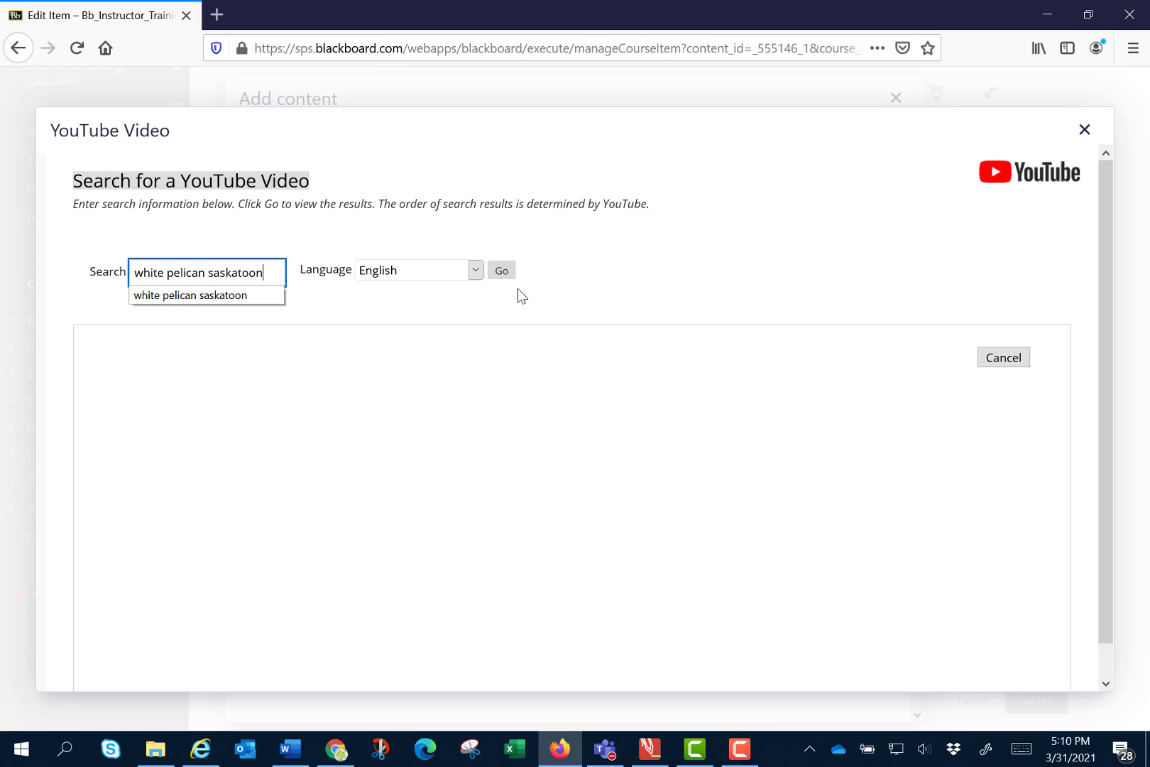
left_click(501, 270)
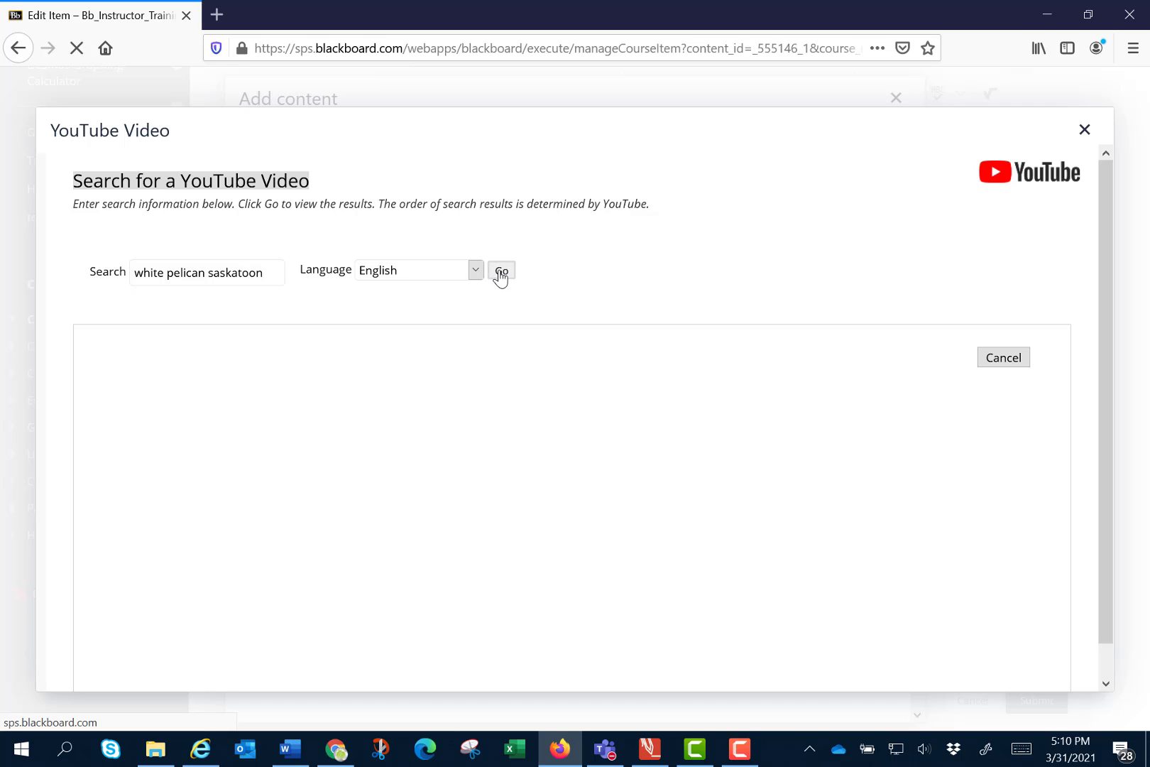
left_click(502, 270)
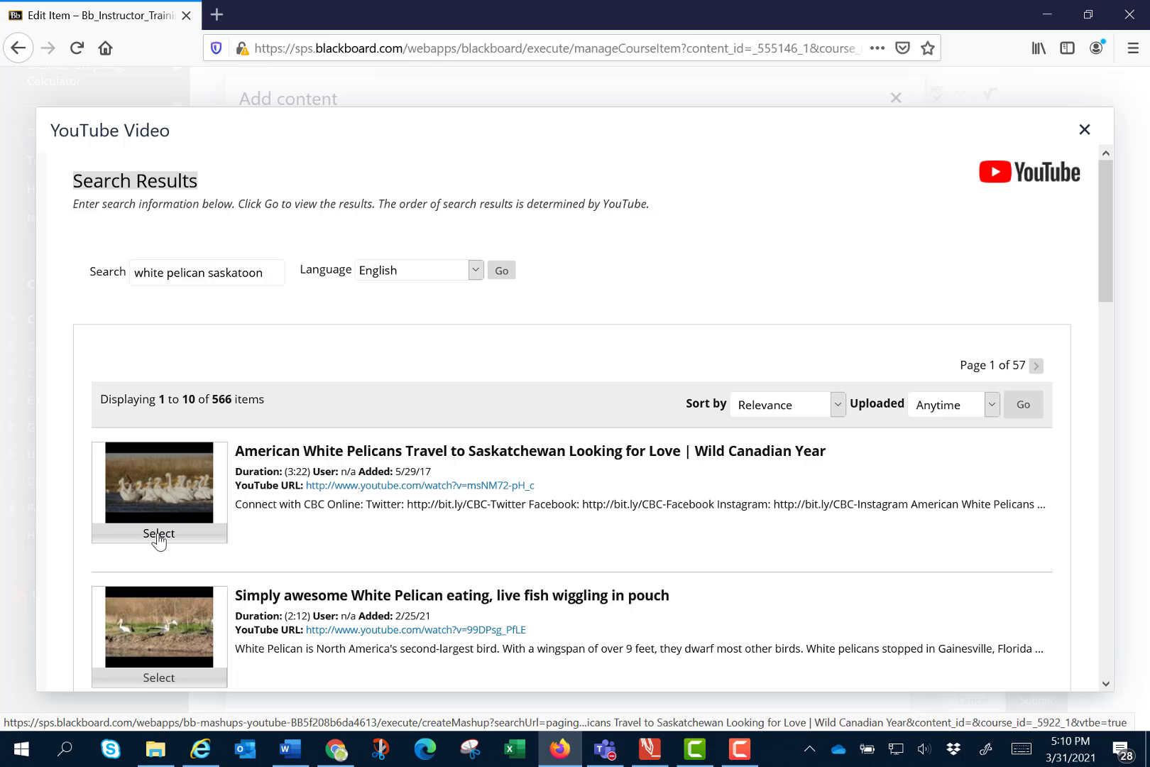
Insert the American White Pelicans Travel to Saskatchewan video with Show YouTube URL set to Yes
left_click(159, 532)
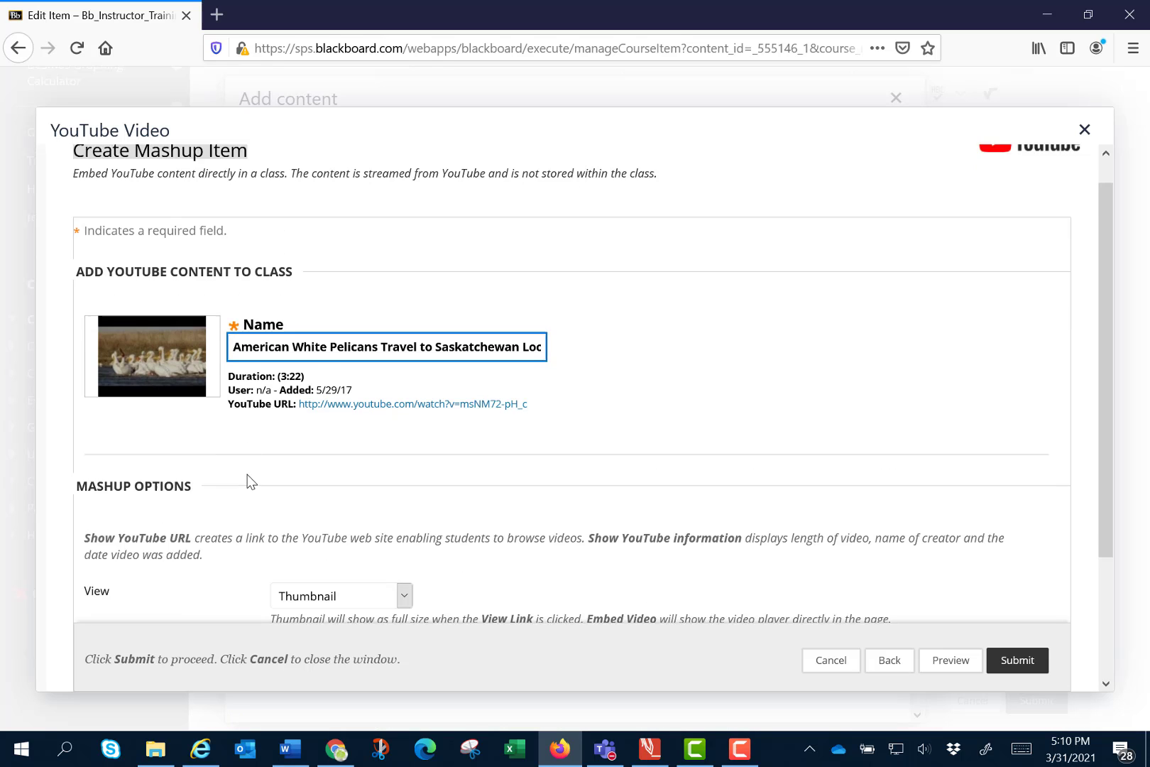
scroll("down", 3)
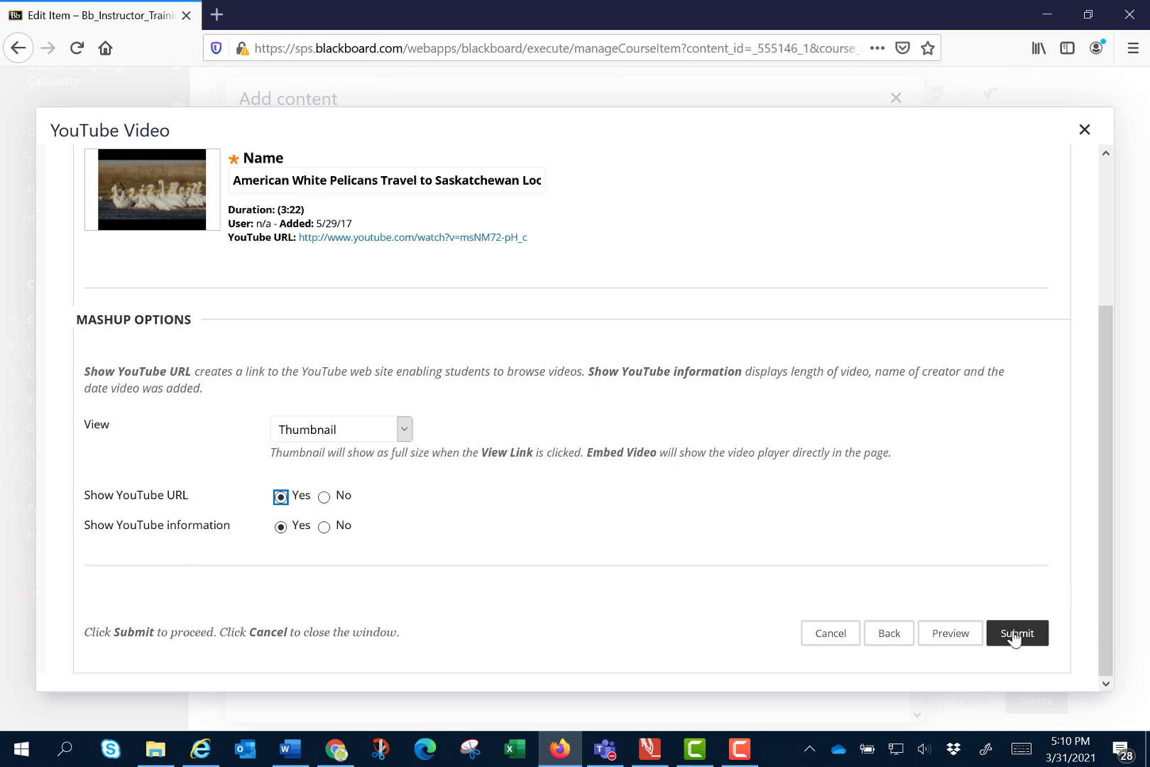
left_click(1017, 632)
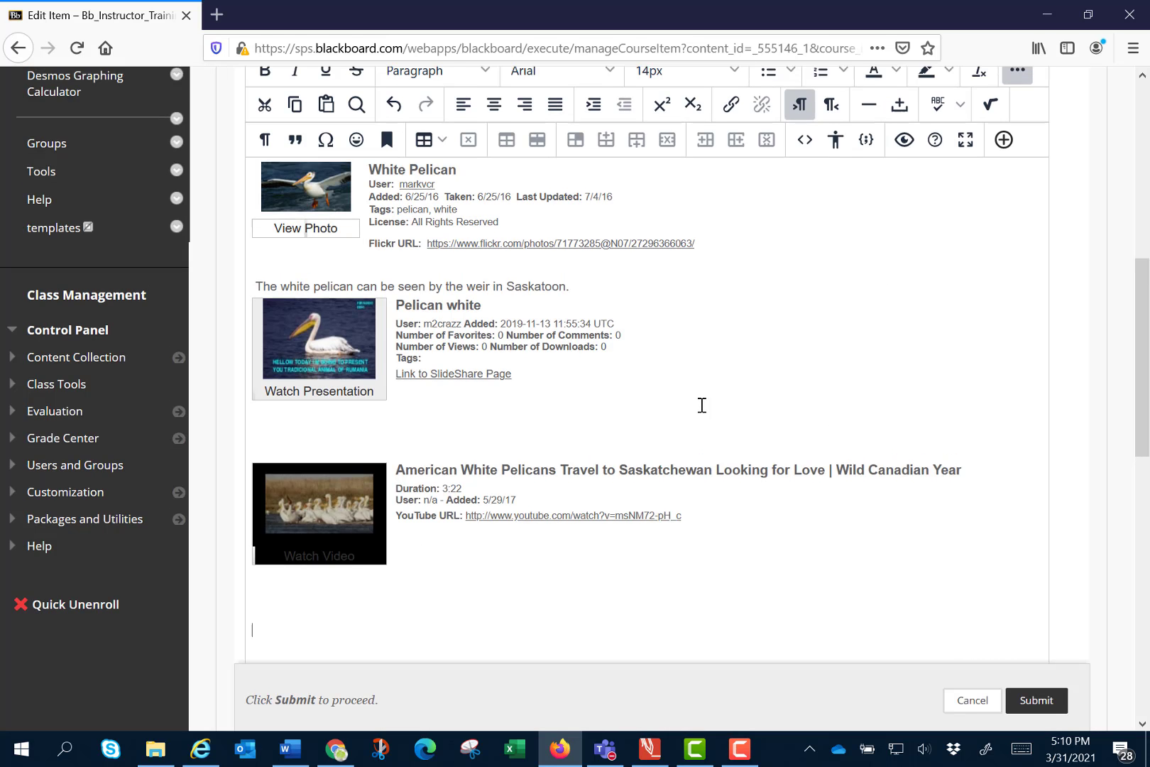
scroll("up", 3)
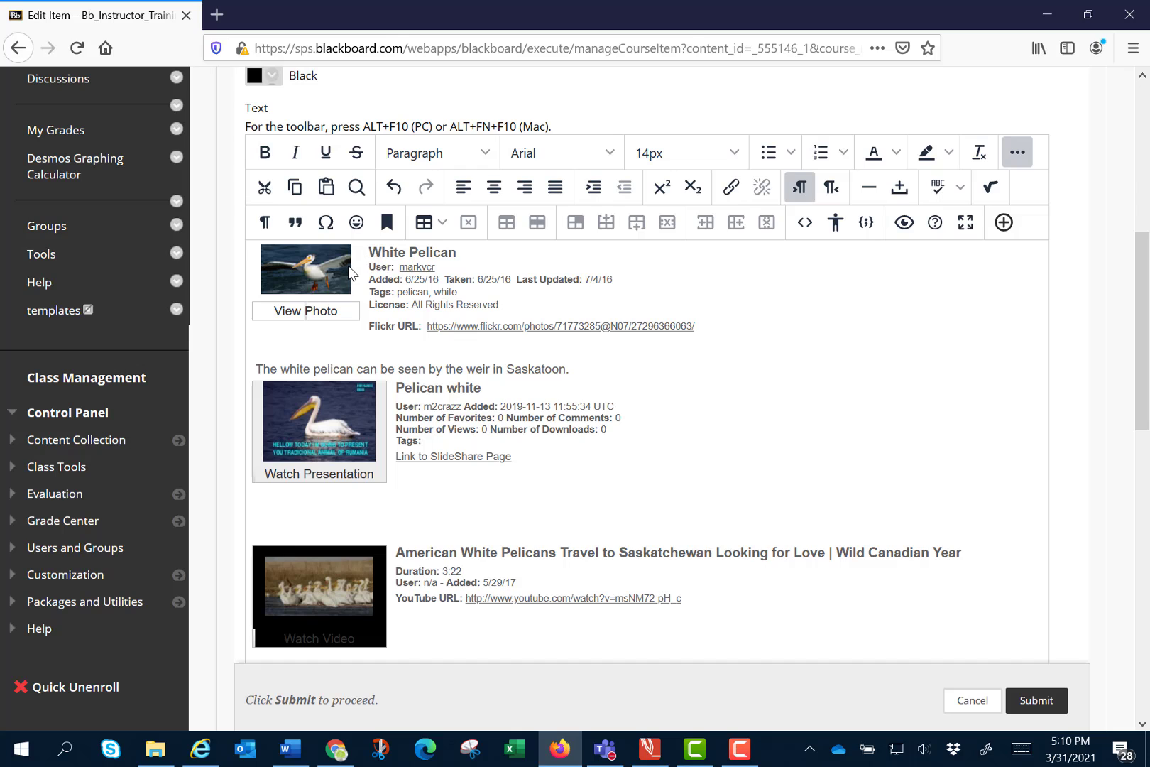
mouse_move(388, 435)
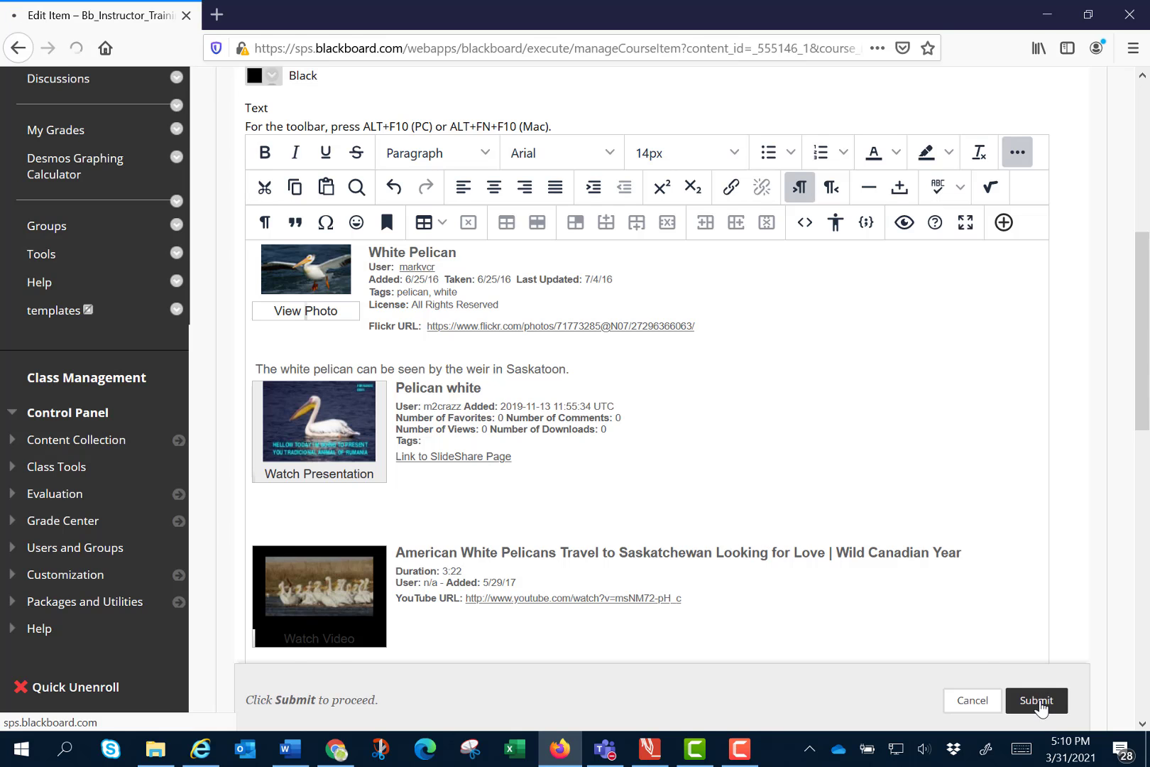
Submit the Pelicans item so it appears on the Week 1 page
left_click(1037, 700)
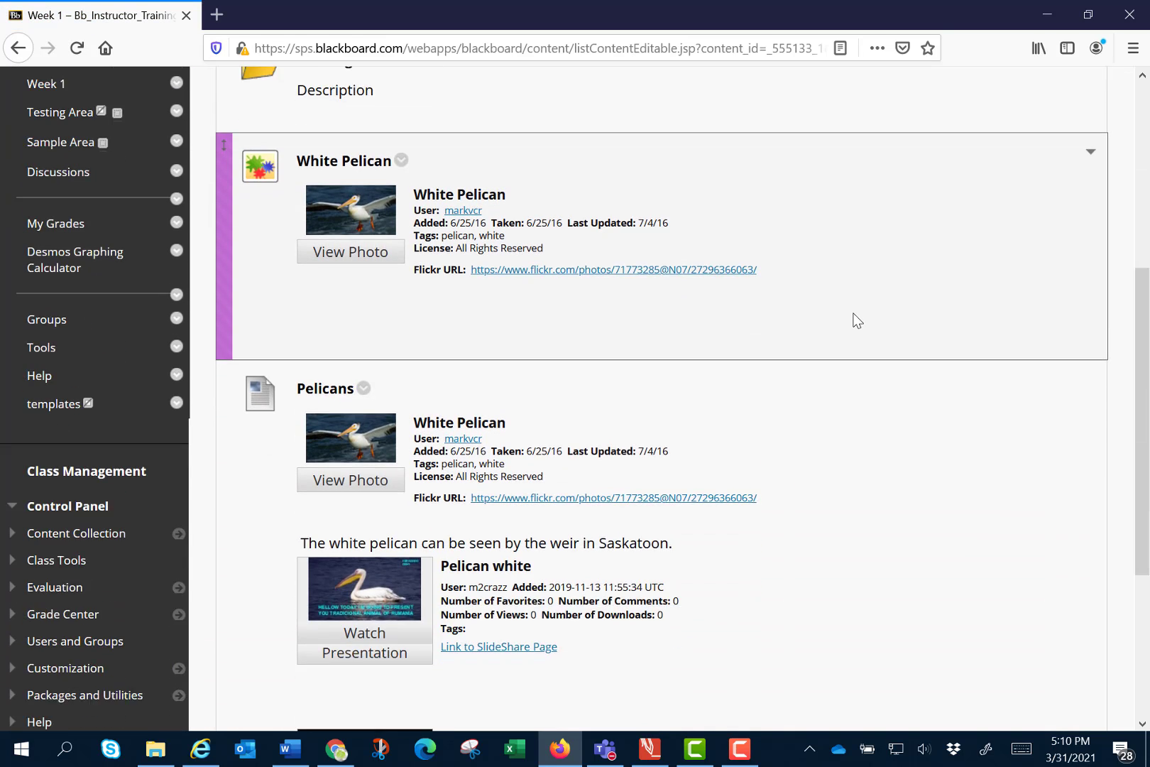
scroll("down", 3)
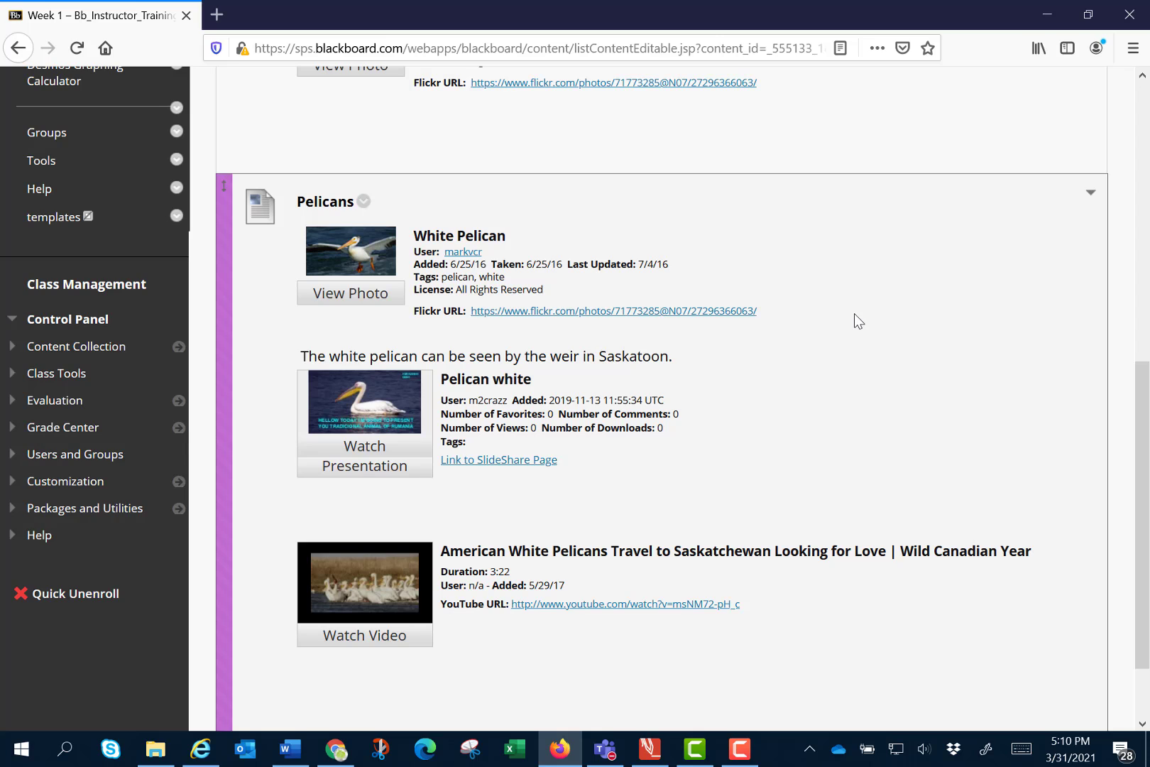
mouse_move(356, 293)
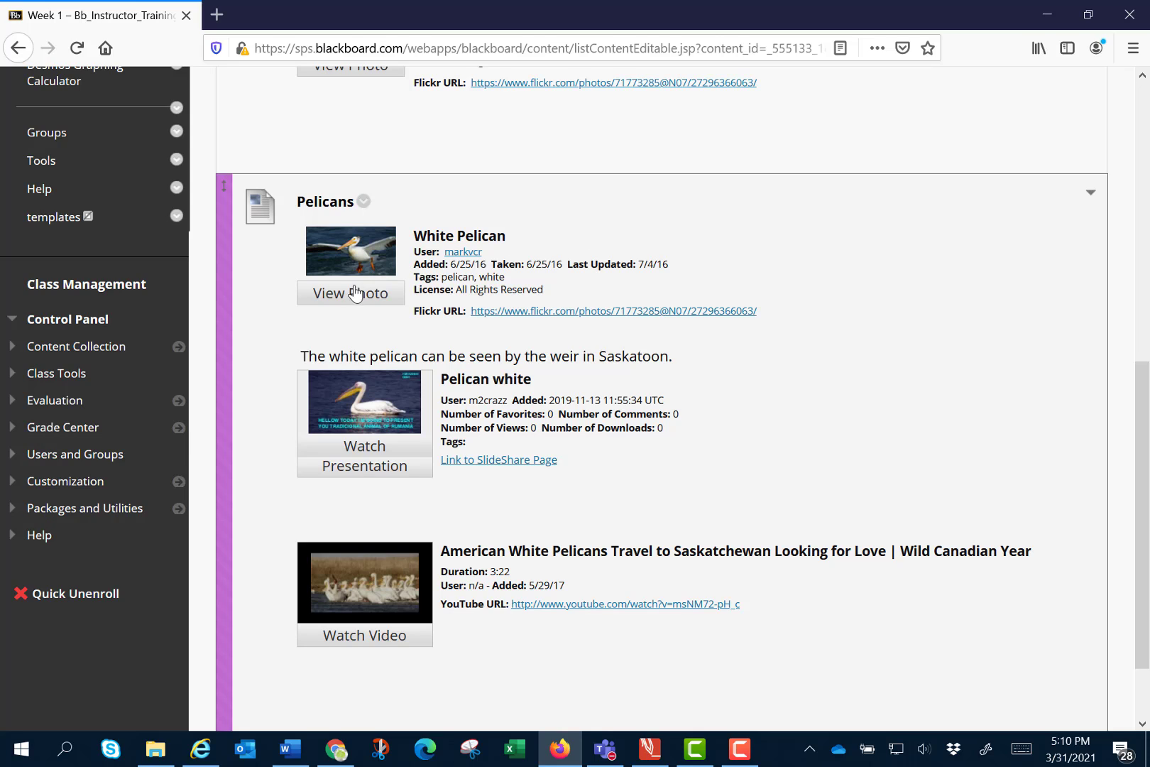
mouse_move(351, 295)
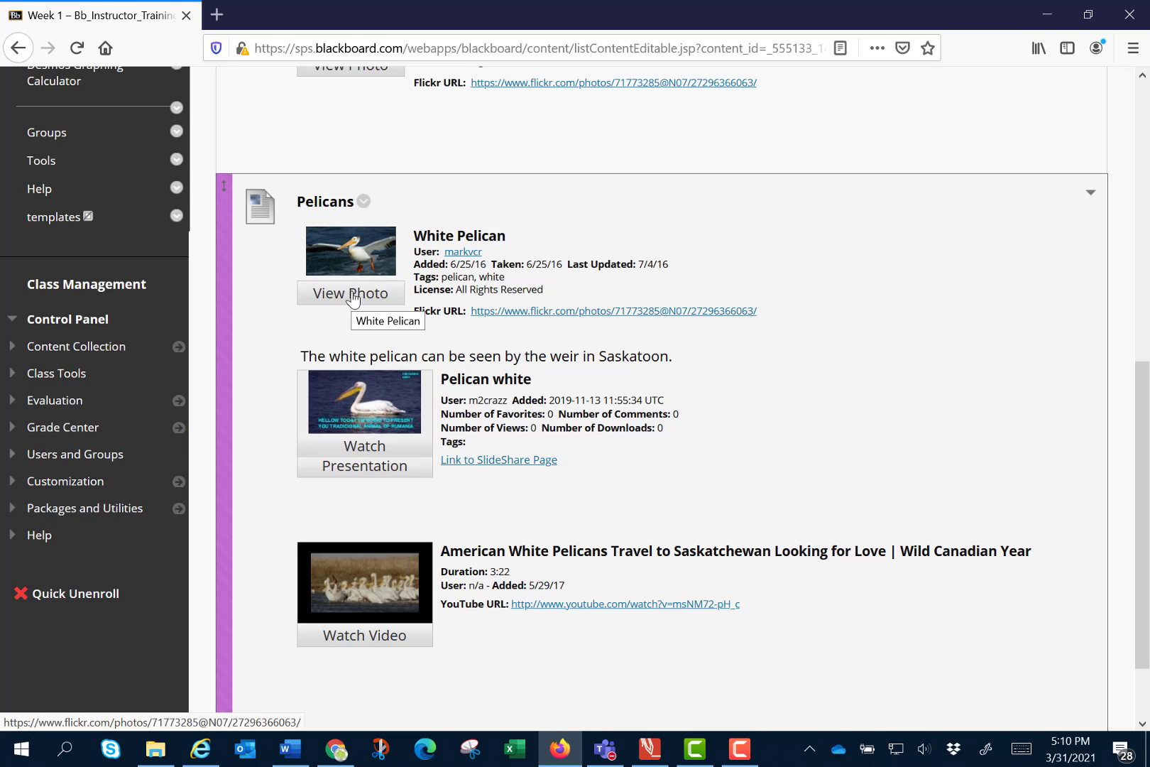
Preview the white pelican photo and the presentation, closing each popup
left_click(351, 292)
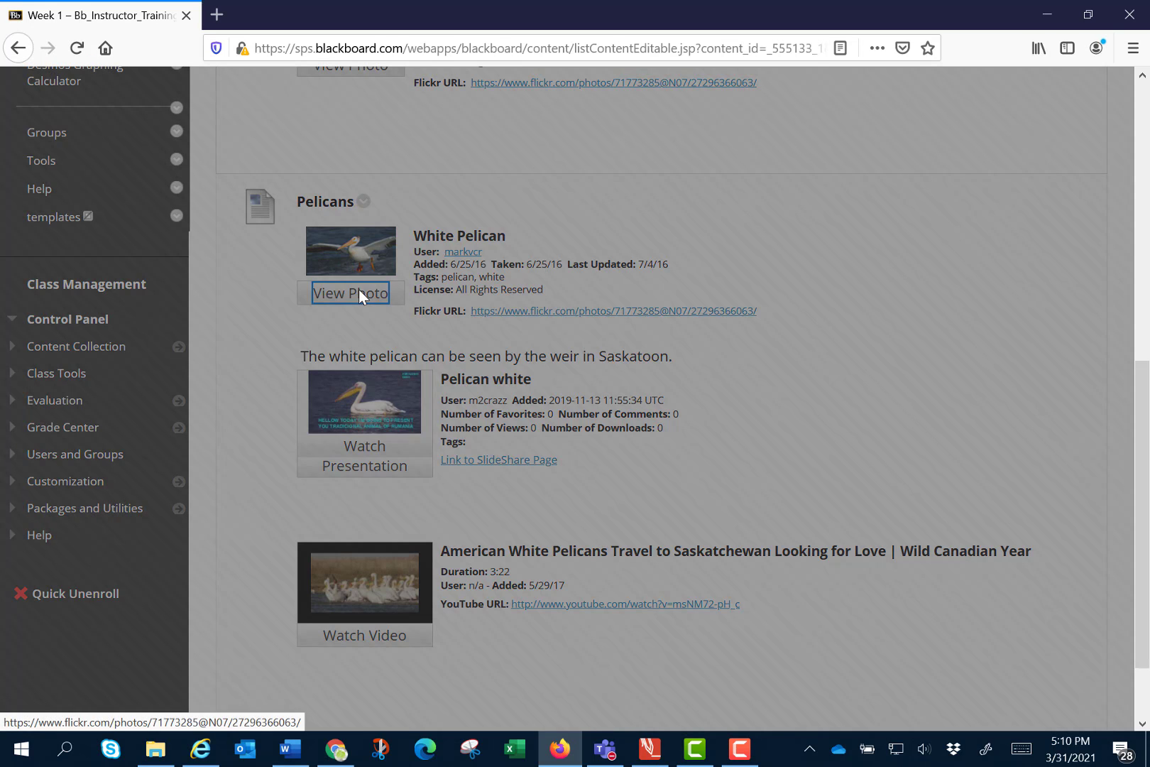
left_click(351, 293)
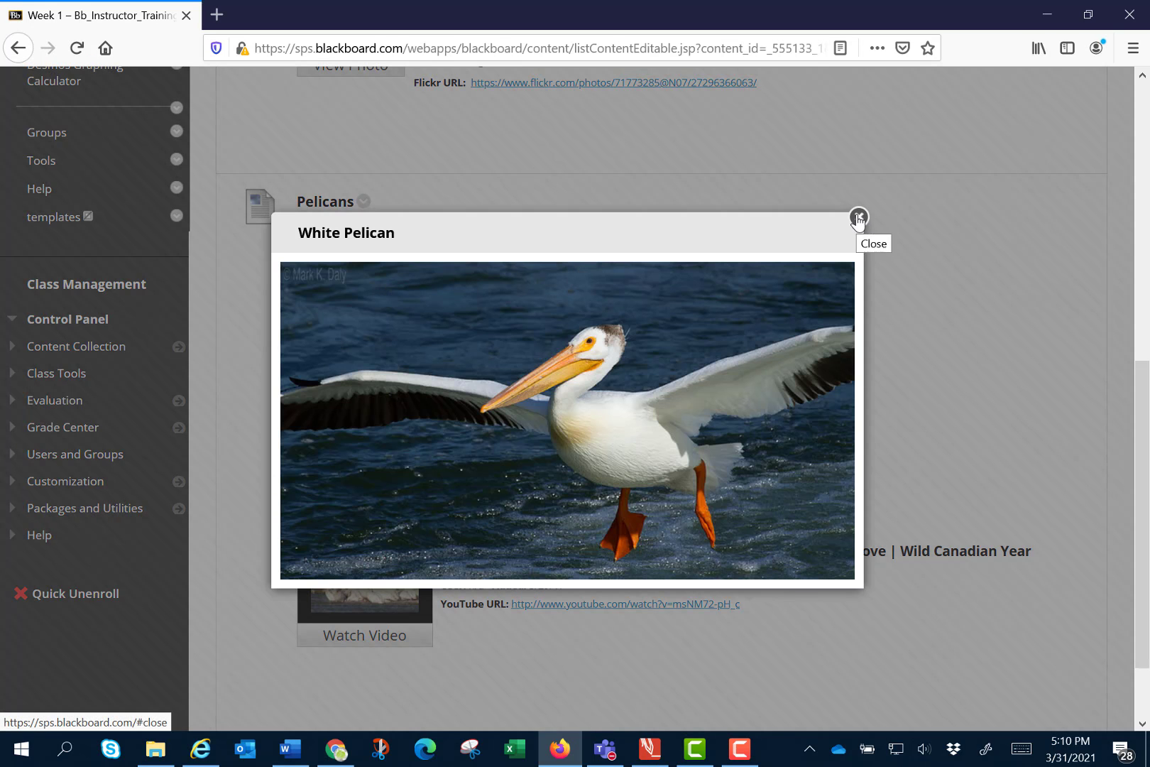
left_click(858, 218)
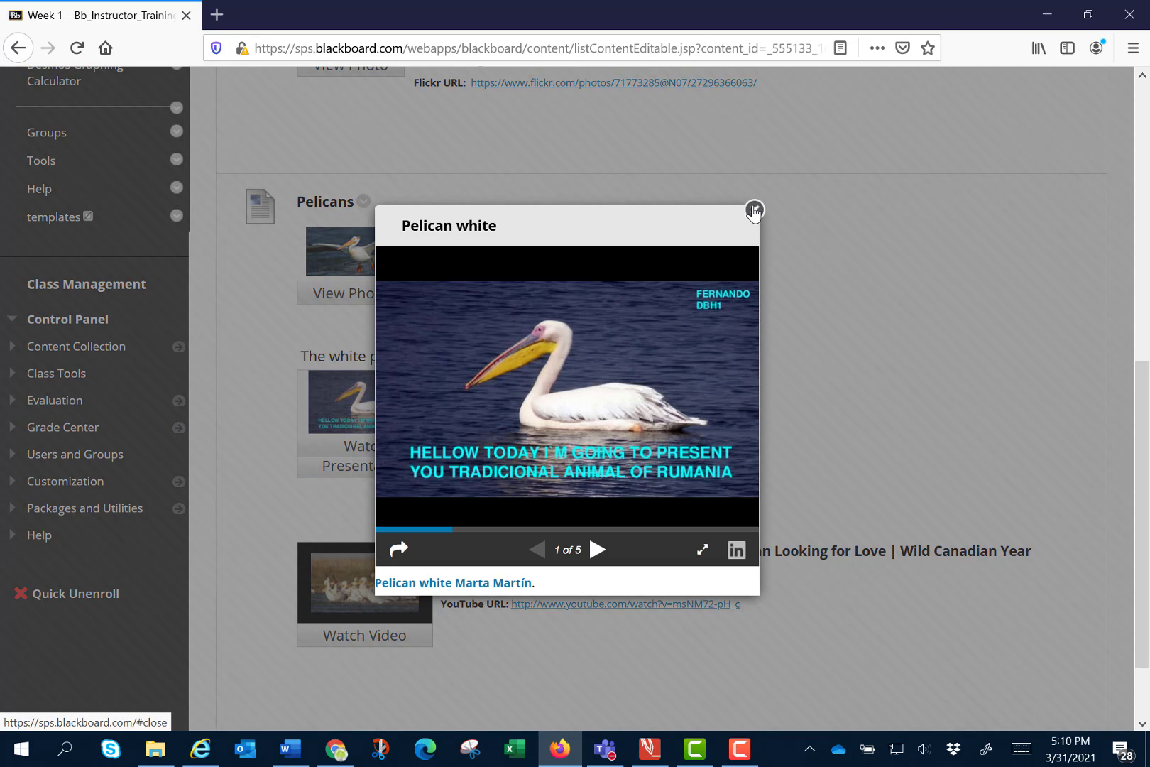
left_click(756, 210)
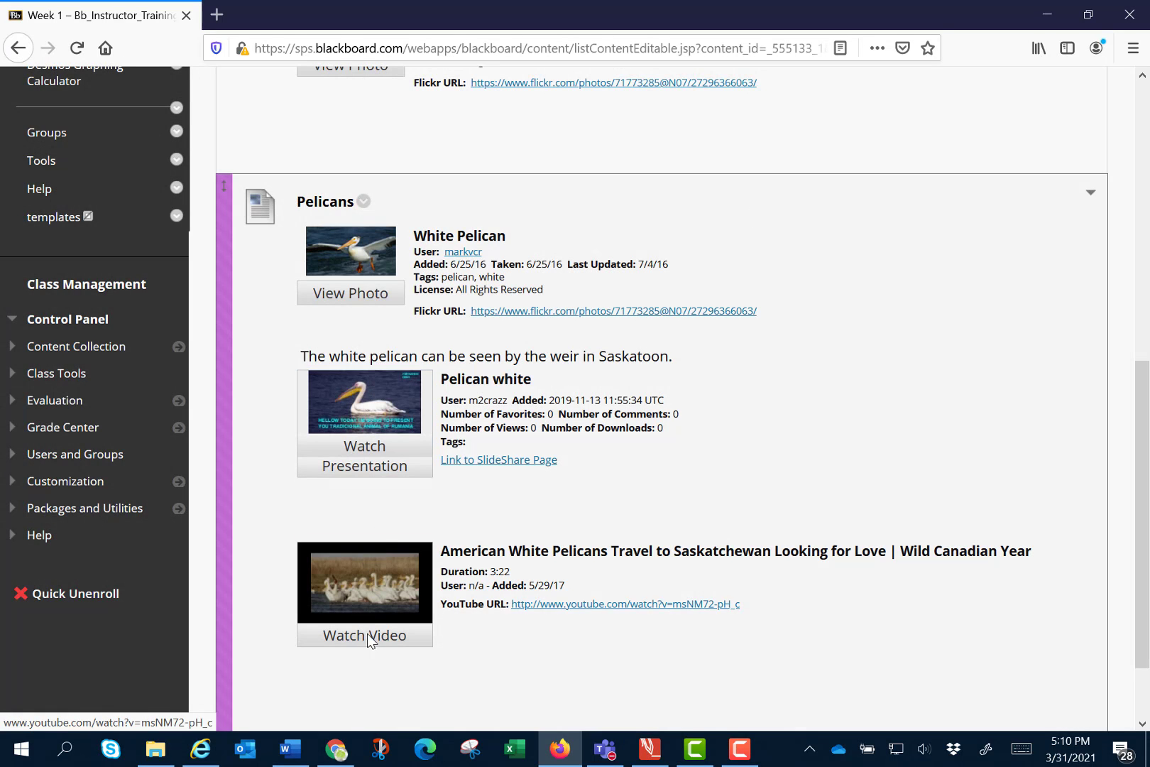